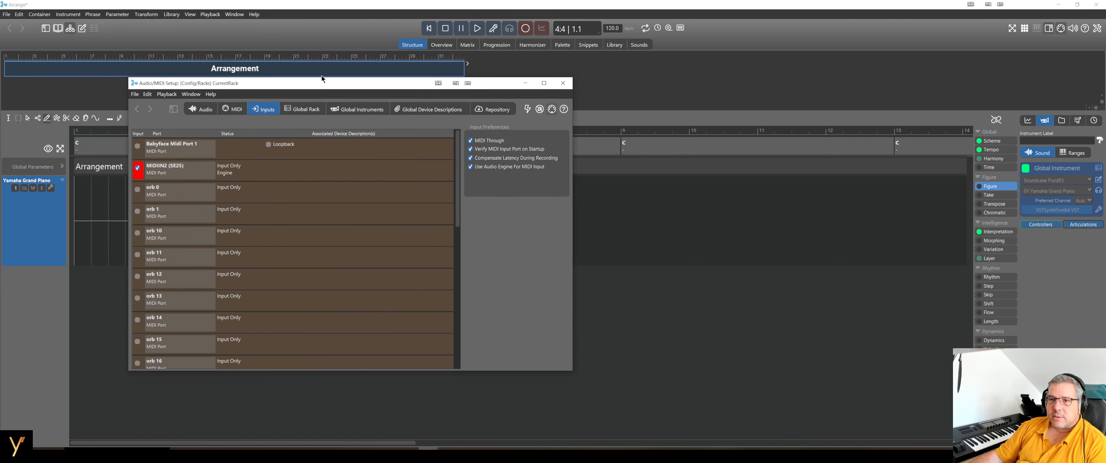
# Show the Global Rack page of Audio/MIDI Setup with its FluidR3 synth module
pyautogui.click(305, 109)
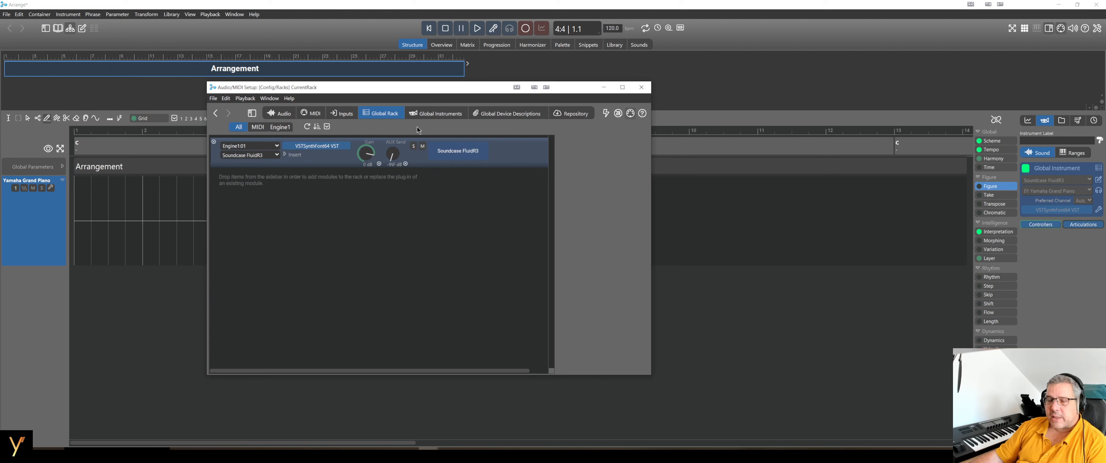
pyautogui.moveTo(323, 145)
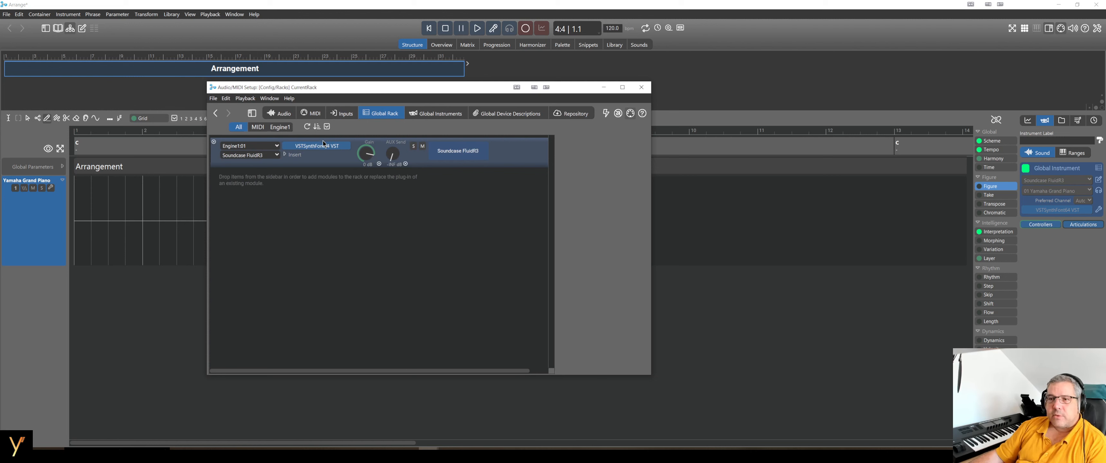
pyautogui.moveTo(519, 159)
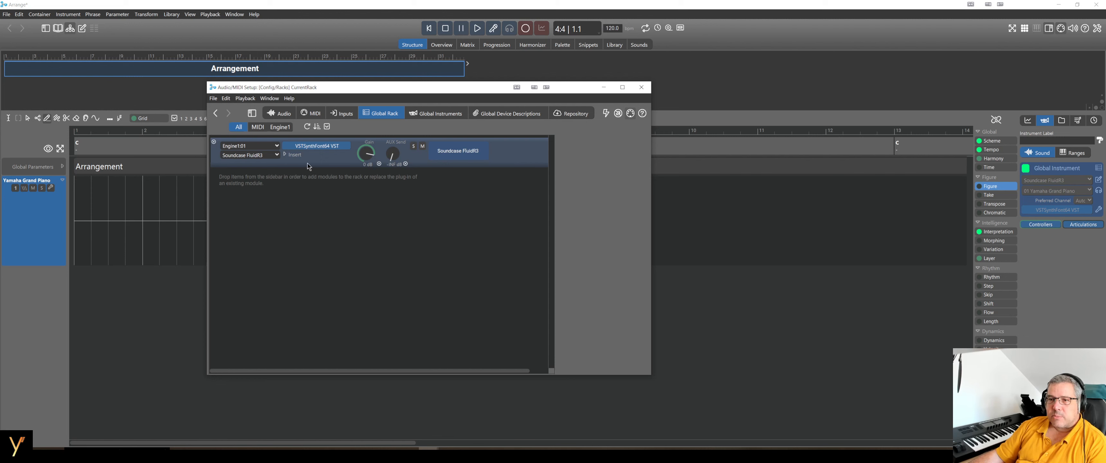
pyautogui.moveTo(327, 166)
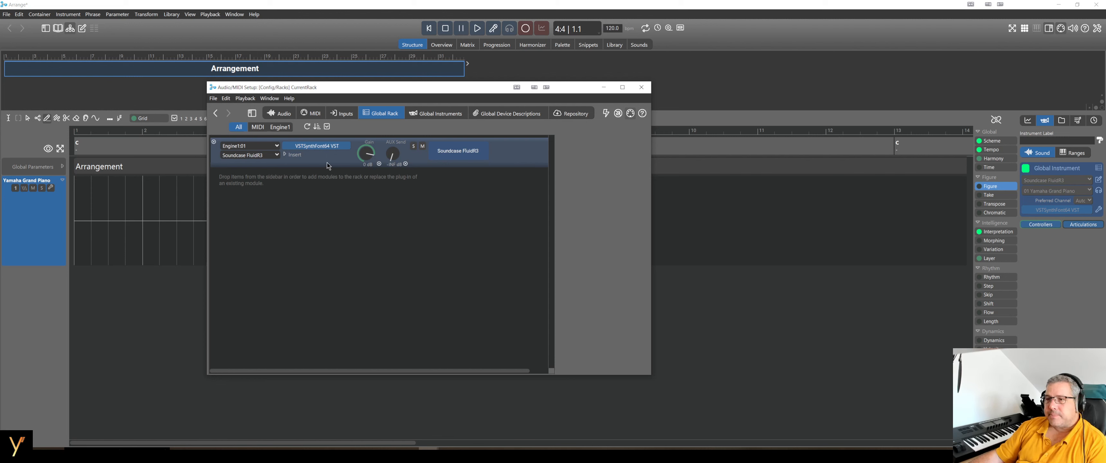
pyautogui.moveTo(307, 181)
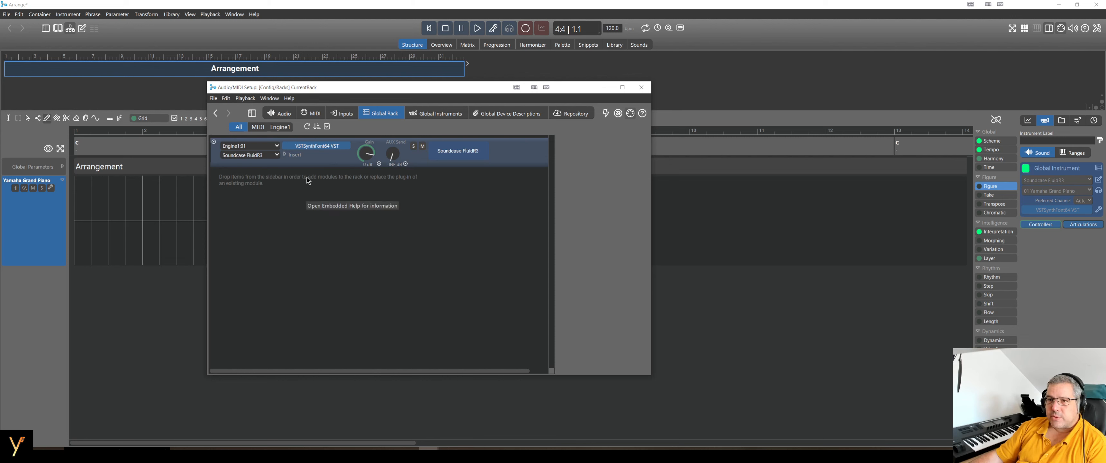
pyautogui.moveTo(254, 113)
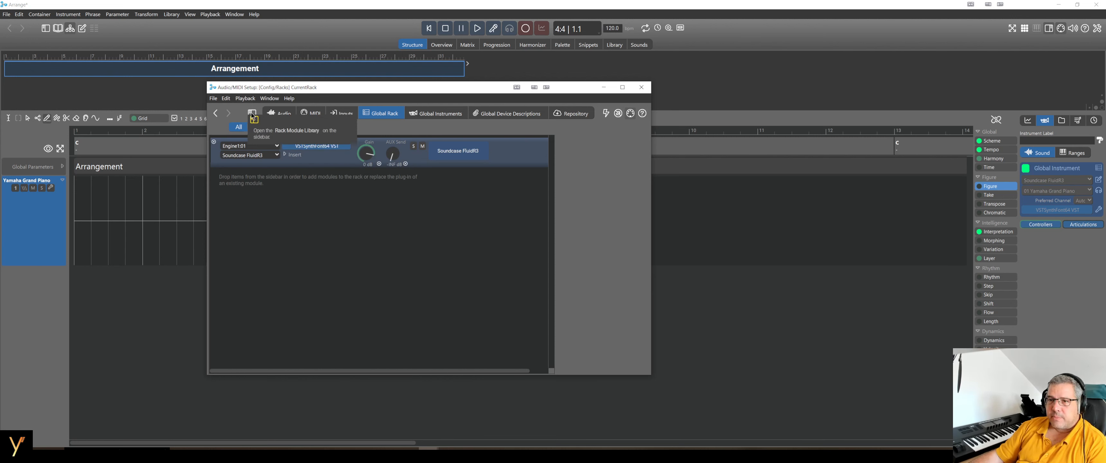
# Reveal the Rack Module Library with its VST instruments, glance at Audio settings, and return to Global Rack
pyautogui.click(252, 113)
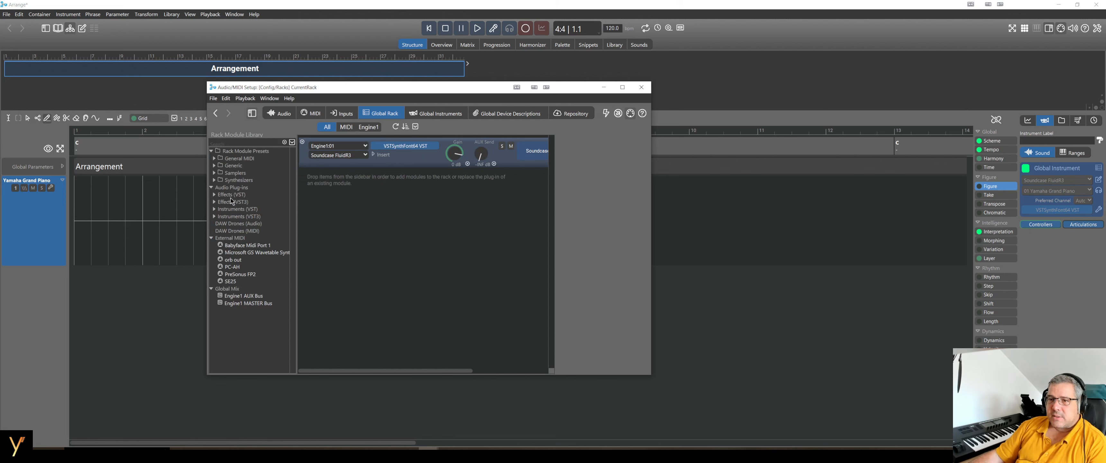
pyautogui.moveTo(253, 168)
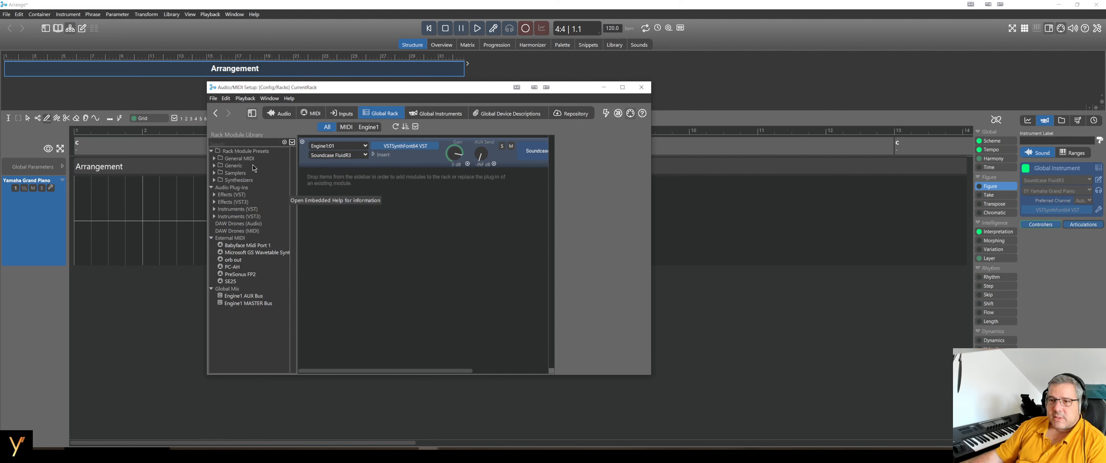
pyautogui.click(238, 209)
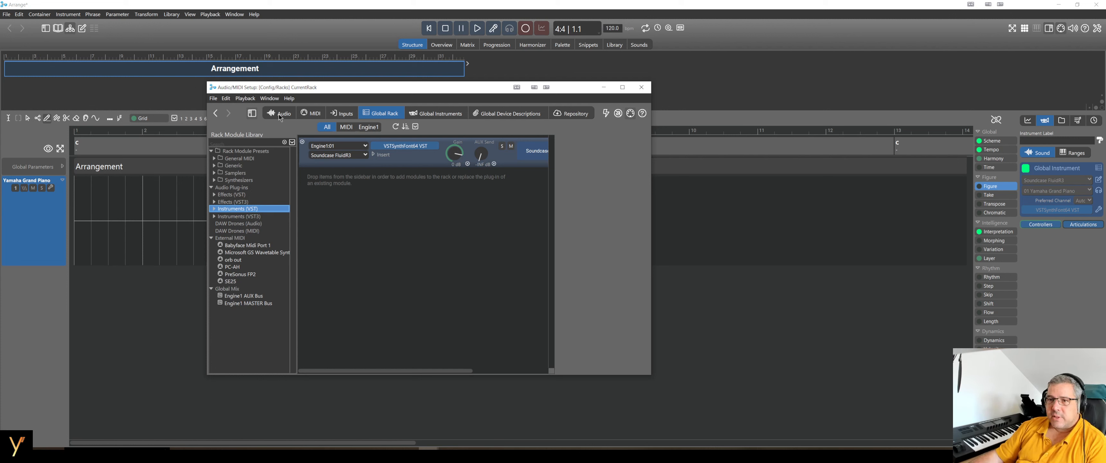
pyautogui.click(283, 113)
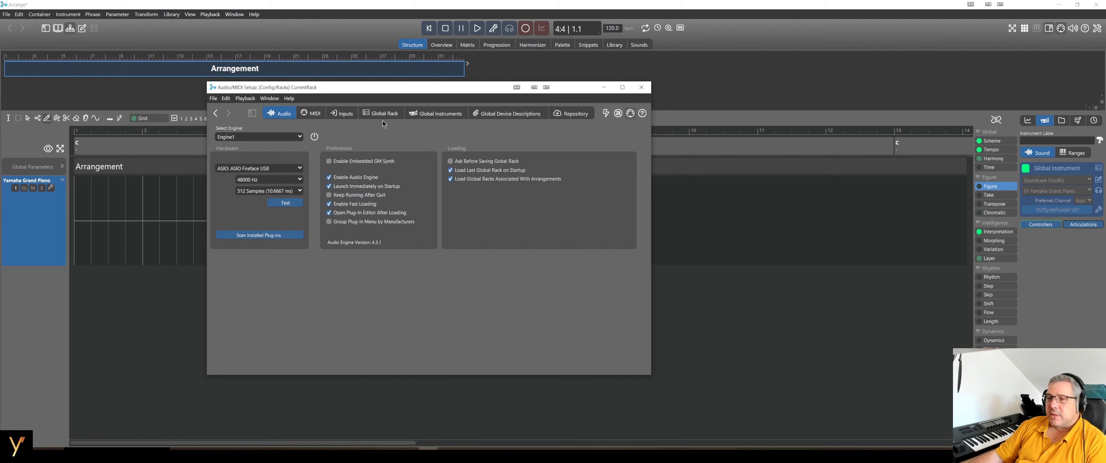
pyautogui.click(384, 113)
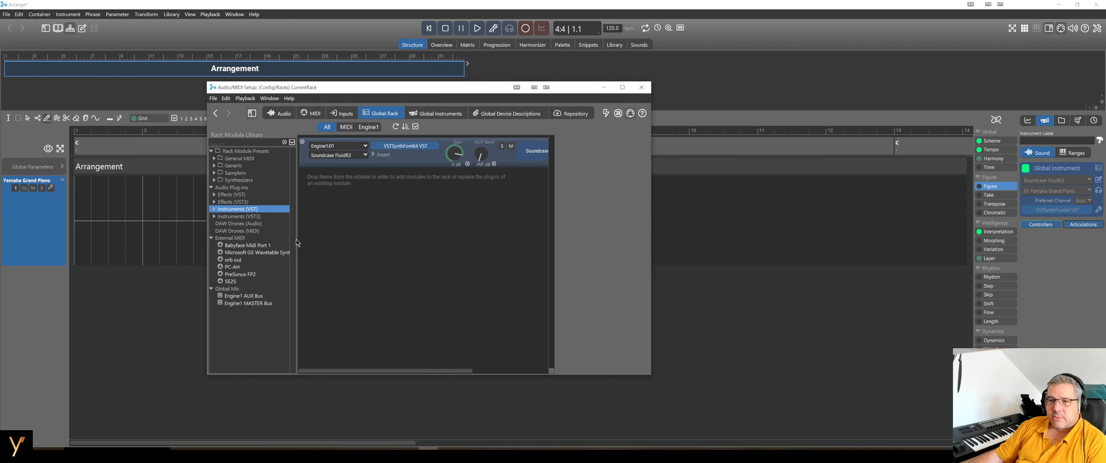
pyautogui.moveTo(238, 209)
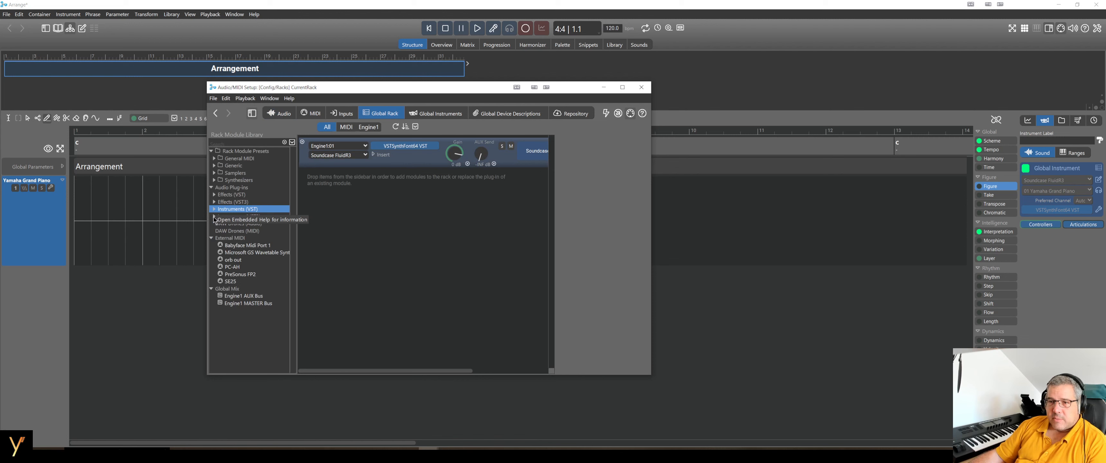
# Expand the Instruments (VST3) list and locate Kontakt 7 for the second rack slot
pyautogui.click(215, 209)
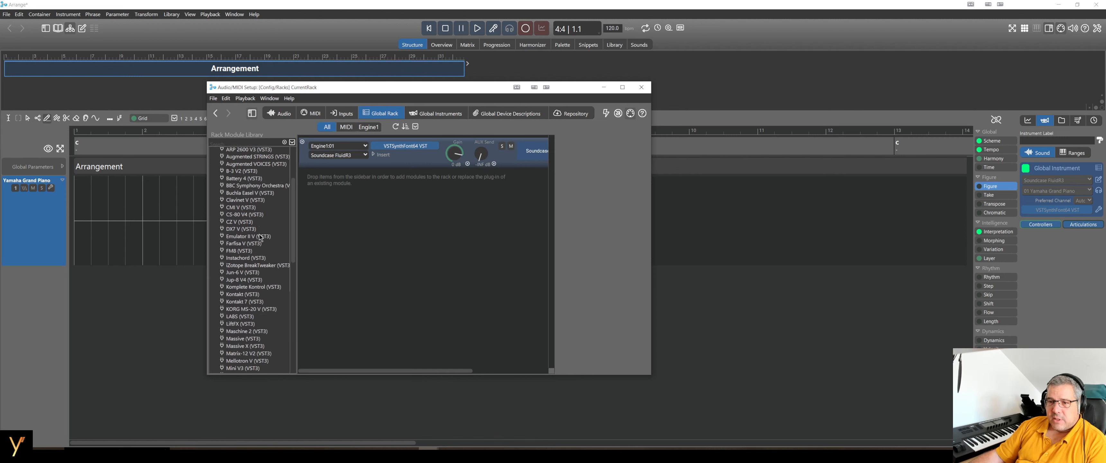
pyautogui.scroll(-3)
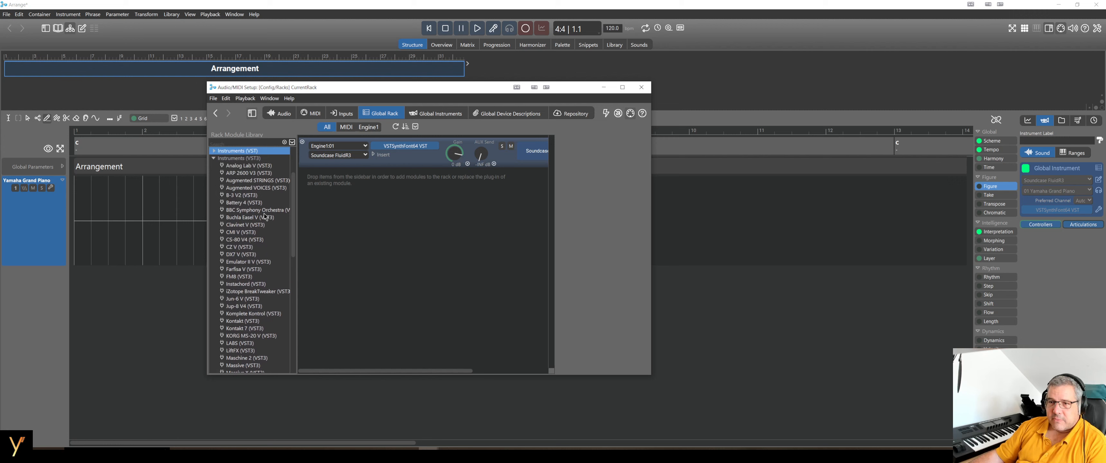
pyautogui.scroll(-3)
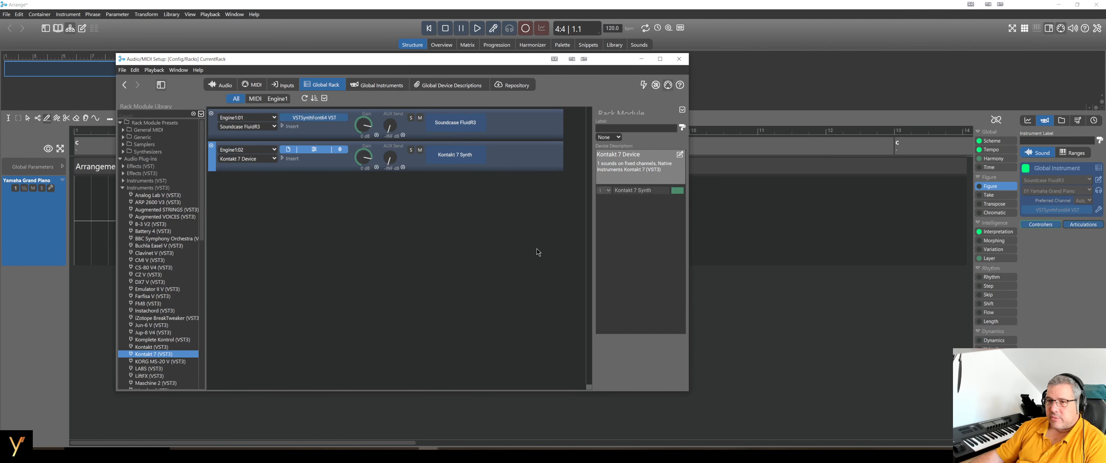
pyautogui.moveTo(562, 228)
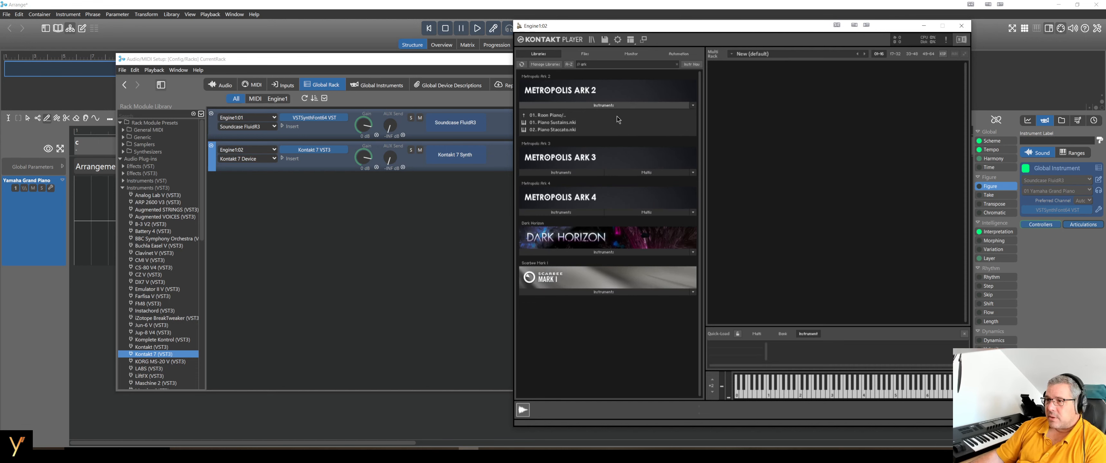
# Load Piano Sustains, Strings High Spiccatissimo and Strings Low Col Legno from Metropolis Ark 2 into Kontakt
pyautogui.click(555, 122)
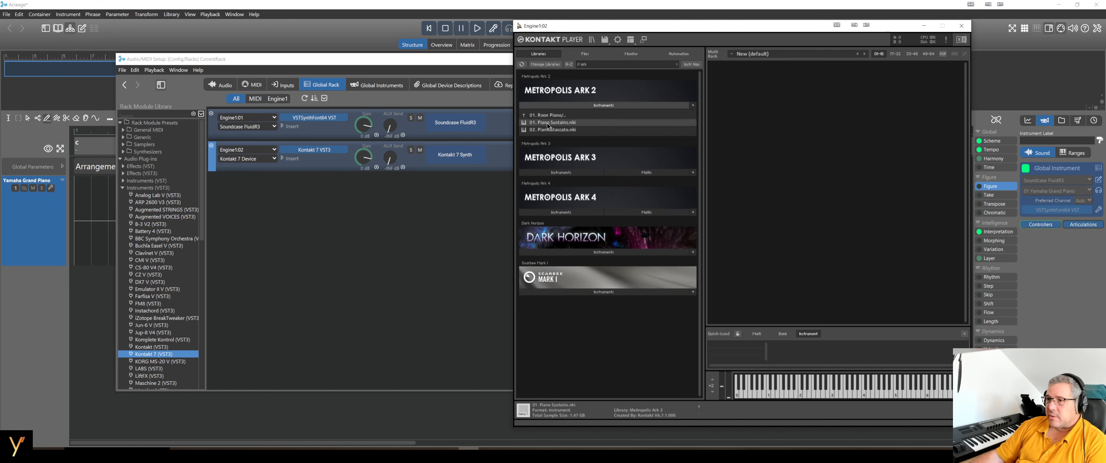
pyautogui.moveTo(792, 171)
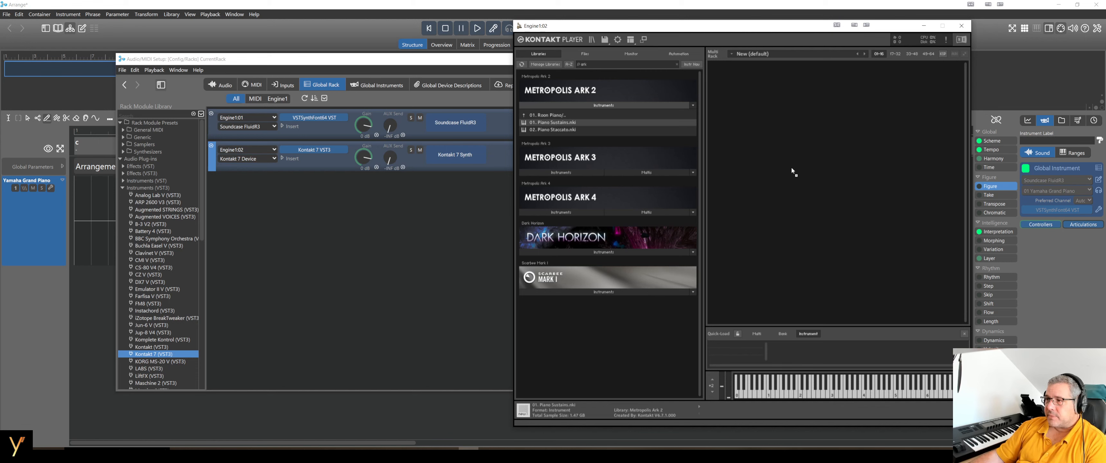
pyautogui.doubleClick(553, 122)
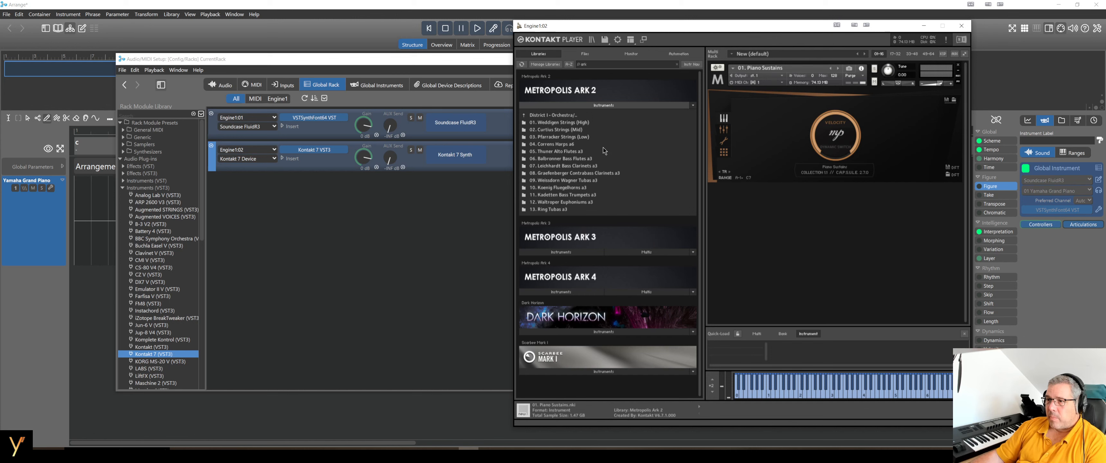
pyautogui.moveTo(605, 149)
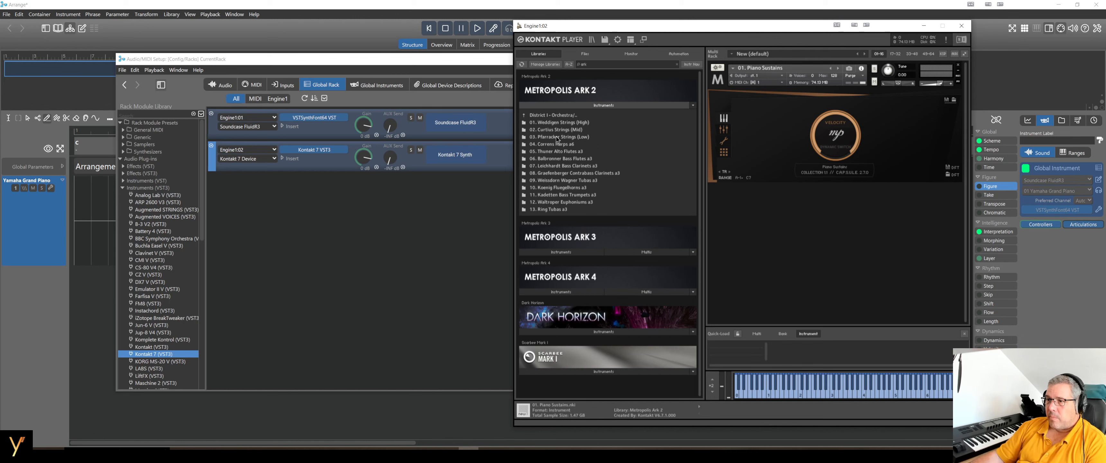
pyautogui.moveTo(555, 137)
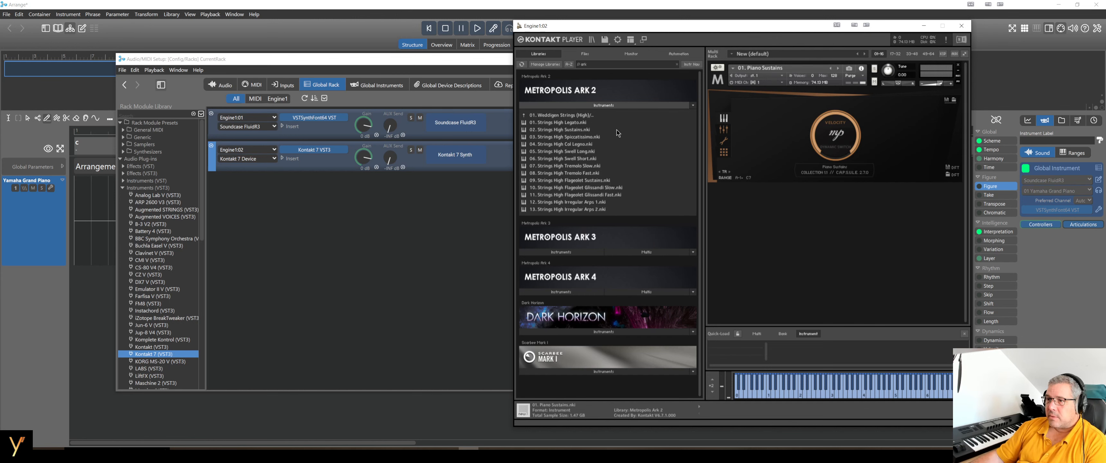
pyautogui.click(565, 136)
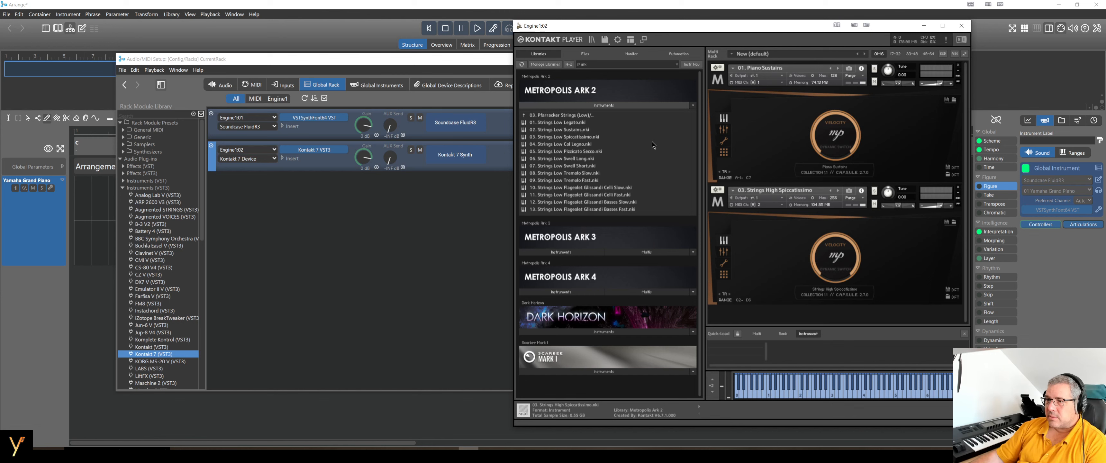
pyautogui.click(564, 144)
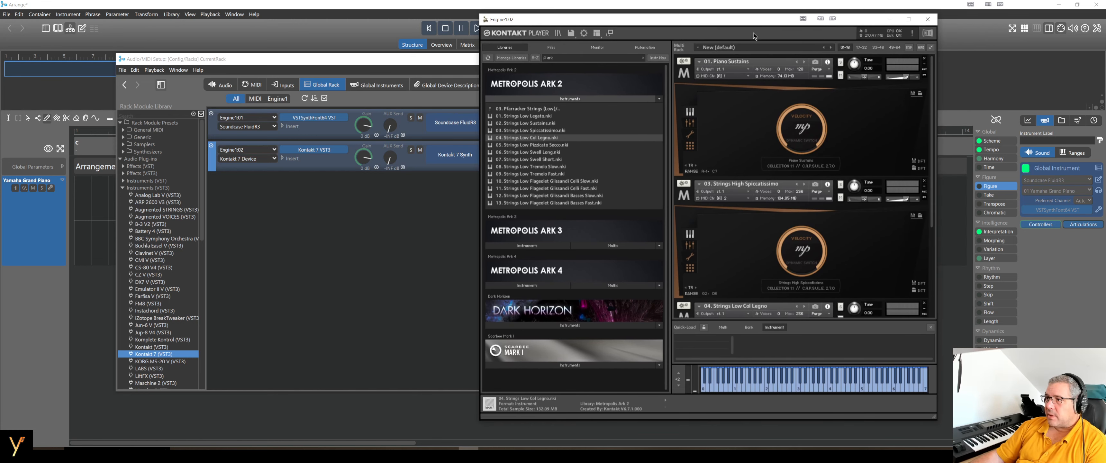
pyautogui.moveTo(876, 200)
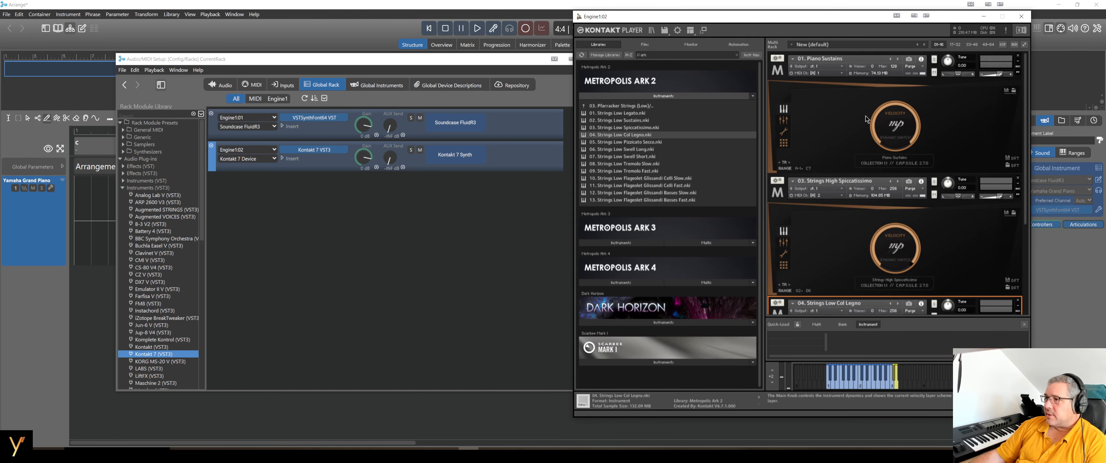
pyautogui.moveTo(838, 90)
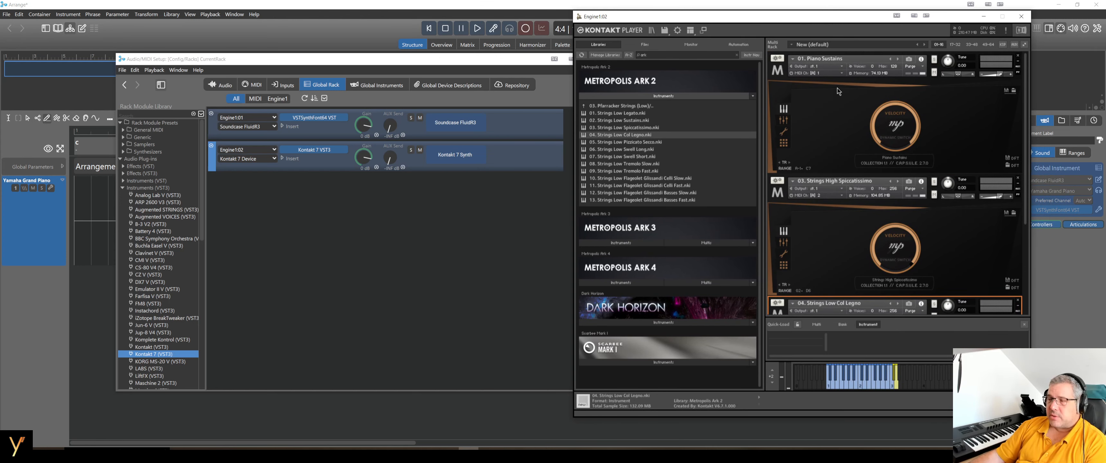
pyautogui.moveTo(837, 104)
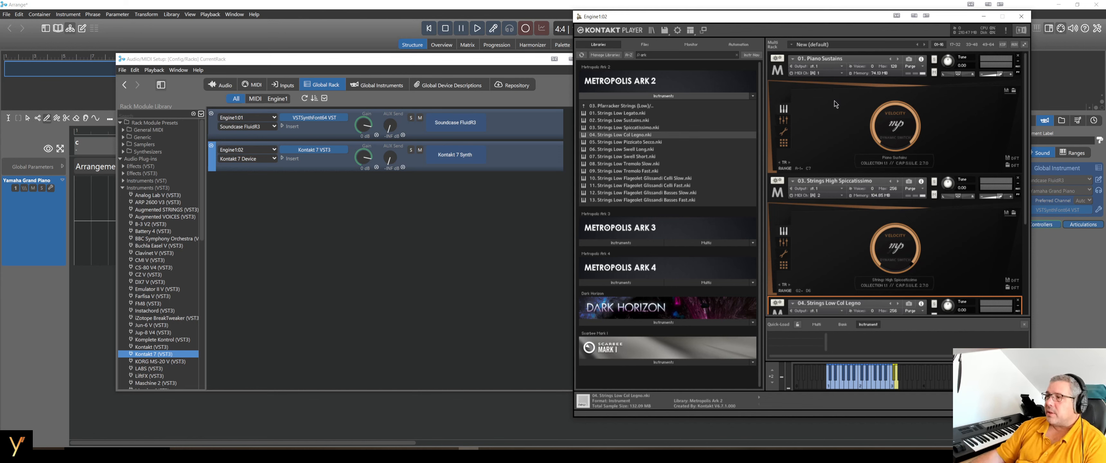
pyautogui.moveTo(809, 78)
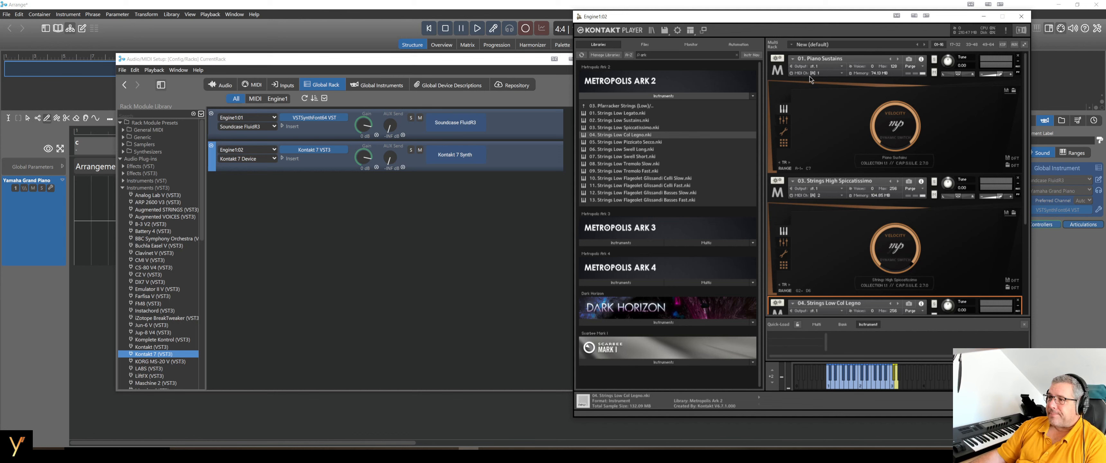
pyautogui.moveTo(820, 79)
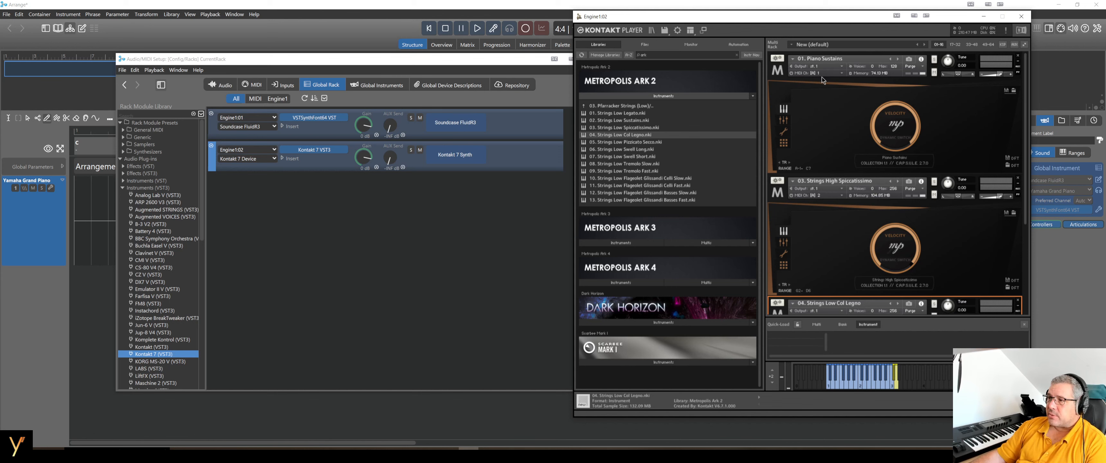
pyautogui.moveTo(829, 245)
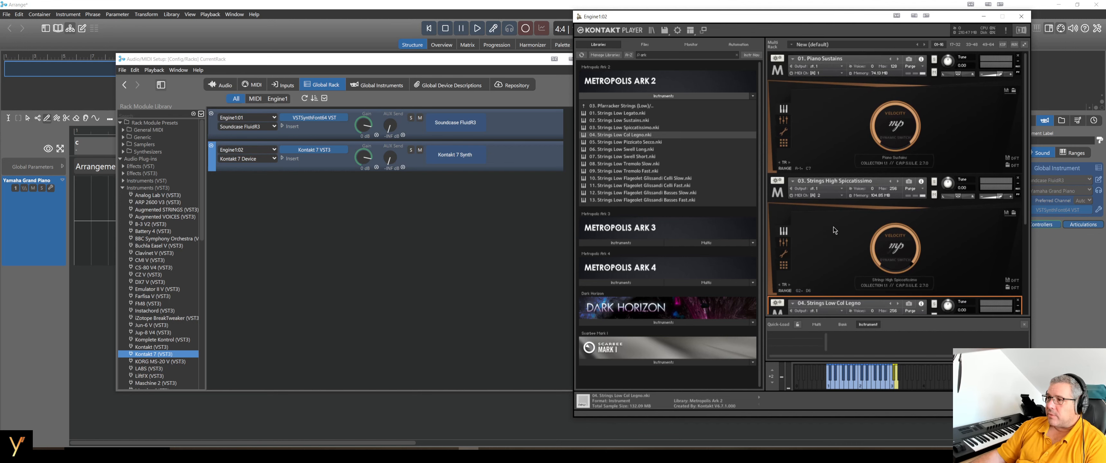
pyautogui.moveTo(836, 86)
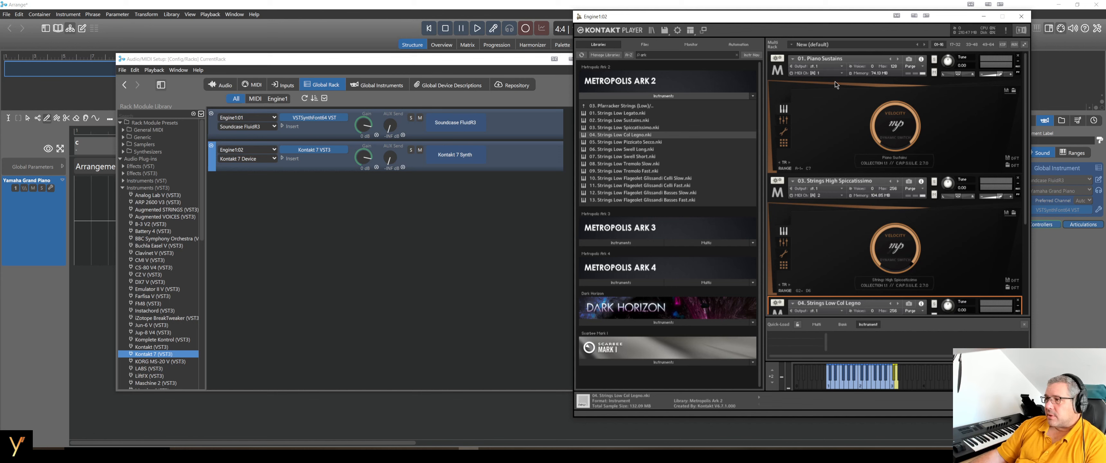
pyautogui.moveTo(827, 73)
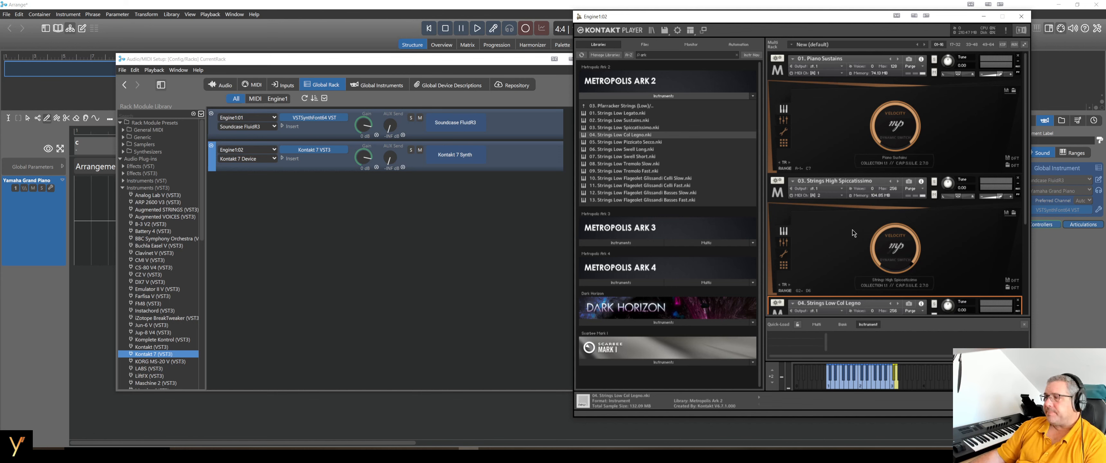
pyautogui.moveTo(903, 136)
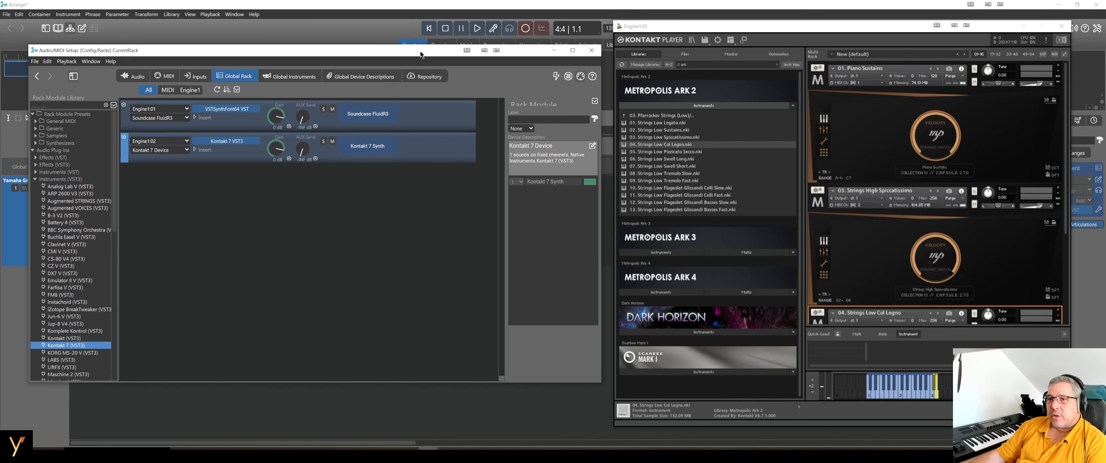
pyautogui.moveTo(357, 81)
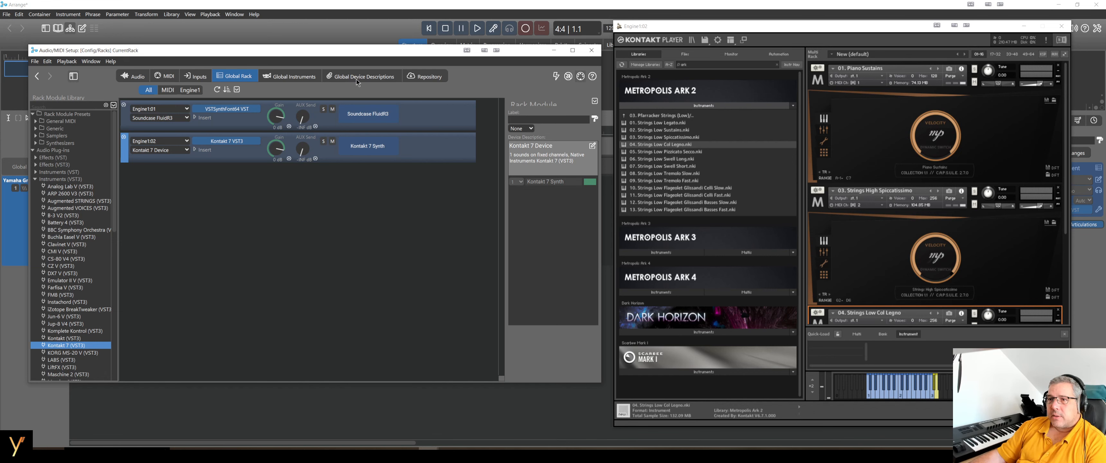
# In Global Device Descriptions create a new Fixed Channels (Sampler) device and start naming it Kontakt
pyautogui.click(362, 76)
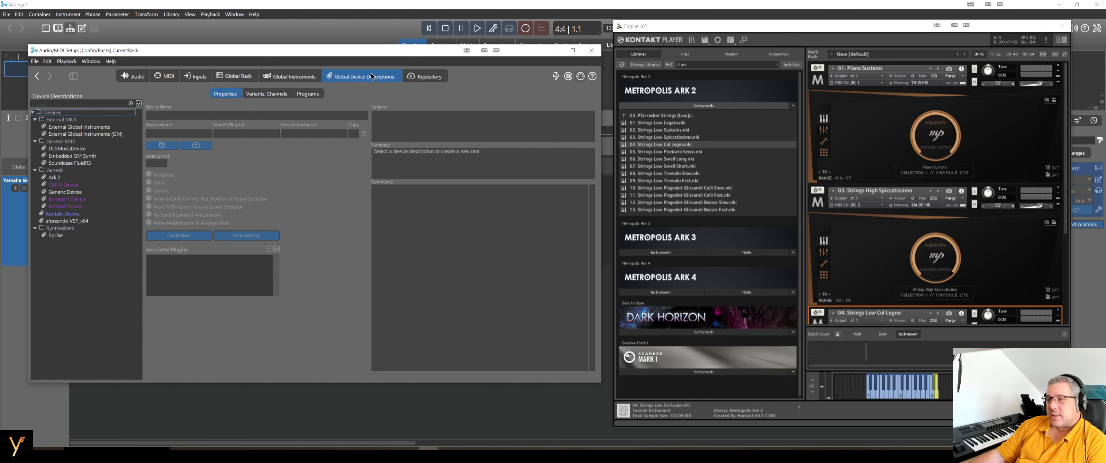
pyautogui.moveTo(287, 189)
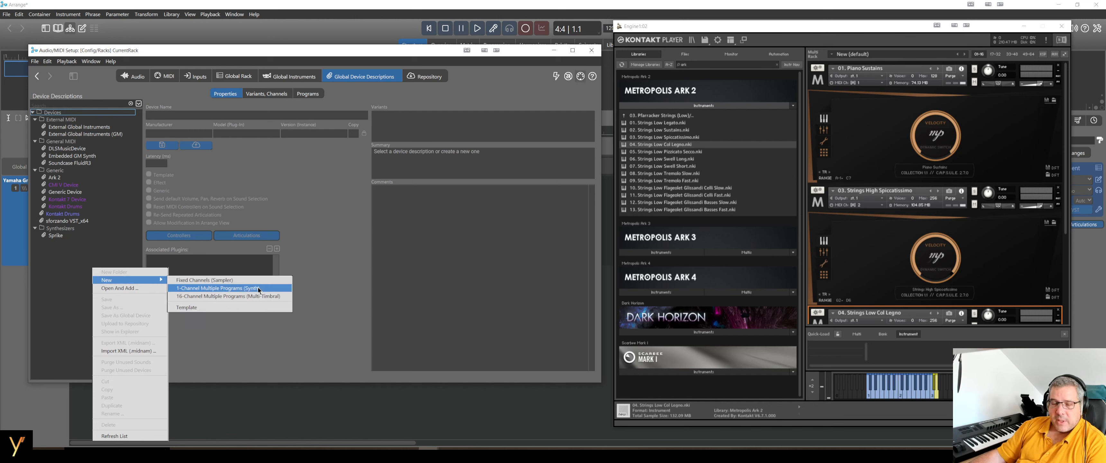
pyautogui.moveTo(204, 281)
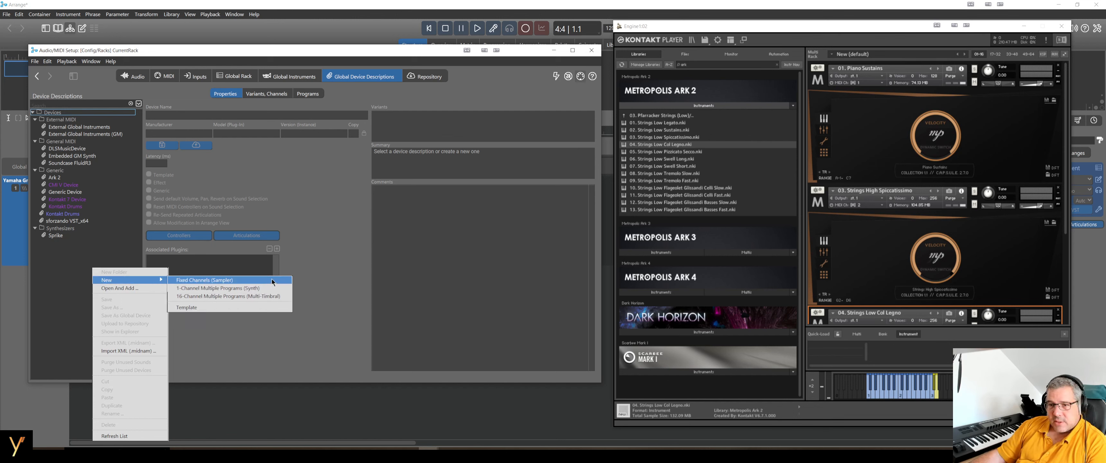
pyautogui.moveTo(245, 283)
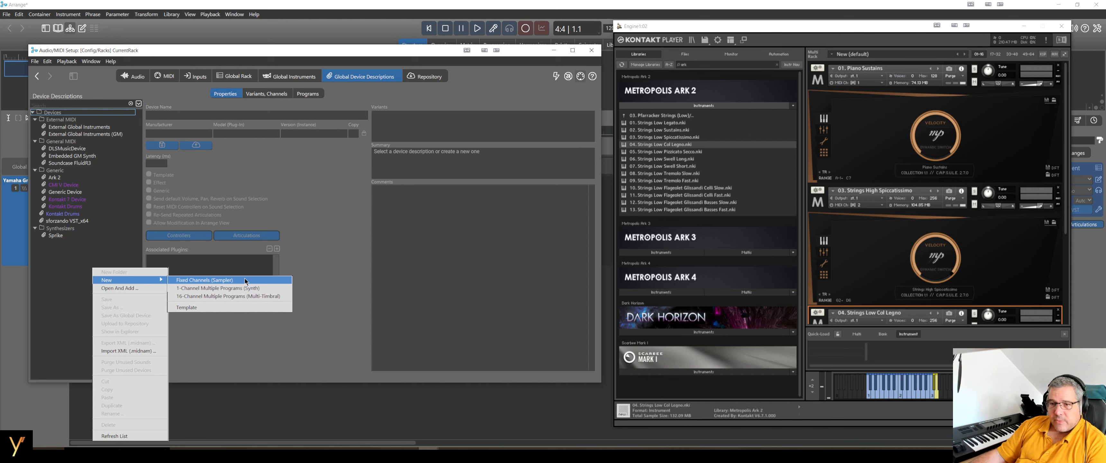
pyautogui.moveTo(248, 282)
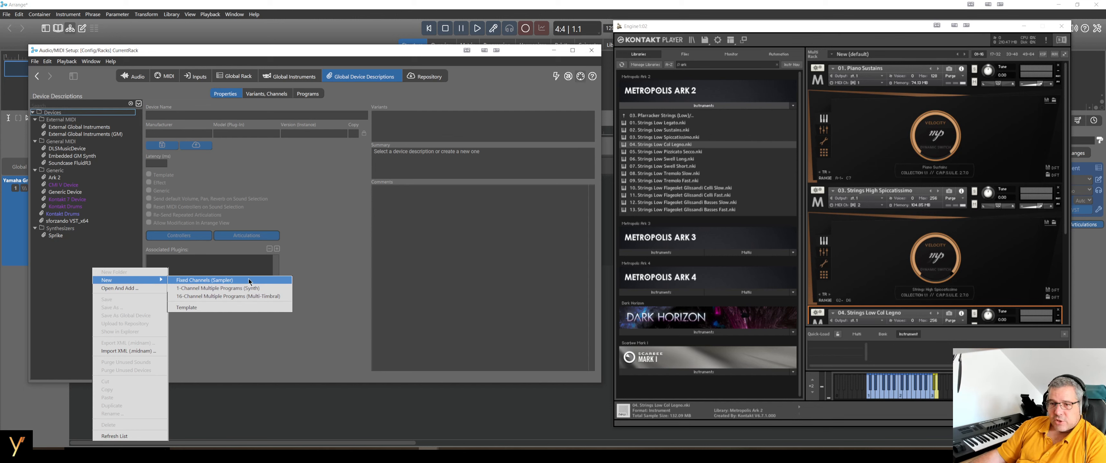
pyautogui.moveTo(246, 283)
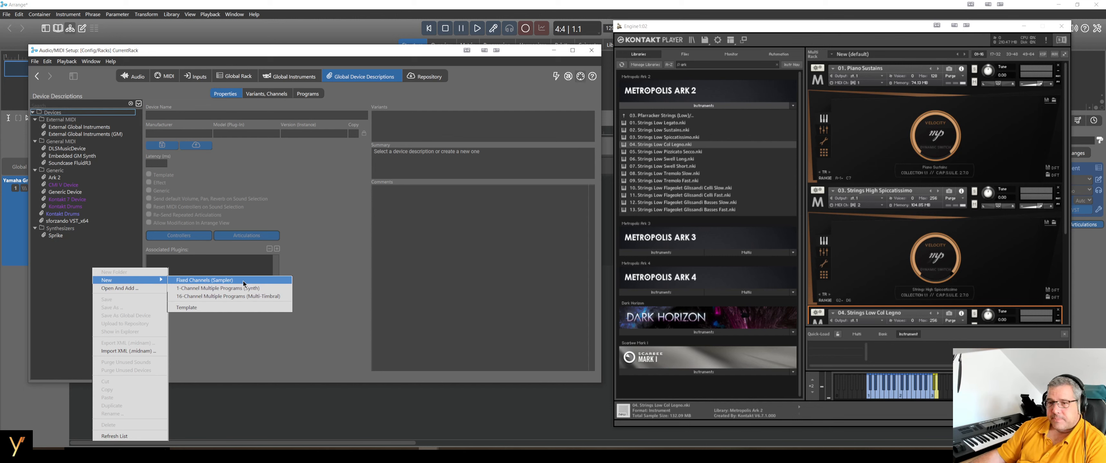
pyautogui.click(204, 280)
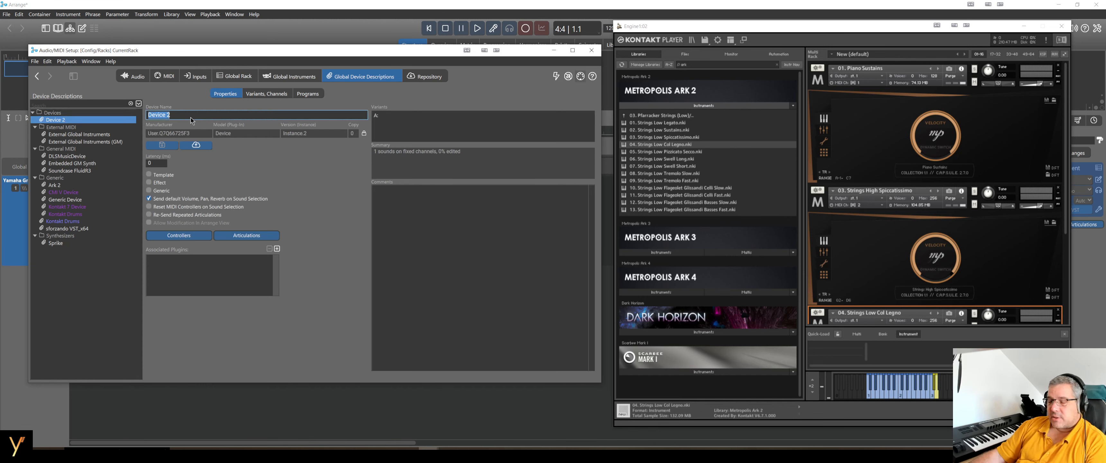
pyautogui.write('Kontakt S')
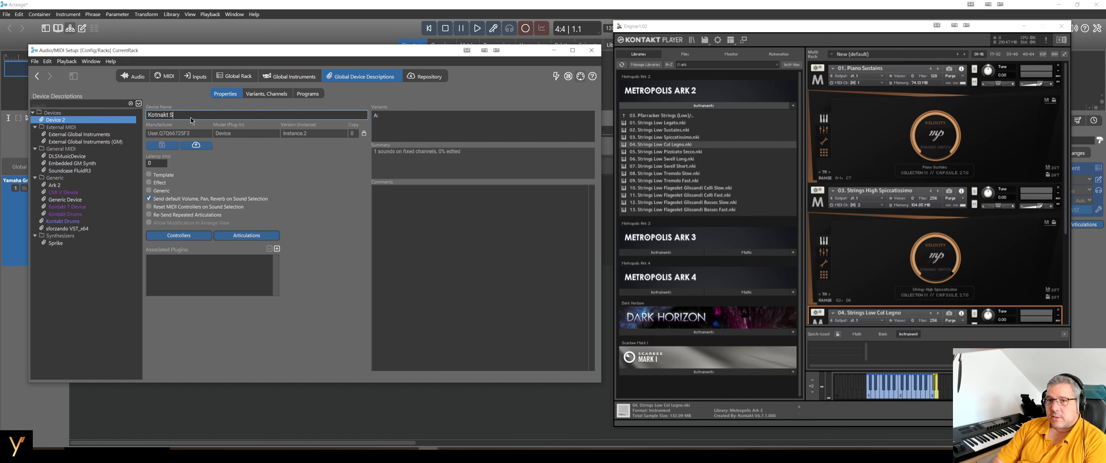
# Complete the device name as Kontakt Ark 2 and show its Variants, Channels page
pyautogui.write('Ark 2')
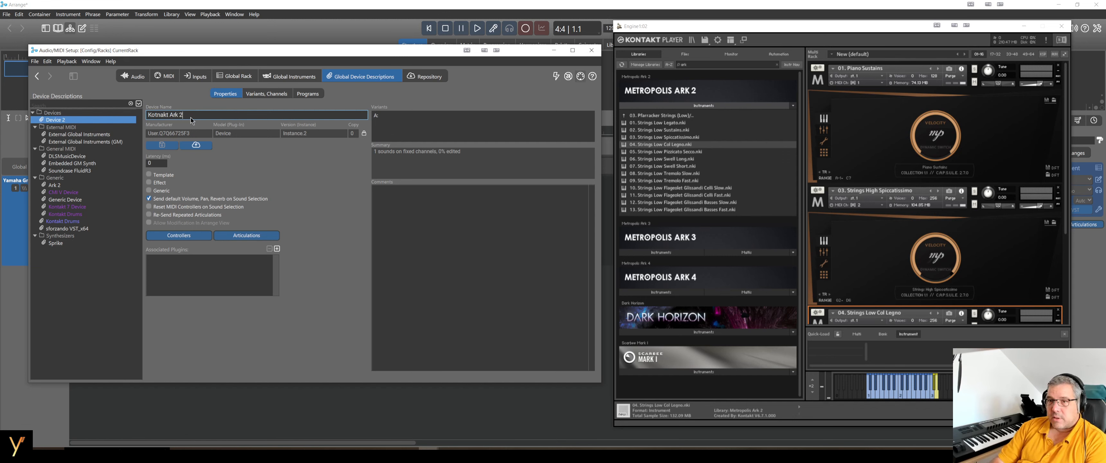
pyautogui.moveTo(279, 166)
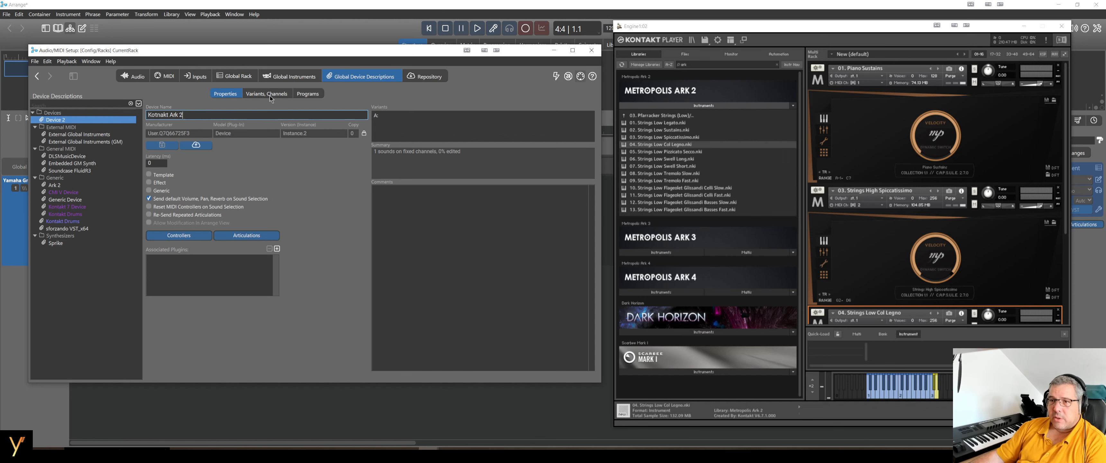
pyautogui.click(267, 93)
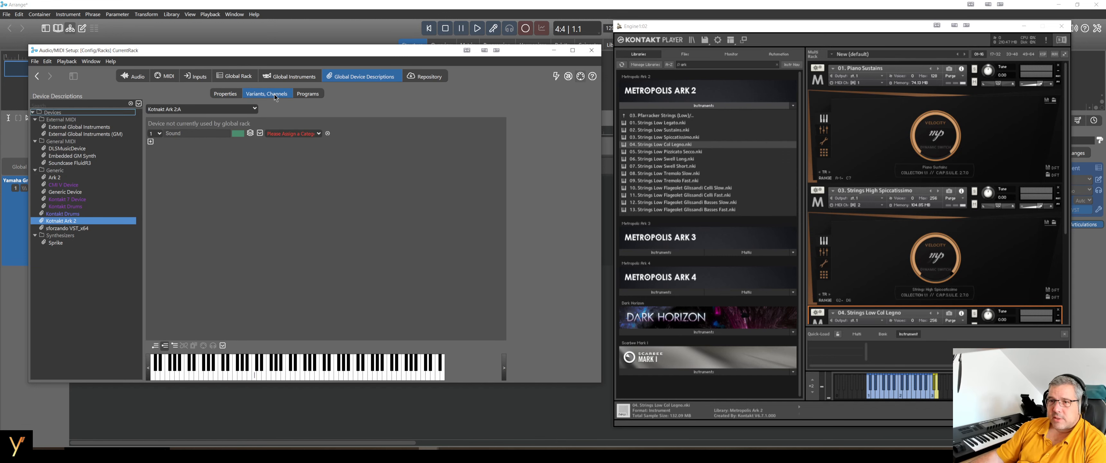
# Name channel 1 Piano Sustains and assign it the Acoustic Piano category, dismissing a runtime error
pyautogui.click(173, 134)
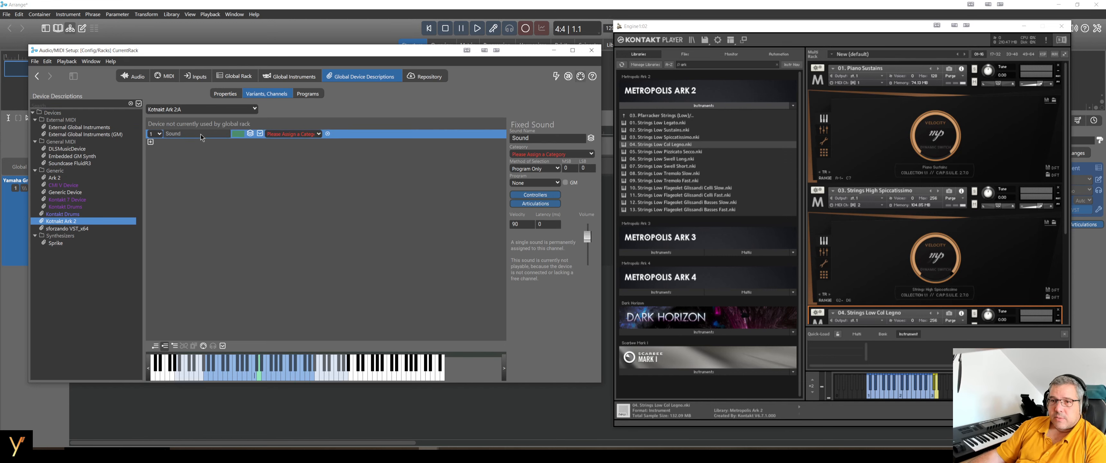
pyautogui.moveTo(173, 134)
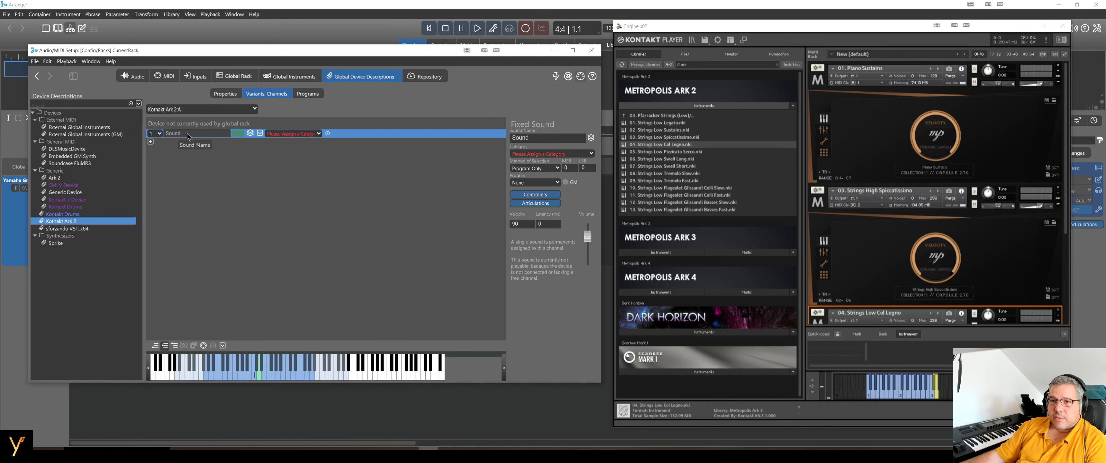
pyautogui.moveTo(224, 141)
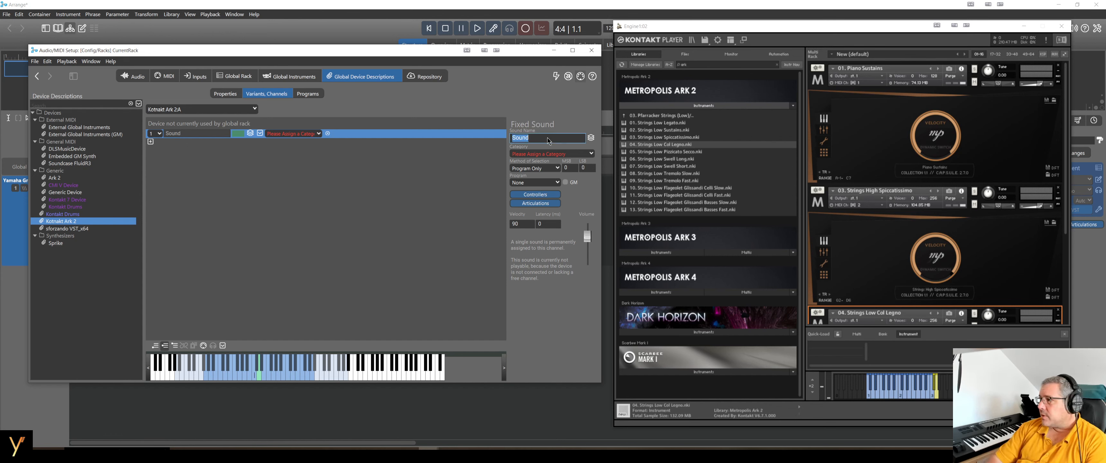
pyautogui.write('Piano Stains')
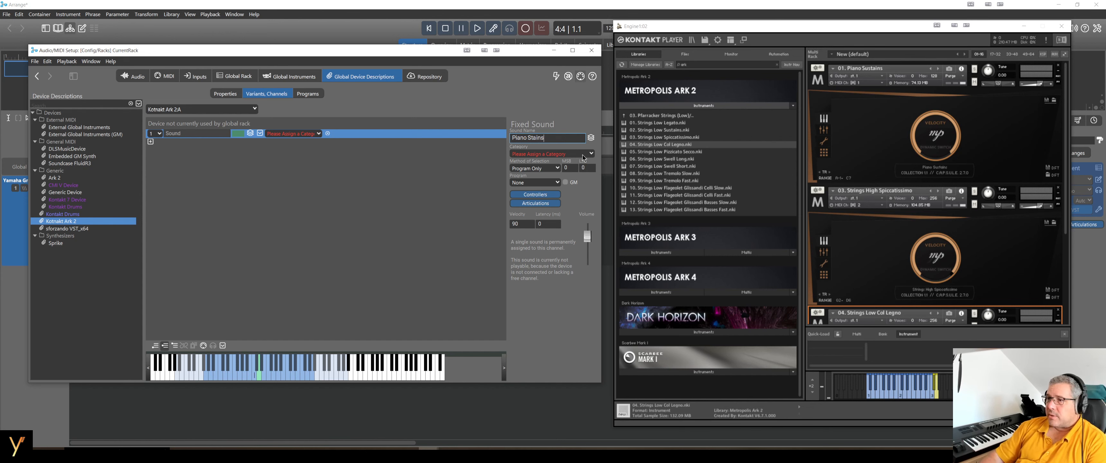
pyautogui.press('BackSpace')
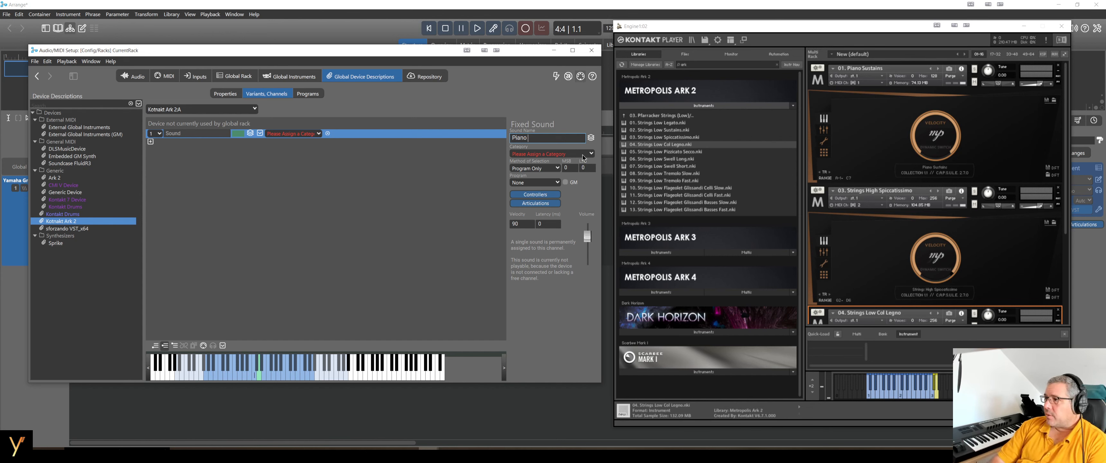
pyautogui.write('Sustains')
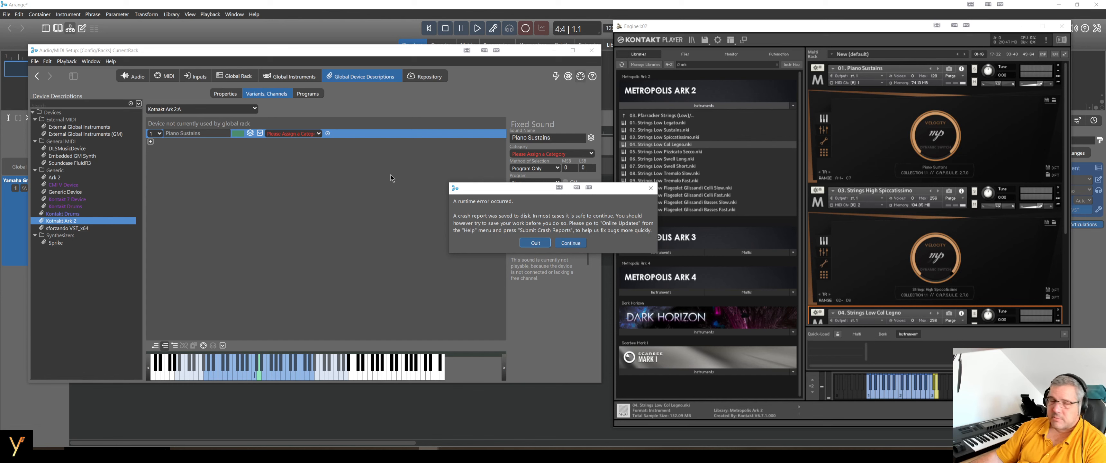
pyautogui.moveTo(388, 173)
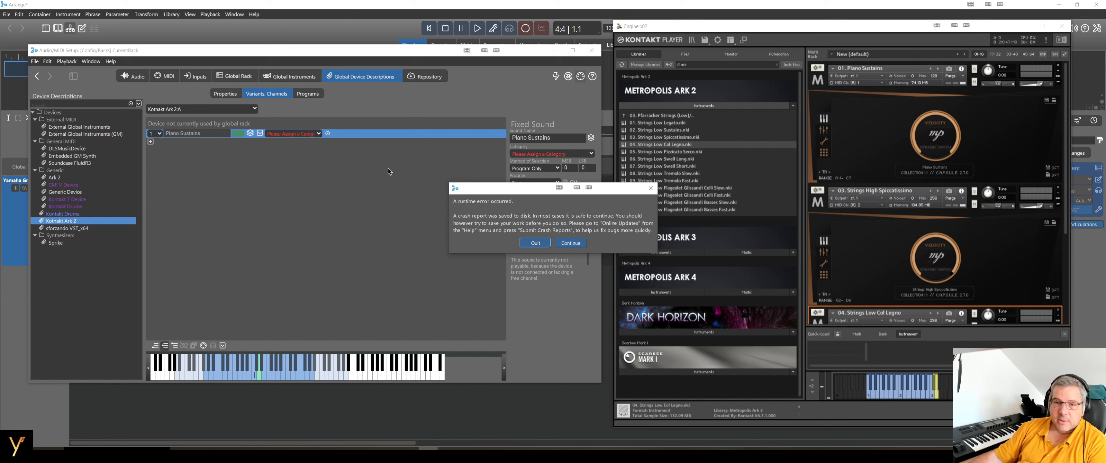
pyautogui.click(569, 243)
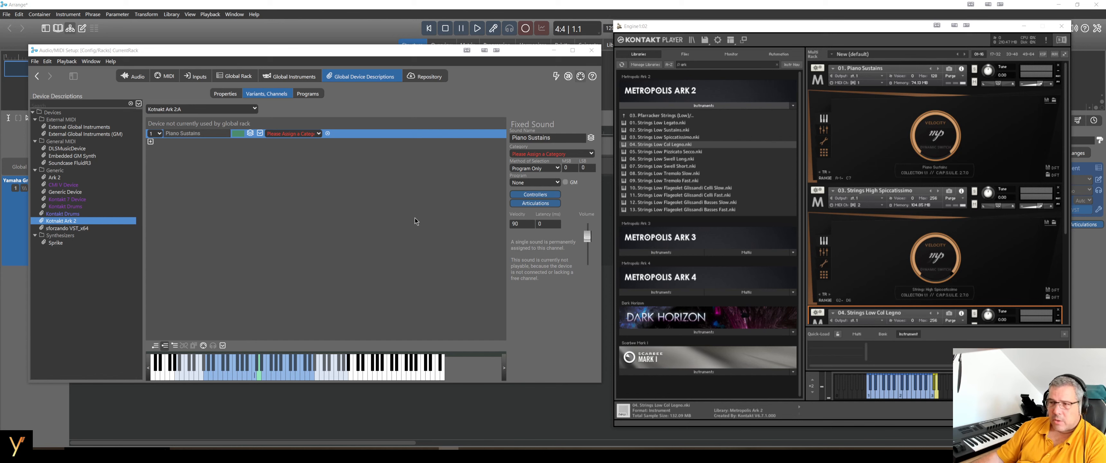
pyautogui.moveTo(573, 158)
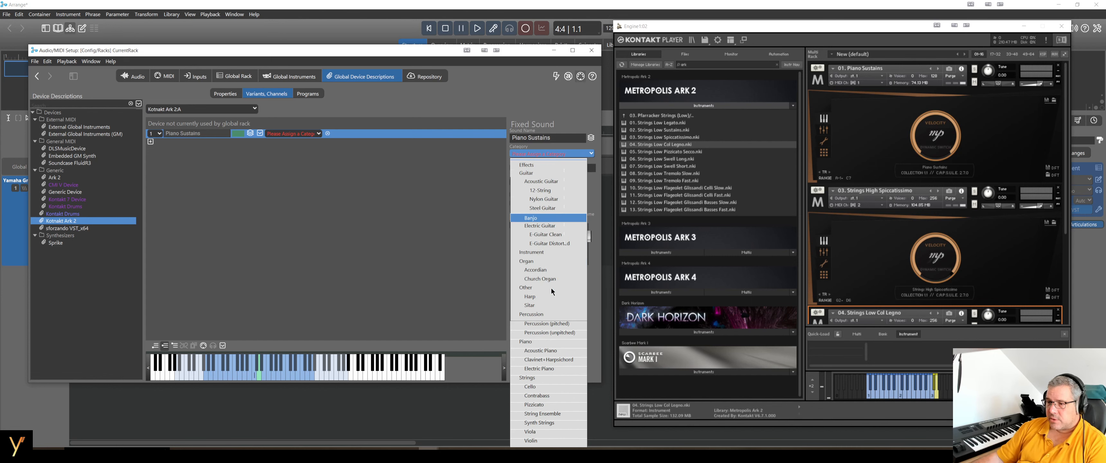
pyautogui.moveTo(546, 342)
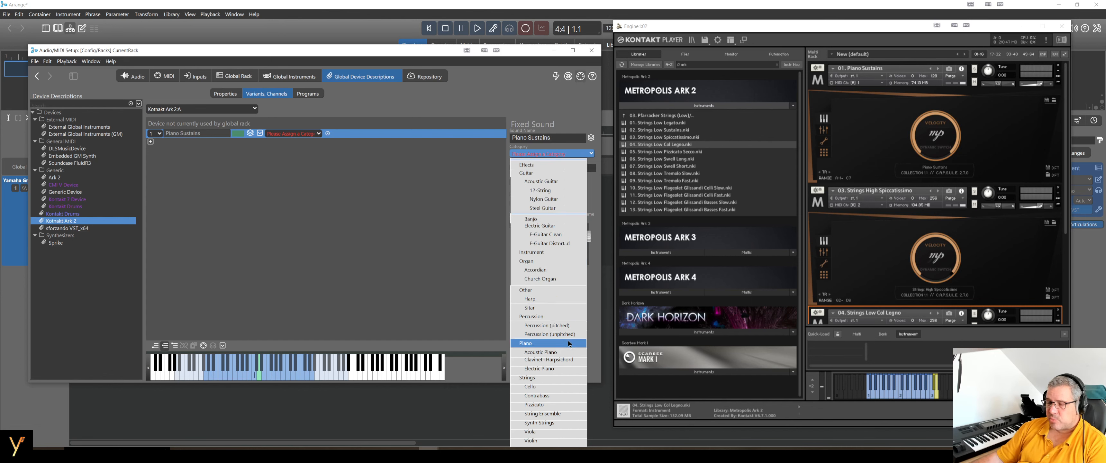
pyautogui.moveTo(559, 352)
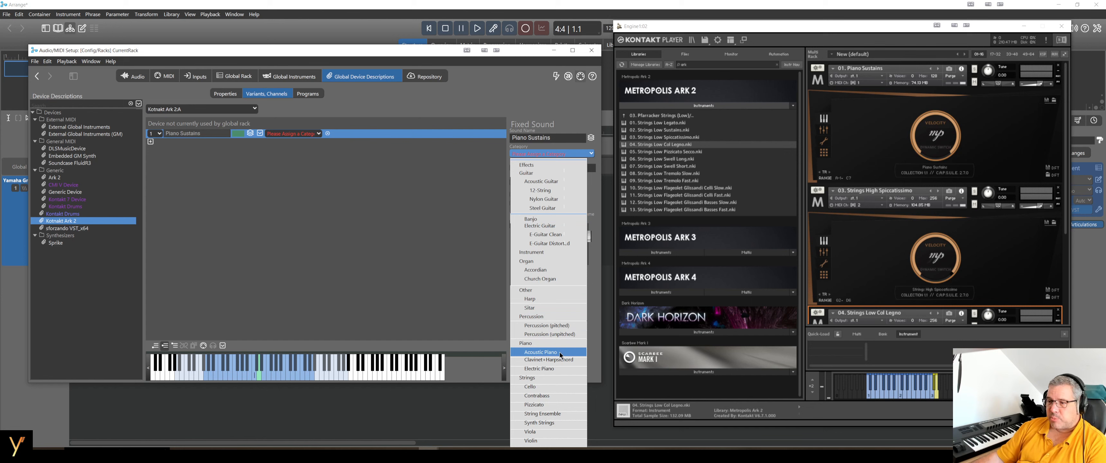
pyautogui.click(542, 352)
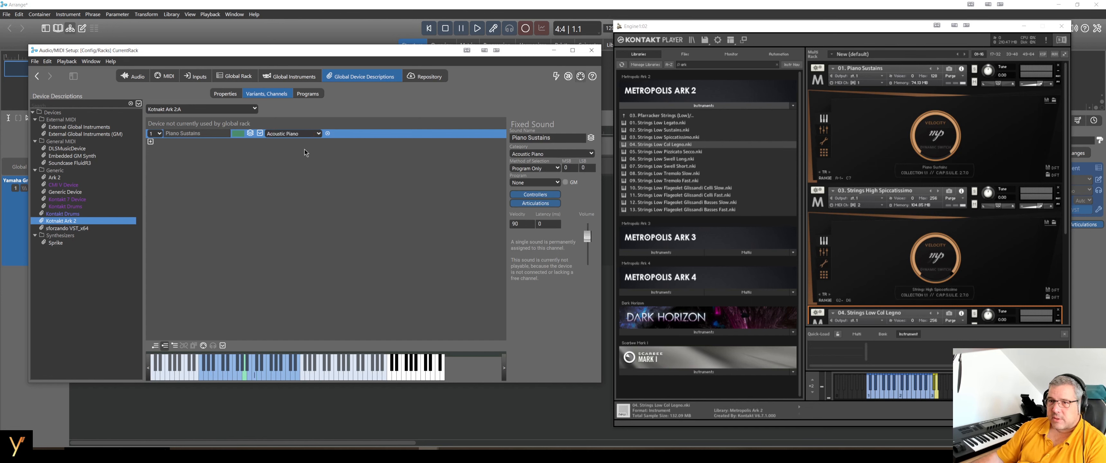
pyautogui.moveTo(151, 147)
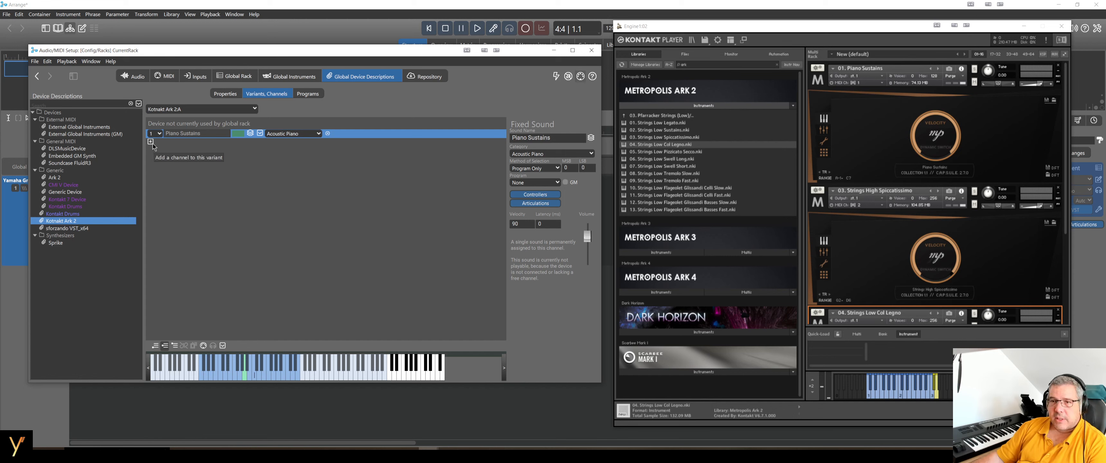
# Add channel 2 as String High Spiccatissimo in the Pizzicato category, then add a third channel
pyautogui.click(151, 143)
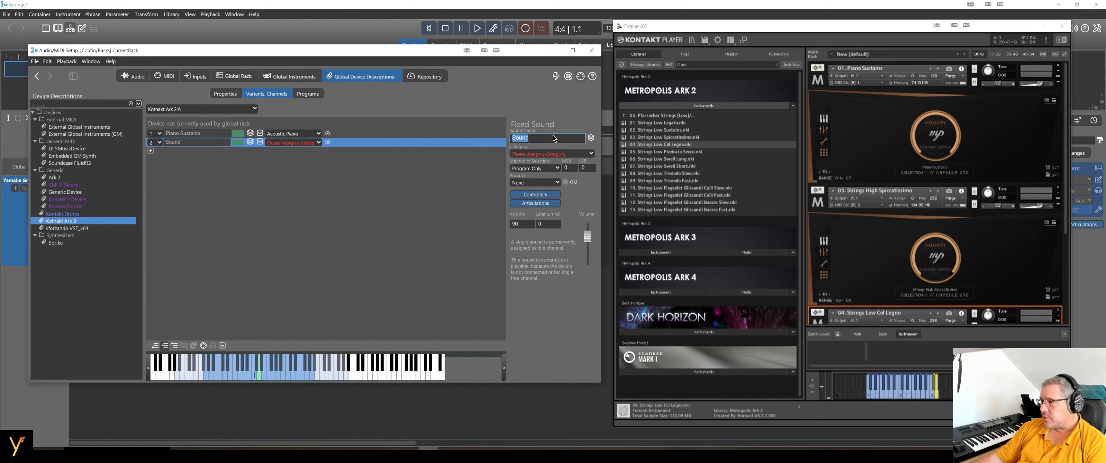
pyautogui.write('String High Spicca')
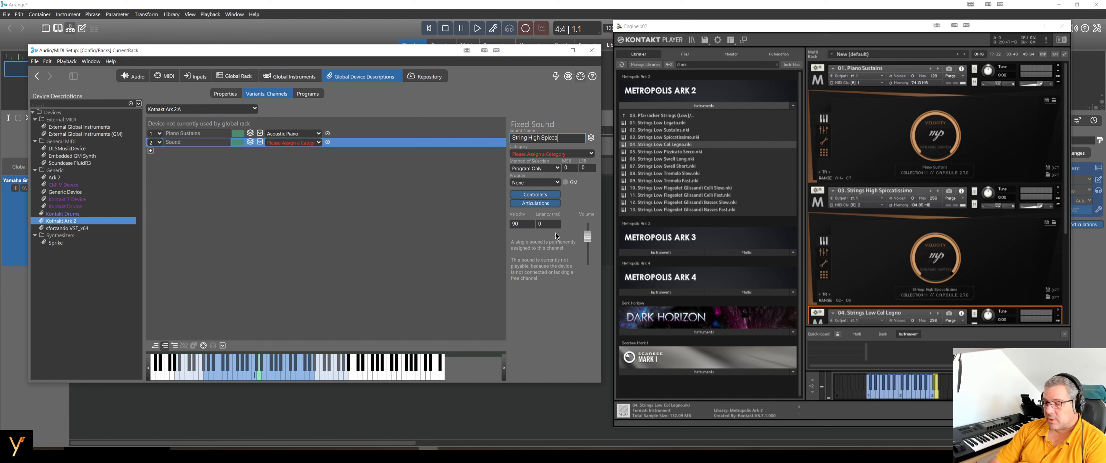
pyautogui.write('tissimo')
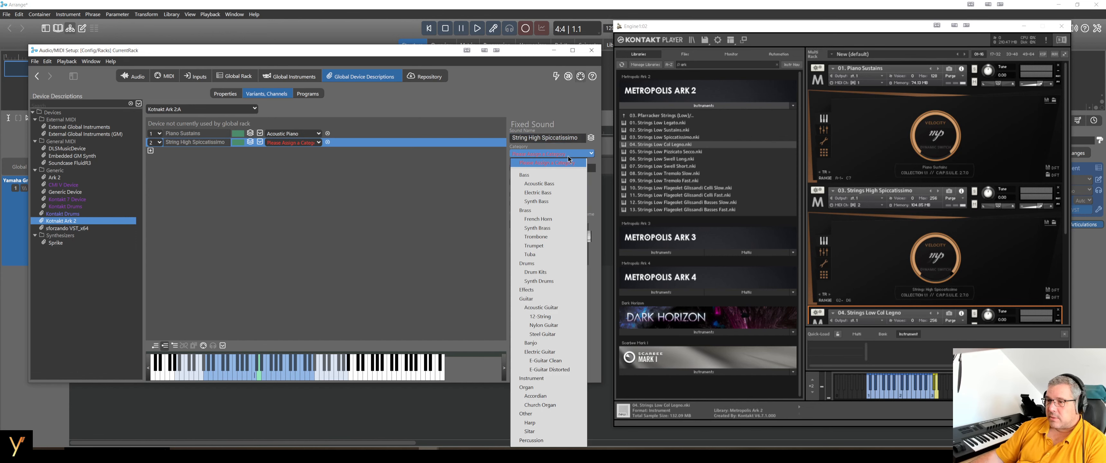
pyautogui.scroll(-3)
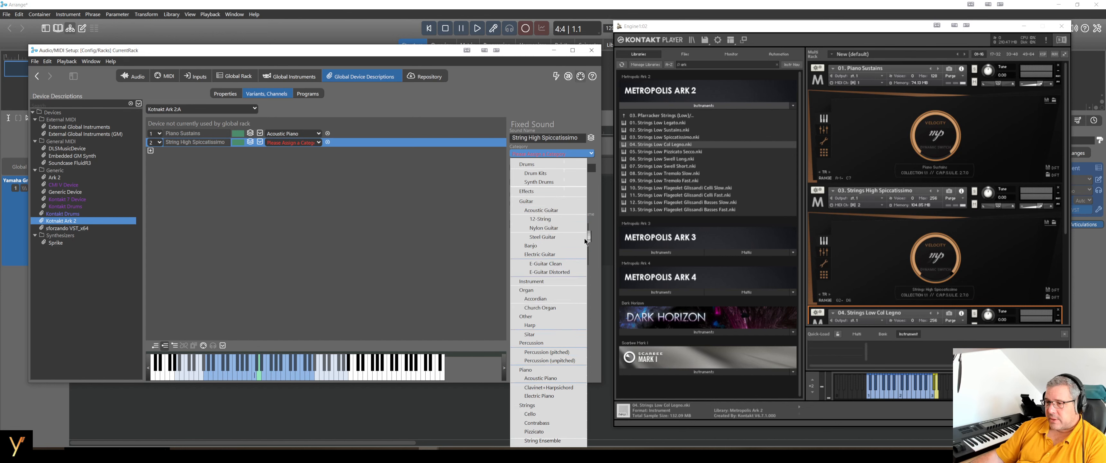
pyautogui.moveTo(543, 227)
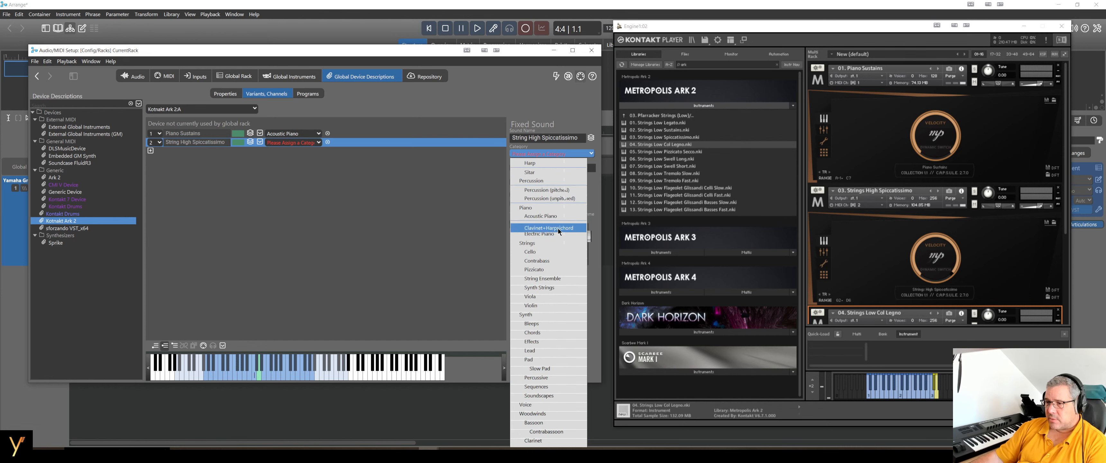
pyautogui.moveTo(535, 272)
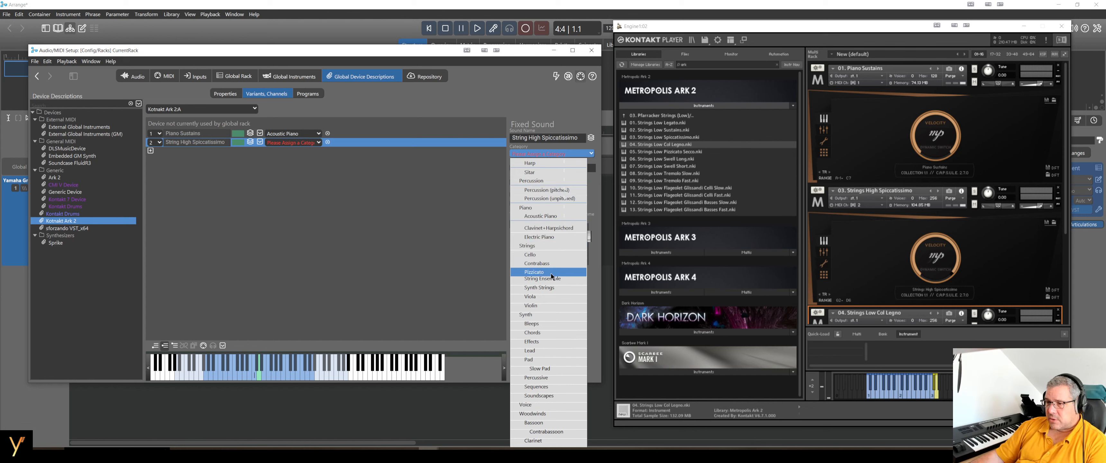
pyautogui.click(534, 272)
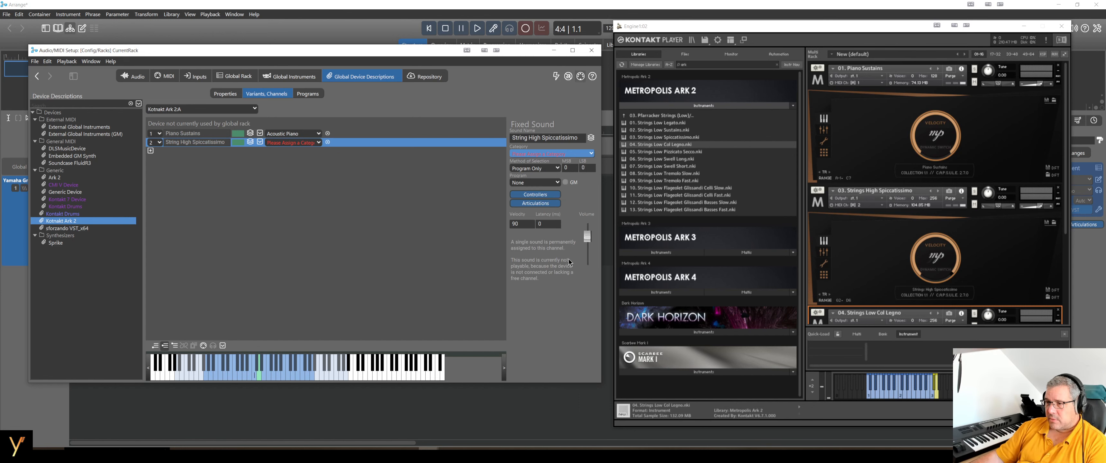
pyautogui.click(291, 142)
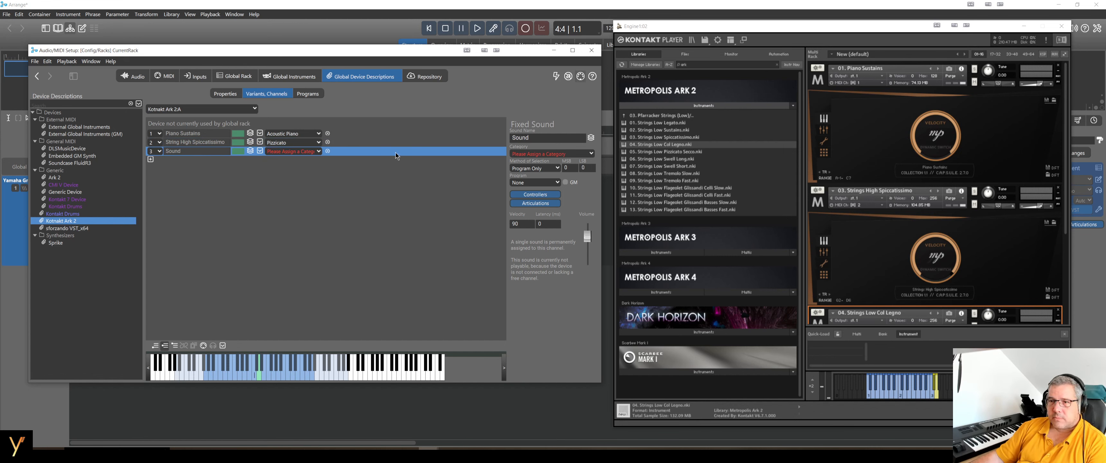
# Name channel 3 Strings Low Col Legno and assign it Pizzicato, dismissing a runtime error
pyautogui.doubleClick(547, 138)
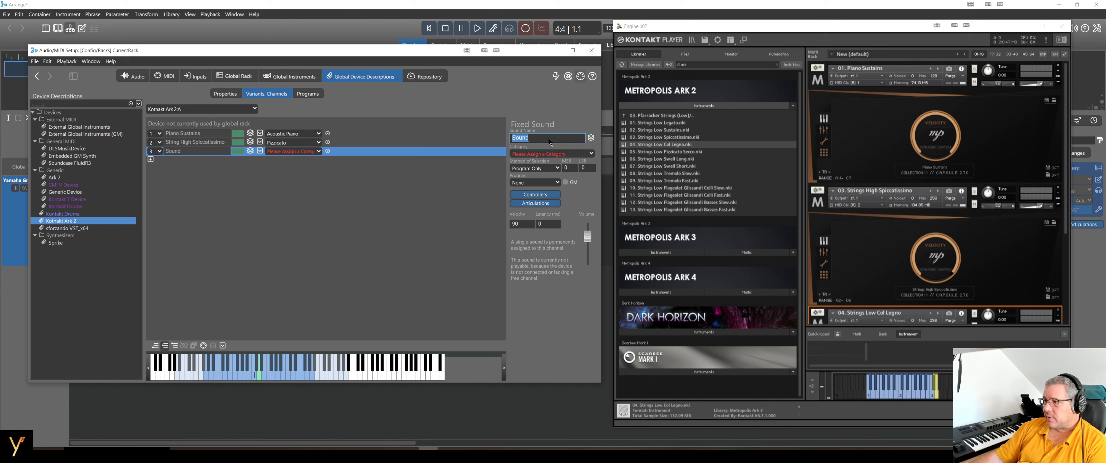
pyautogui.write('Strings')
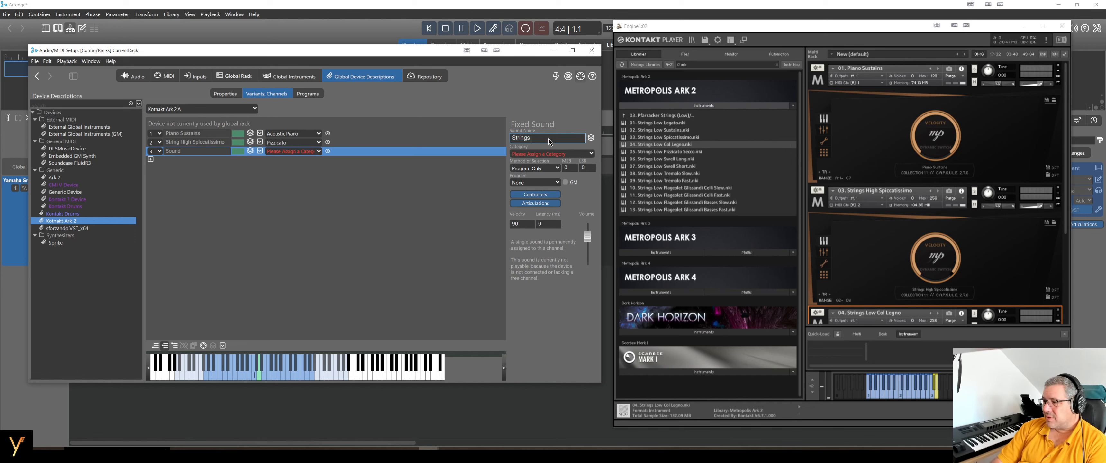
pyautogui.write('Low')
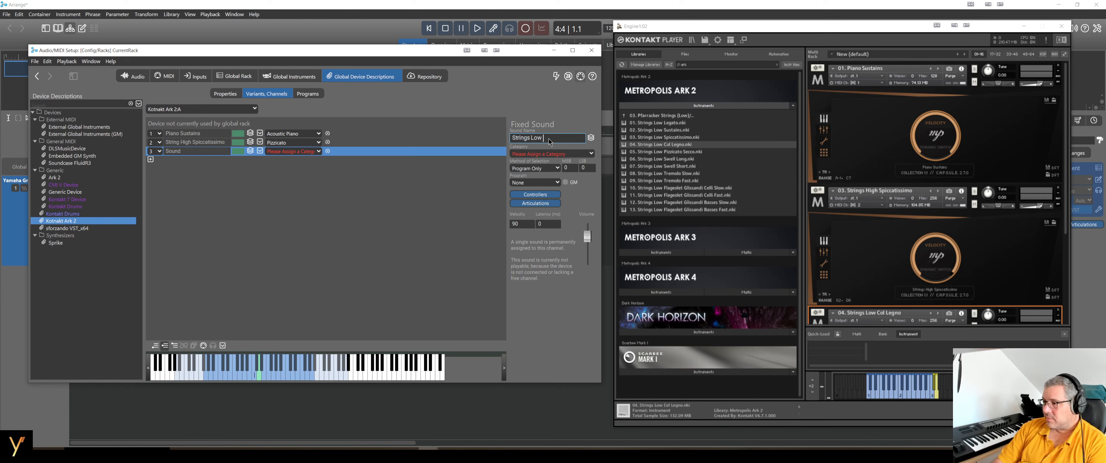
pyautogui.write('Col Legno')
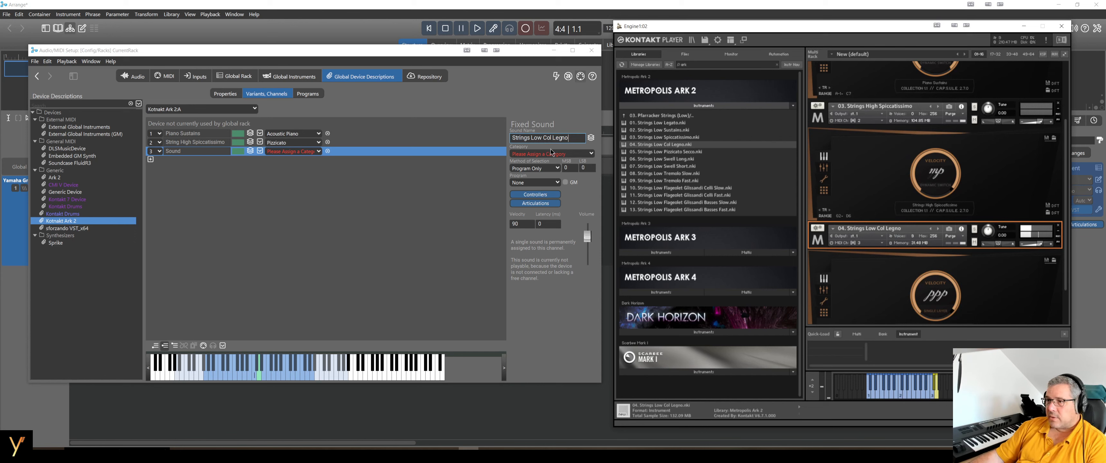
pyautogui.click(551, 153)
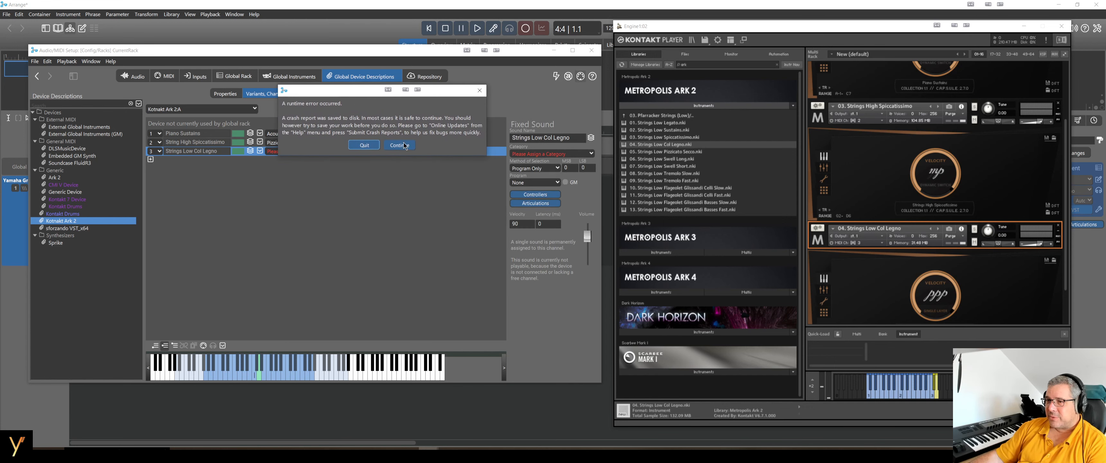
pyautogui.click(398, 144)
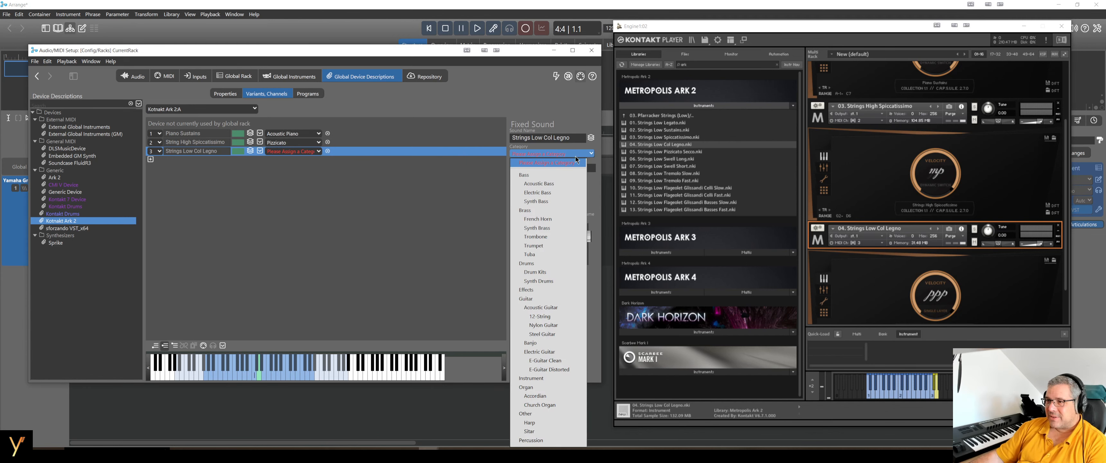
pyautogui.moveTo(560, 378)
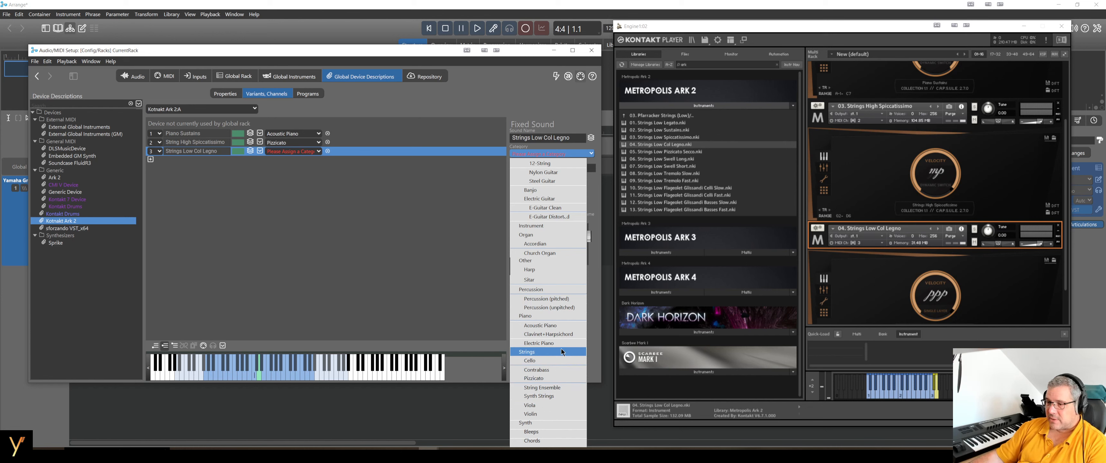
pyautogui.moveTo(546, 382)
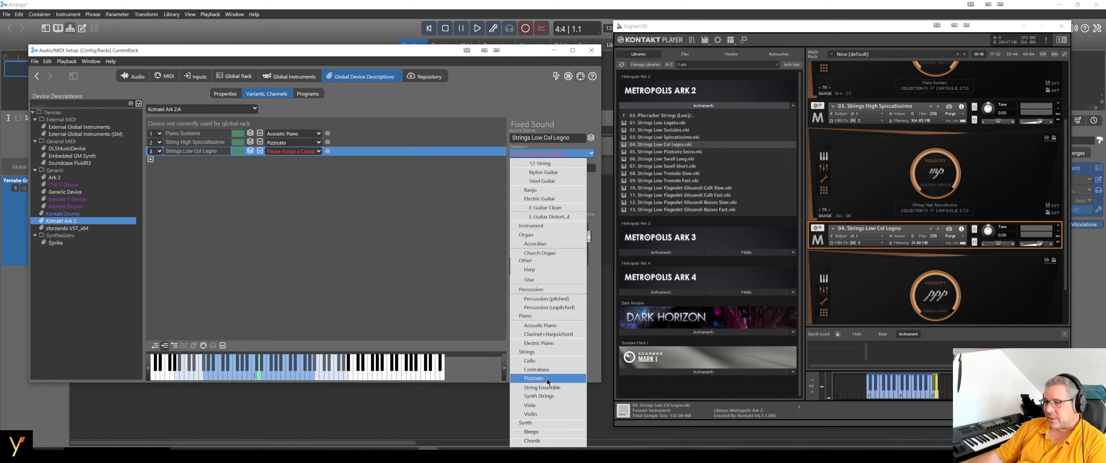
pyautogui.moveTo(537, 369)
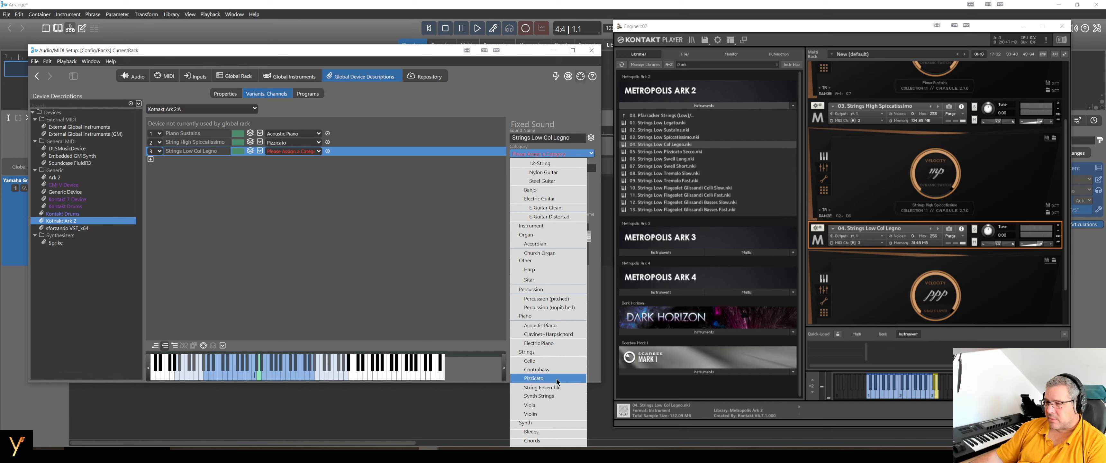
pyautogui.click(533, 378)
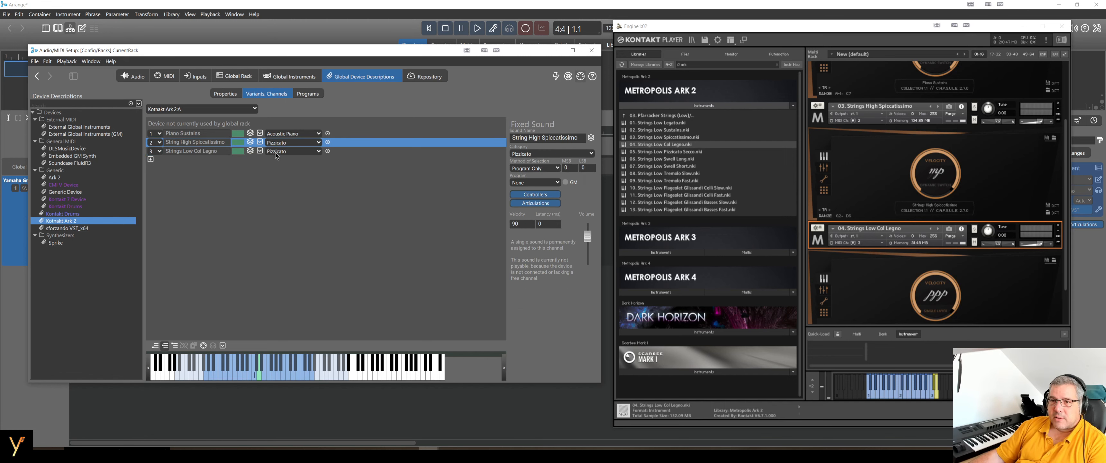
pyautogui.doubleClick(548, 137)
pyautogui.write('s')
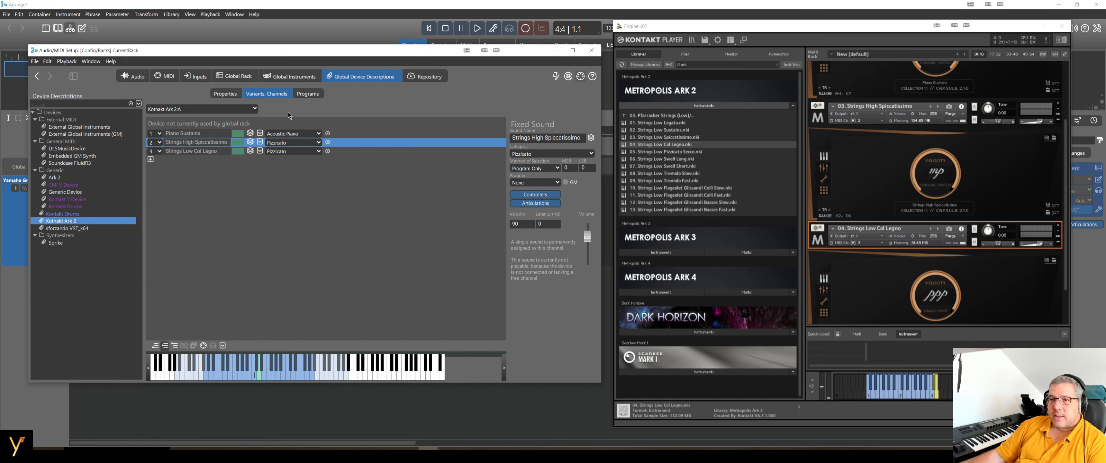
# Copy the Piano Sustains and Strings High Spiccatissimo sounds into the user sound bank
pyautogui.click(307, 93)
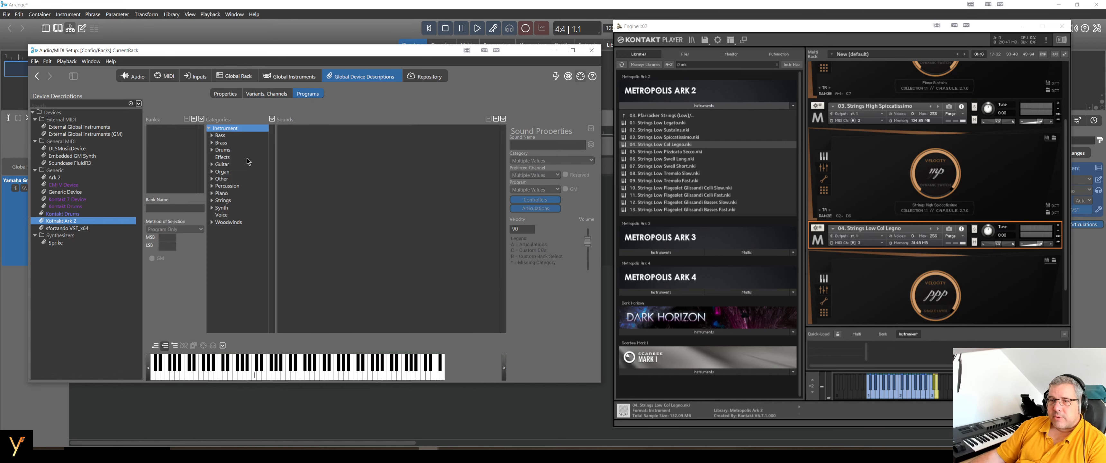
pyautogui.moveTo(282, 104)
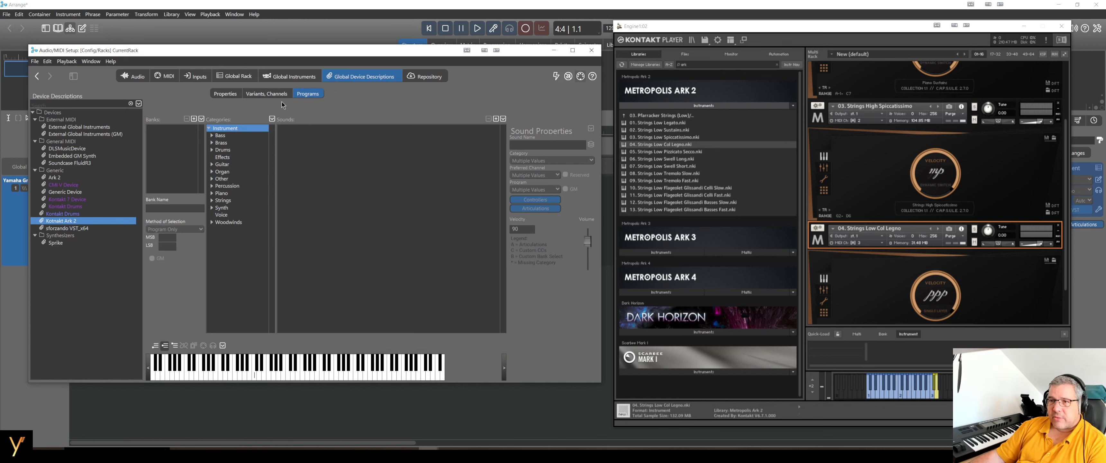
pyautogui.click(266, 93)
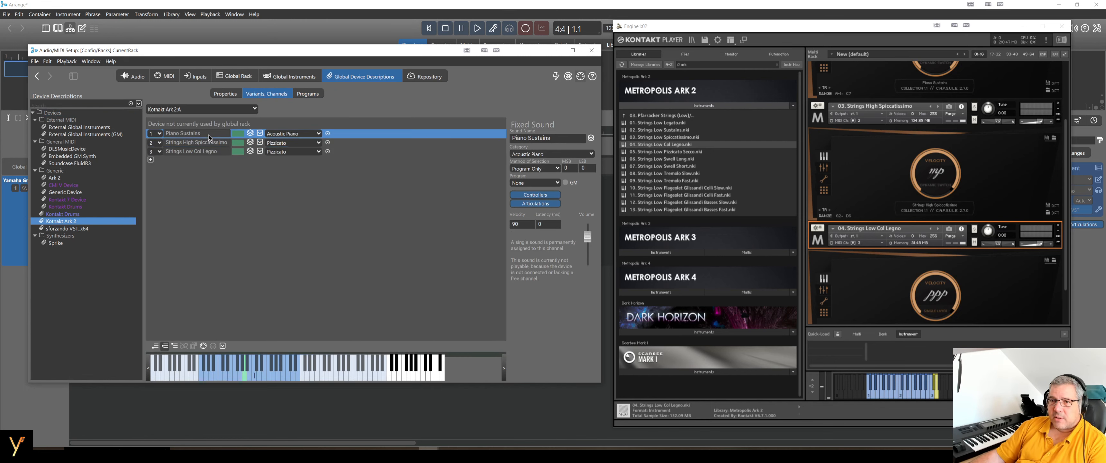
pyautogui.rightClick(198, 142)
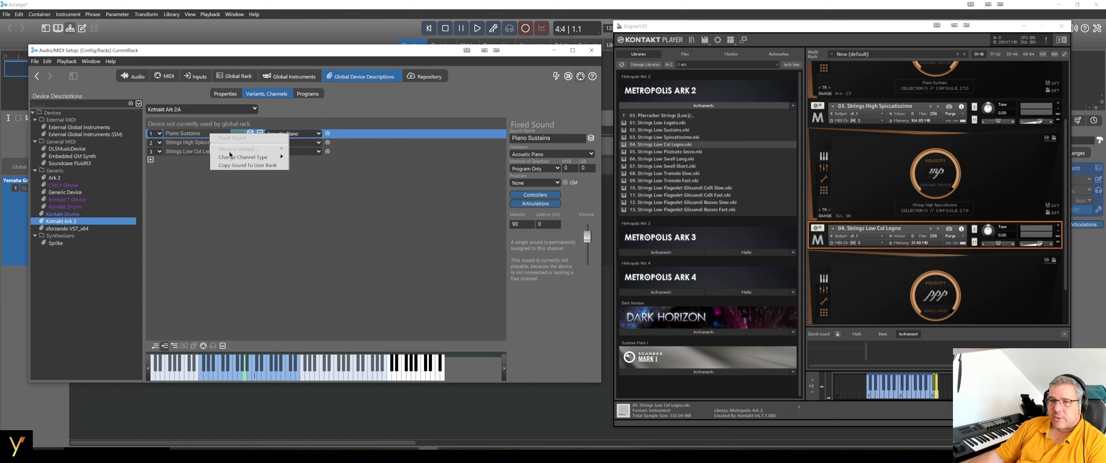
pyautogui.moveTo(249, 165)
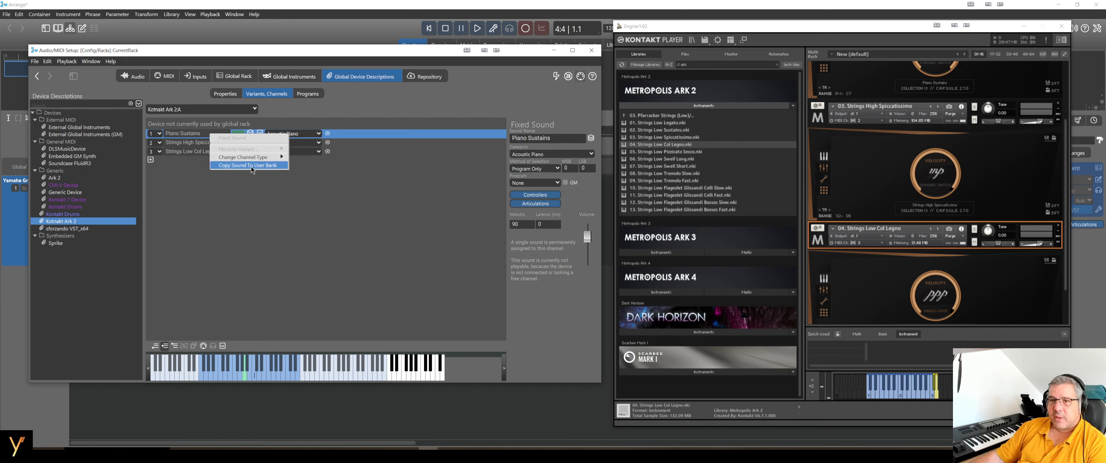
pyautogui.click(306, 93)
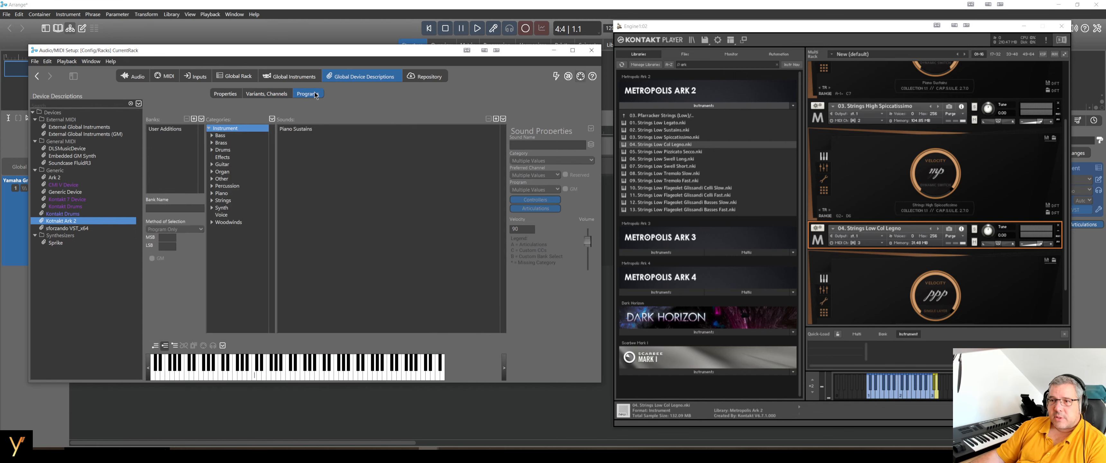
pyautogui.click(267, 93)
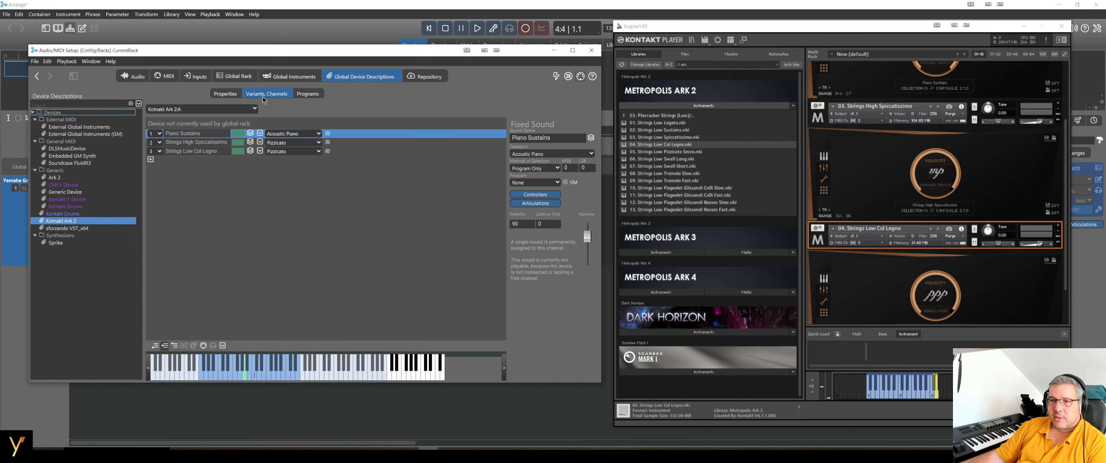
pyautogui.rightClick(197, 142)
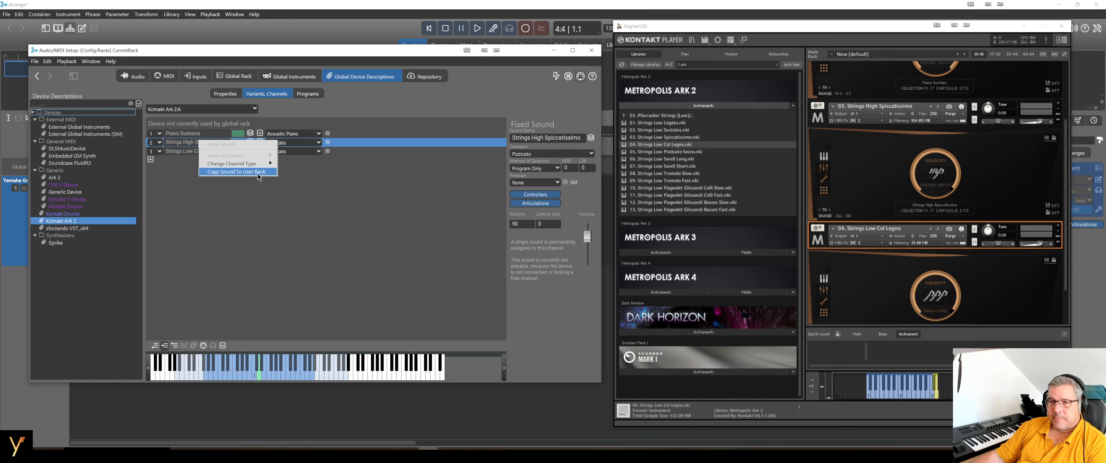
pyautogui.click(190, 151)
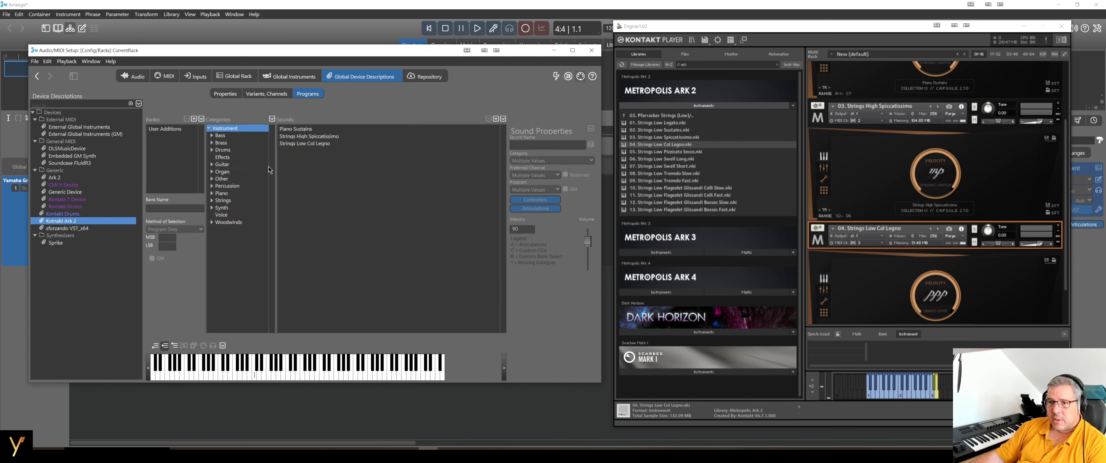
# Check the Strings and Acoustic Piano categories in Programs, then return to the device Properties
pyautogui.click(224, 200)
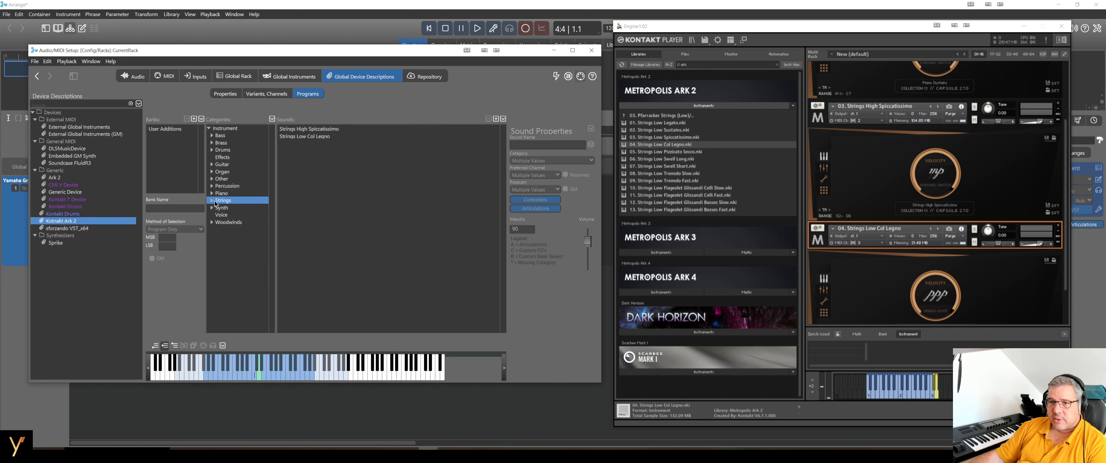
pyautogui.click(212, 200)
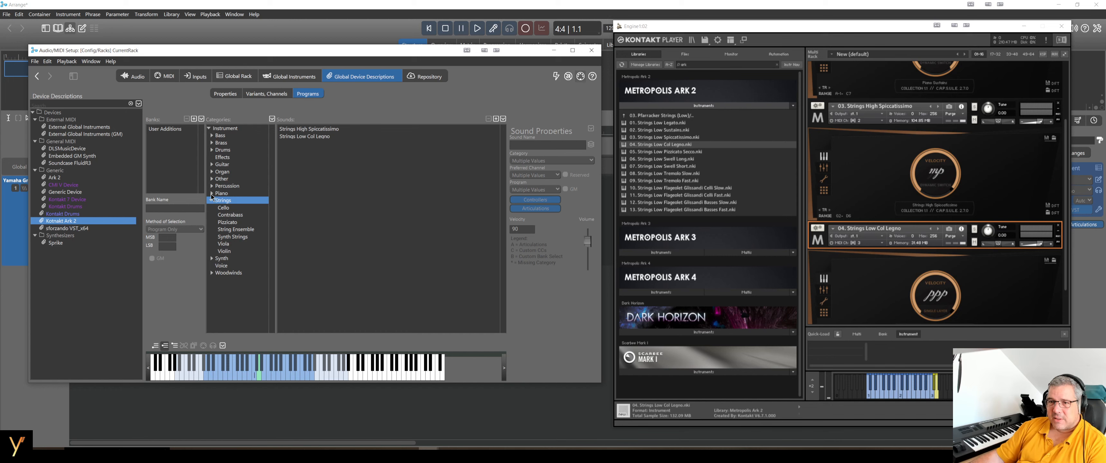
pyautogui.click(212, 192)
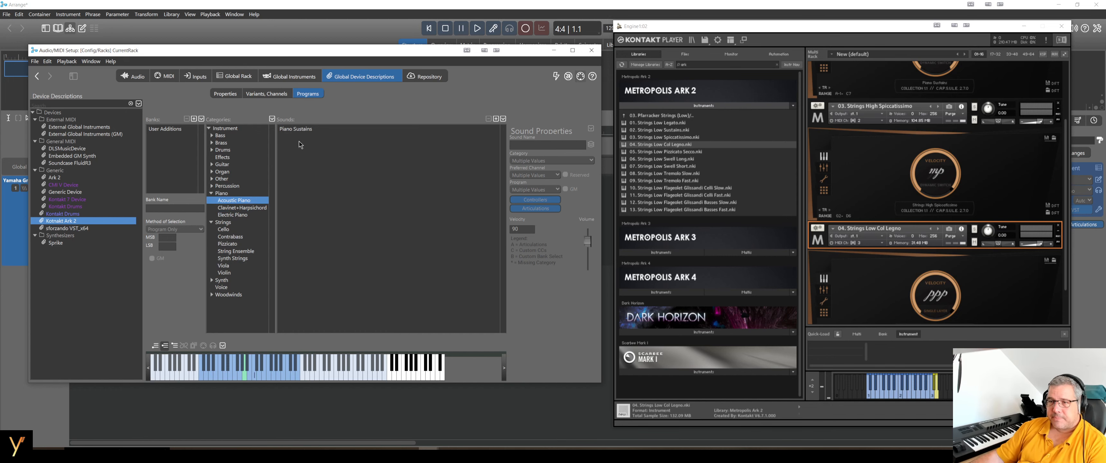
pyautogui.click(225, 94)
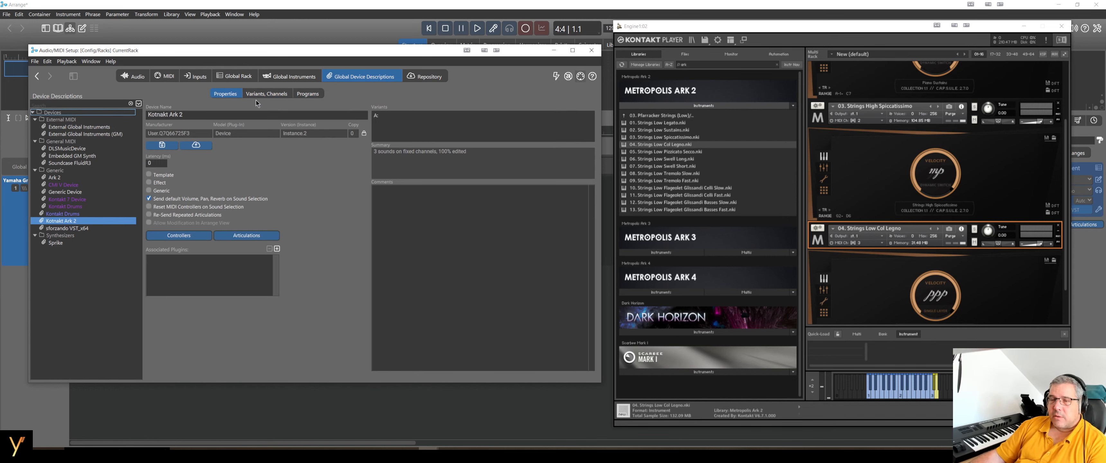
# Review the Piano Sustains (Acoustic Piano) and Strings High Spiccatissimo channel sounds in the channel list
pyautogui.click(267, 94)
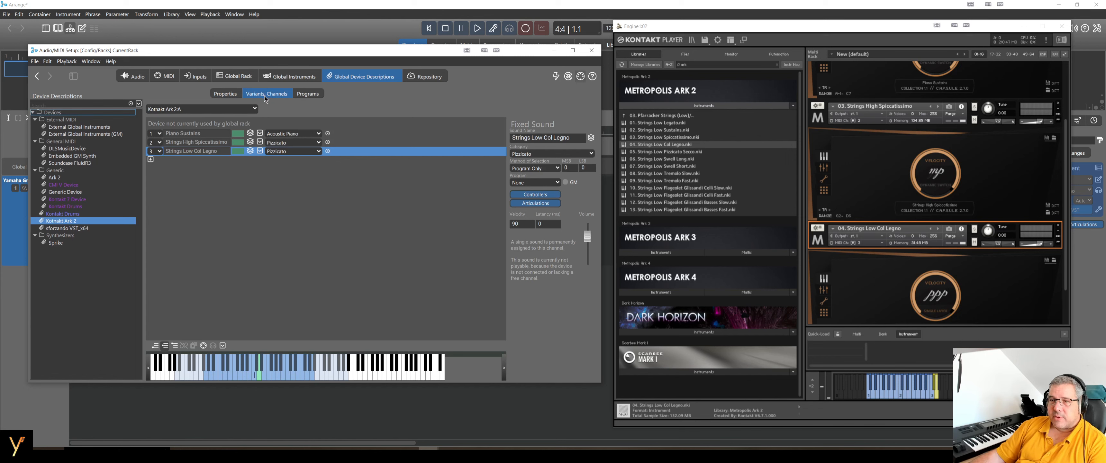
pyautogui.moveTo(314, 97)
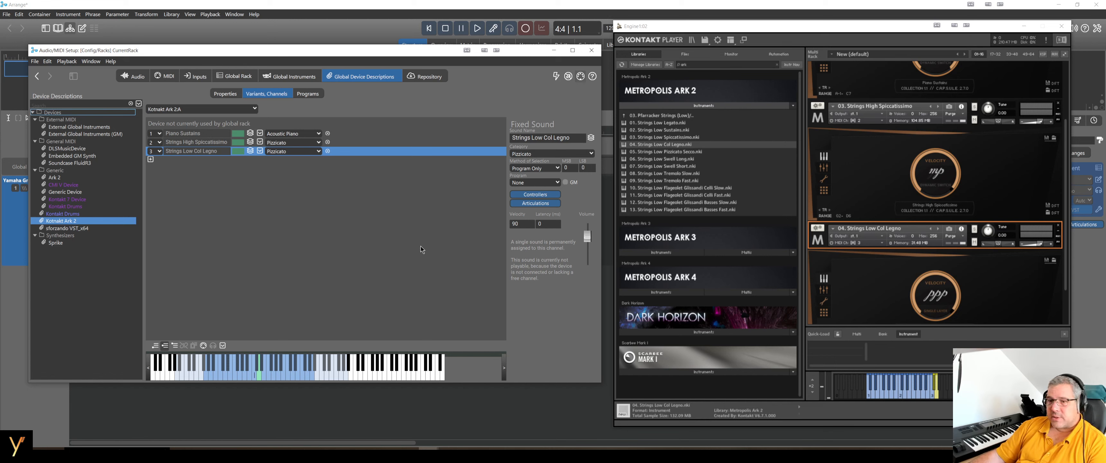
pyautogui.click(183, 133)
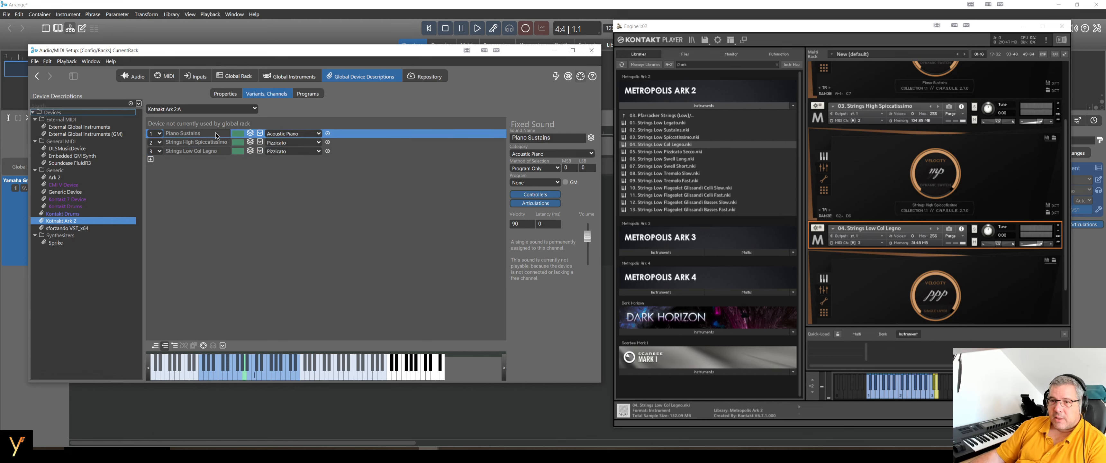
pyautogui.click(198, 142)
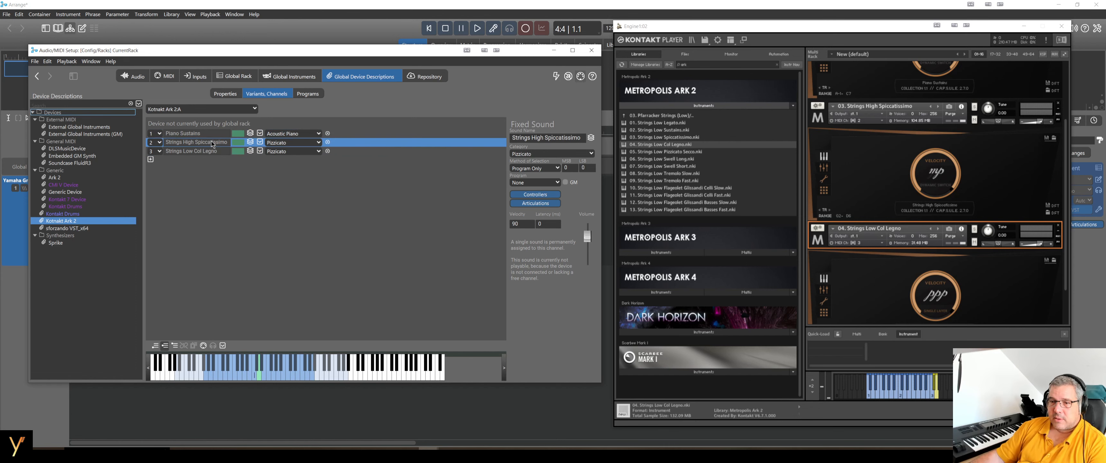
pyautogui.click(184, 133)
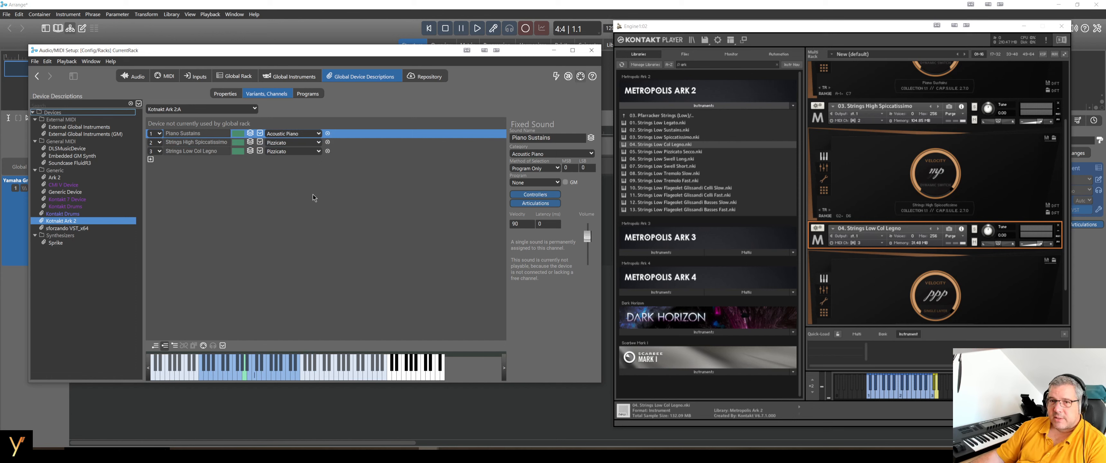
pyautogui.moveTo(289, 226)
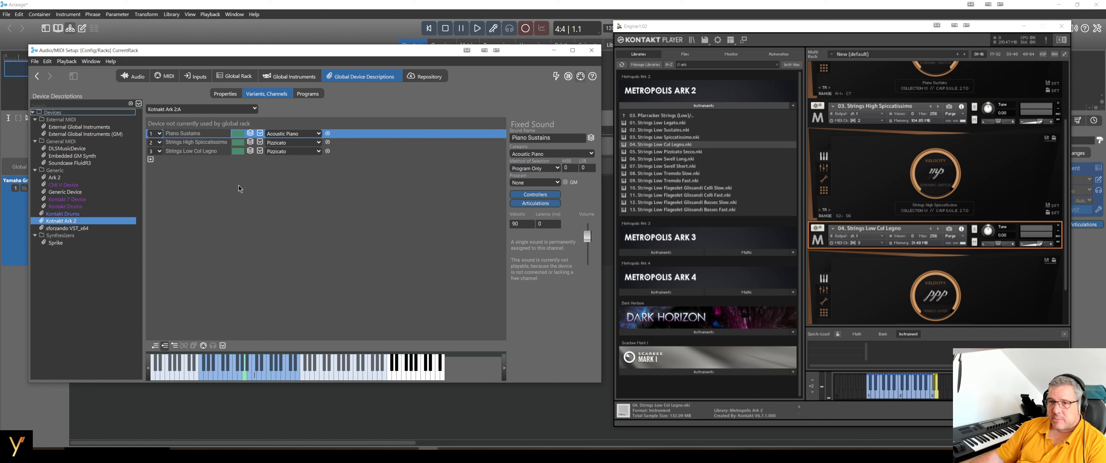
pyautogui.click(197, 142)
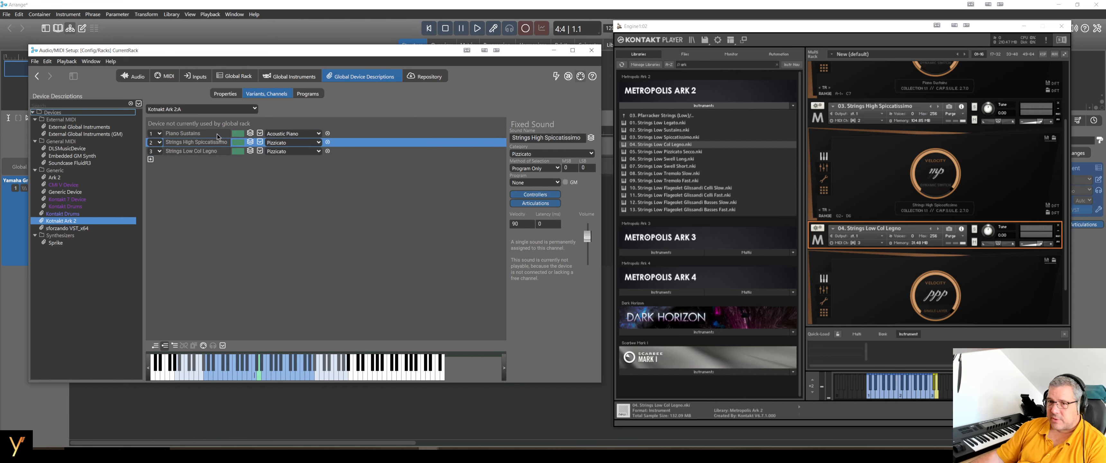
pyautogui.click(183, 132)
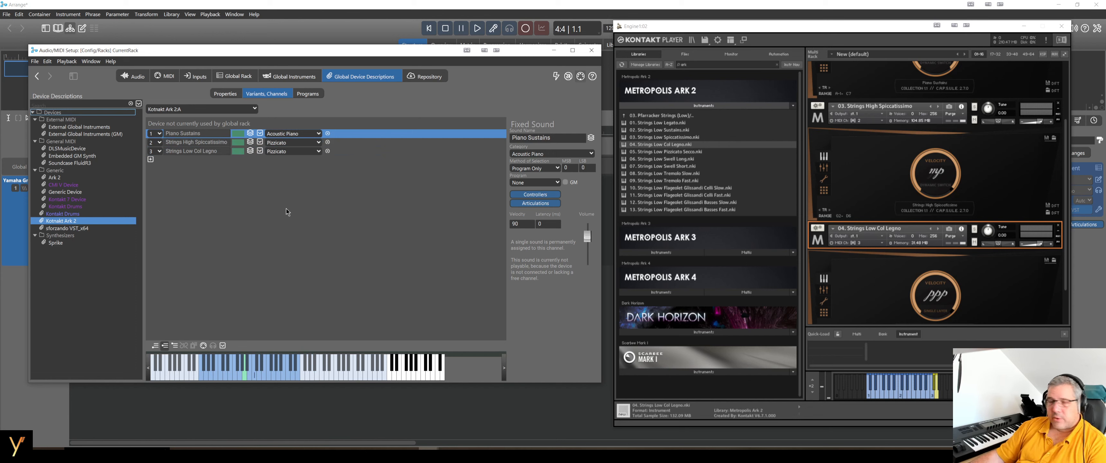
pyautogui.moveTo(245, 202)
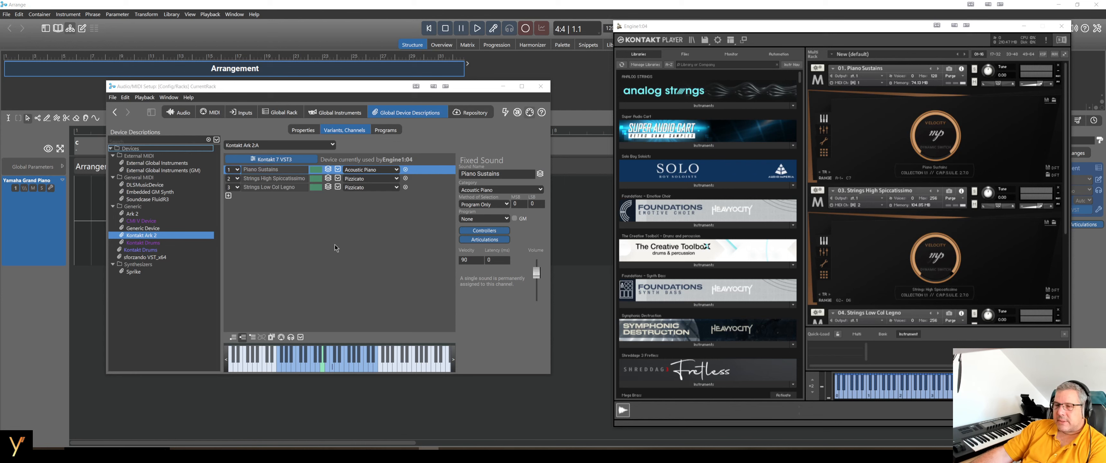
pyautogui.moveTo(350, 244)
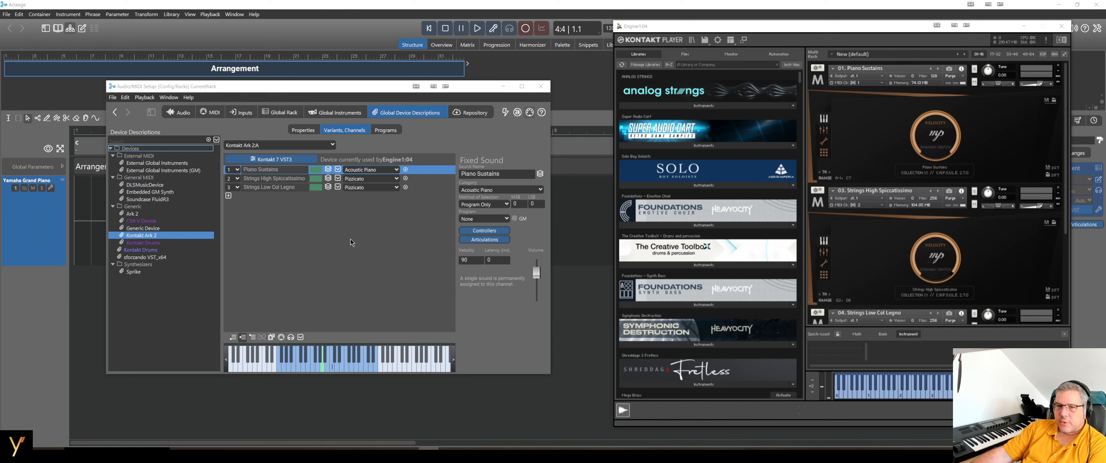
pyautogui.moveTo(147, 268)
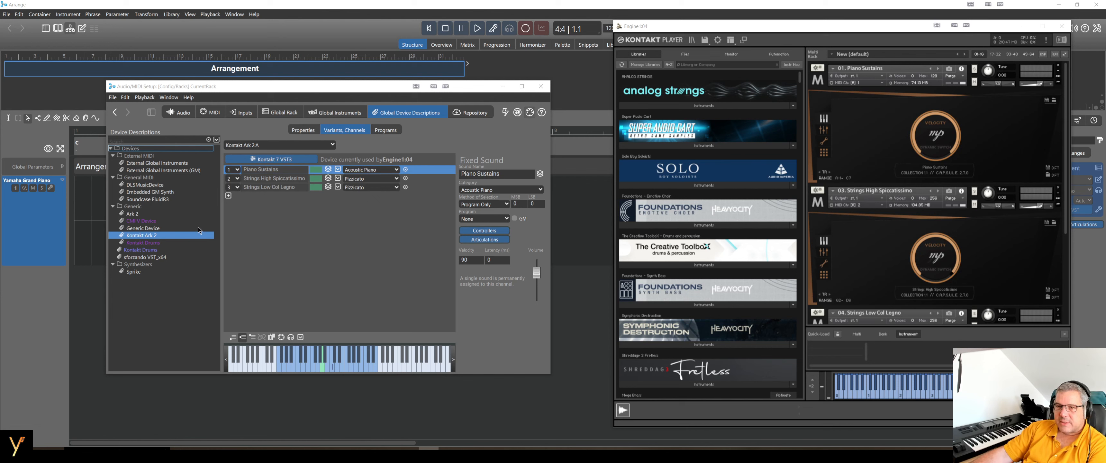
pyautogui.moveTo(347, 208)
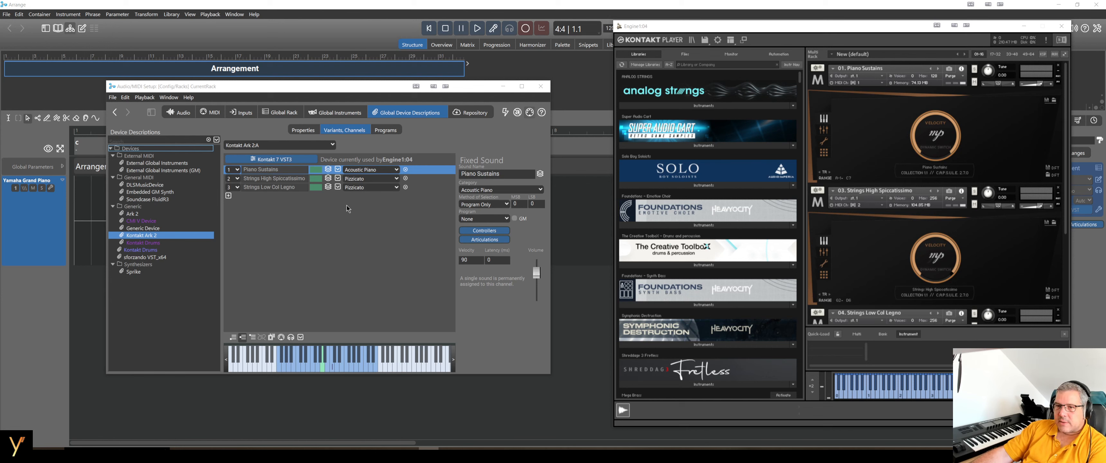
pyautogui.moveTo(385, 364)
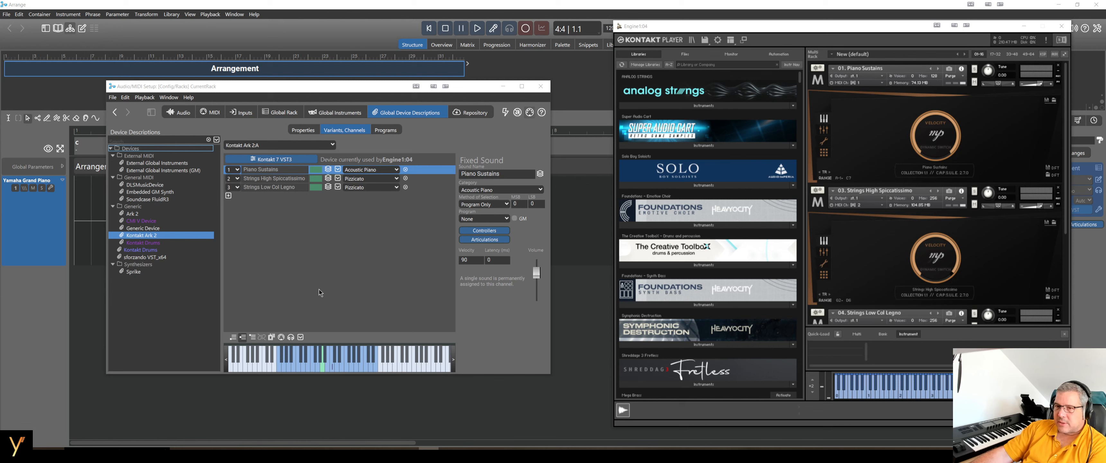
pyautogui.moveTo(272, 338)
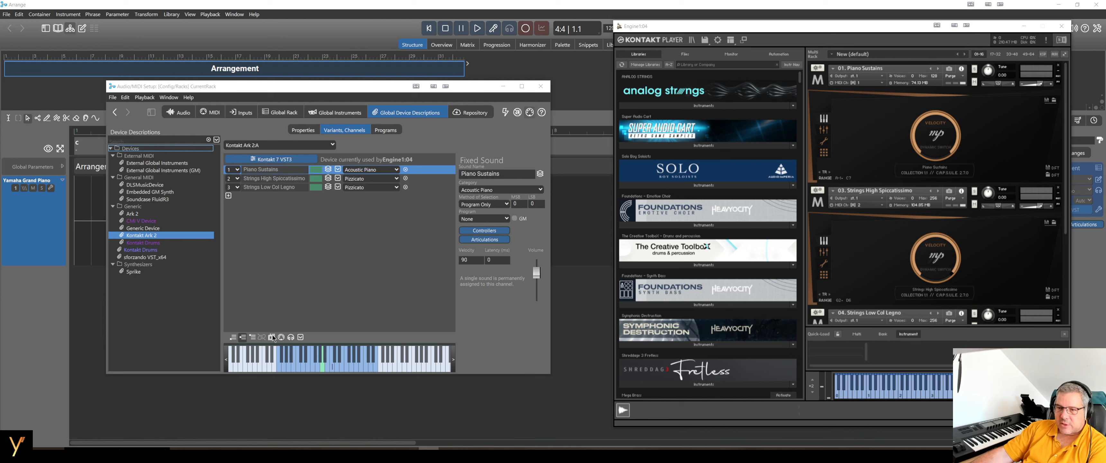
pyautogui.moveTo(268, 169)
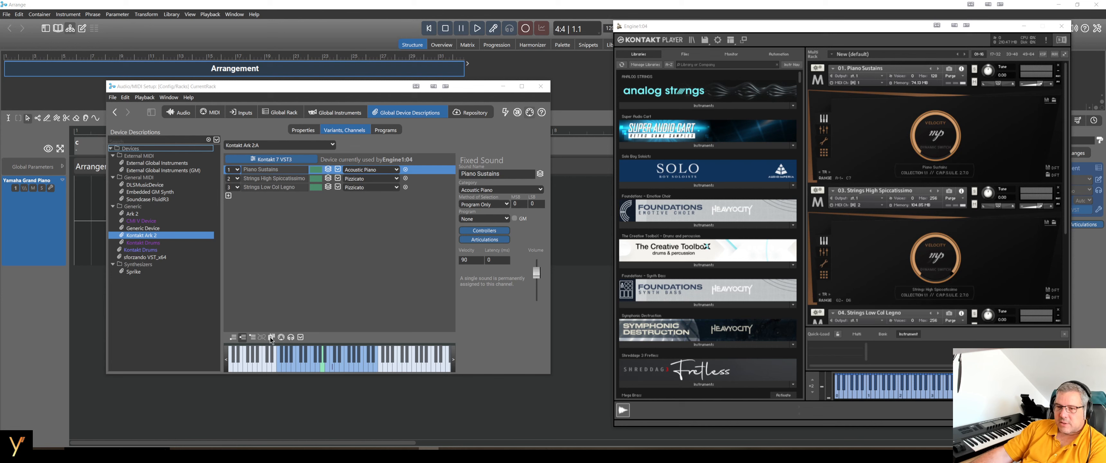
# Resize the Audio/MIDI Setup window from its corner while Kontakt Ark 2 is loaded in the engine
pyautogui.click(271, 337)
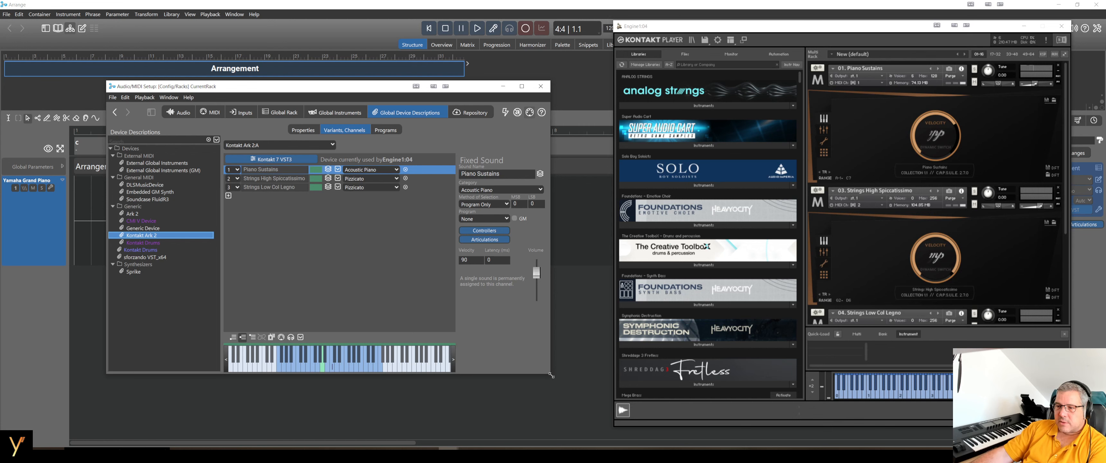
pyautogui.click(274, 178)
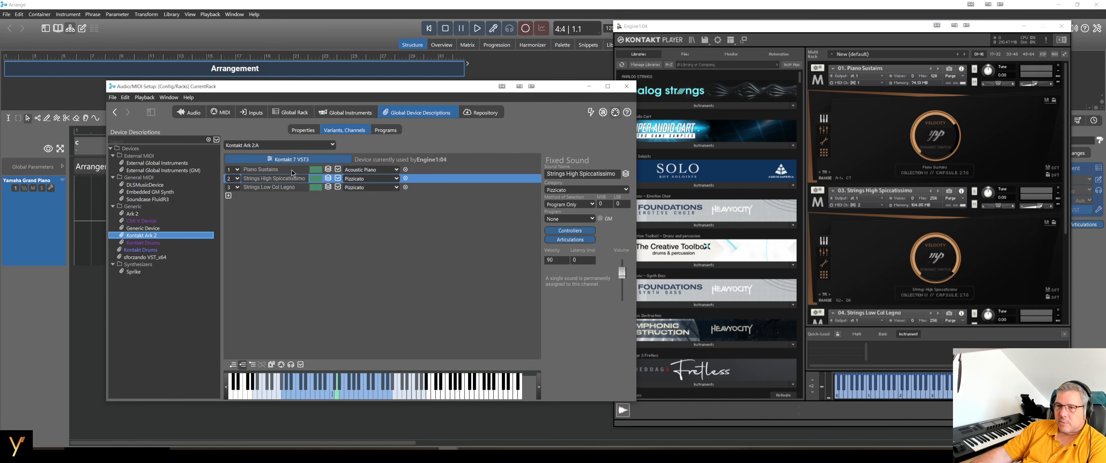
# Drag the Audio/MIDI Setup window left and wider so it clears the Kontakt player
pyautogui.click(261, 169)
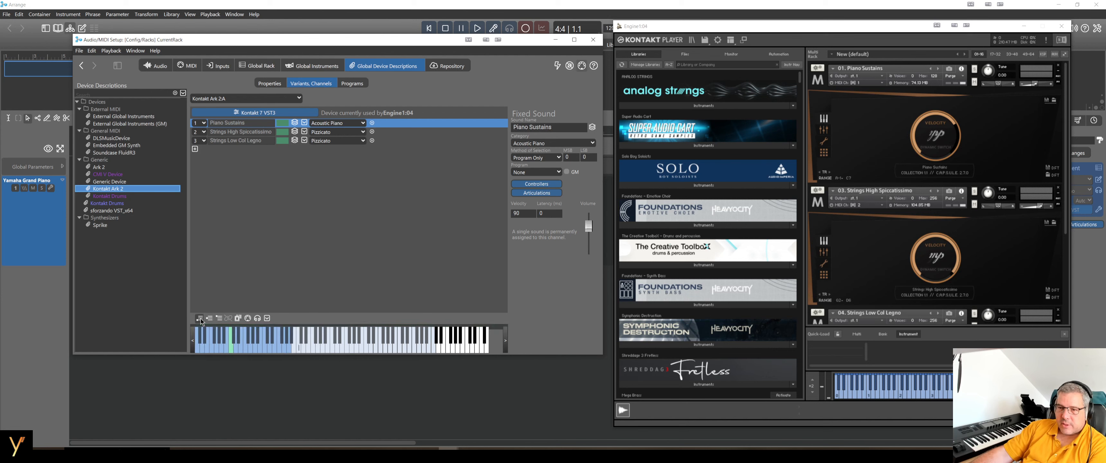
pyautogui.moveTo(204, 346)
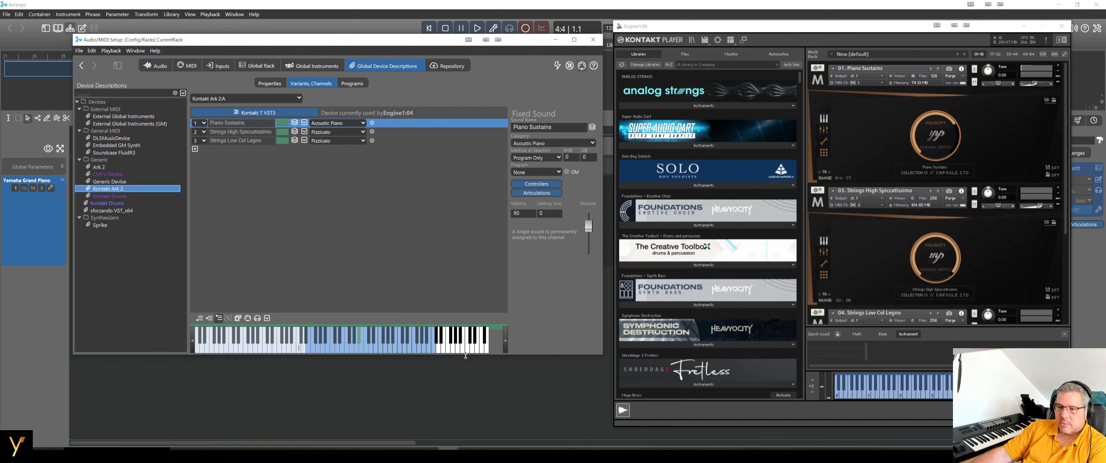
pyautogui.moveTo(465, 354)
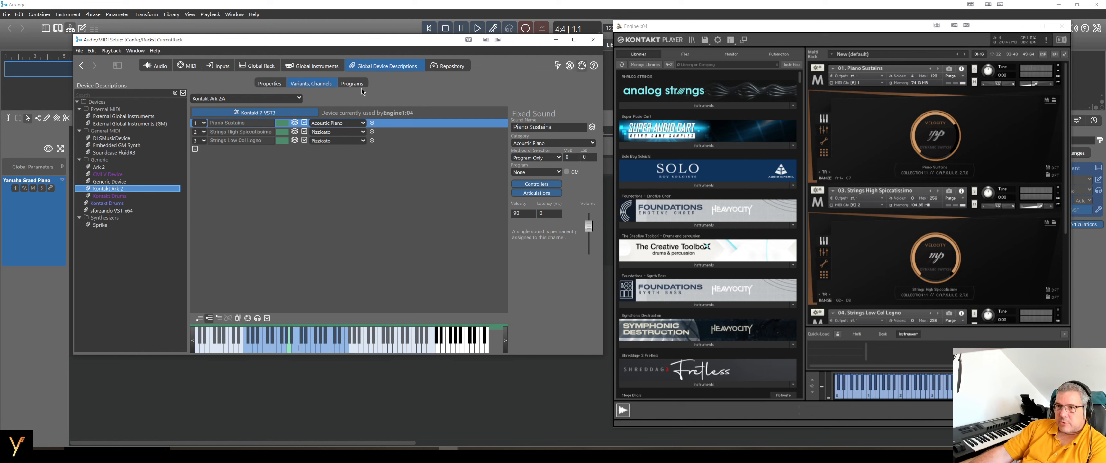
# Compare the categorized Programs list against the per-channel sound assignments for Kontakt Ark 2
pyautogui.click(351, 84)
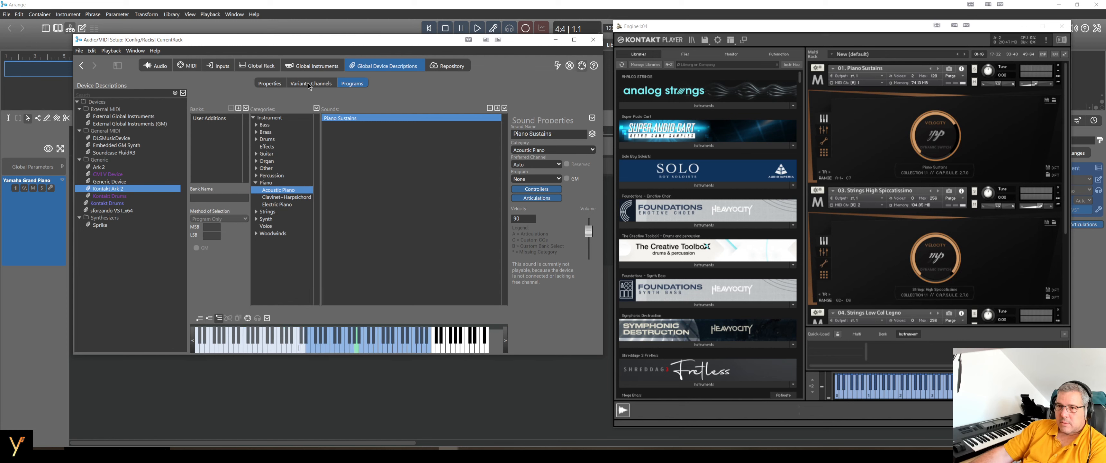
pyautogui.click(312, 84)
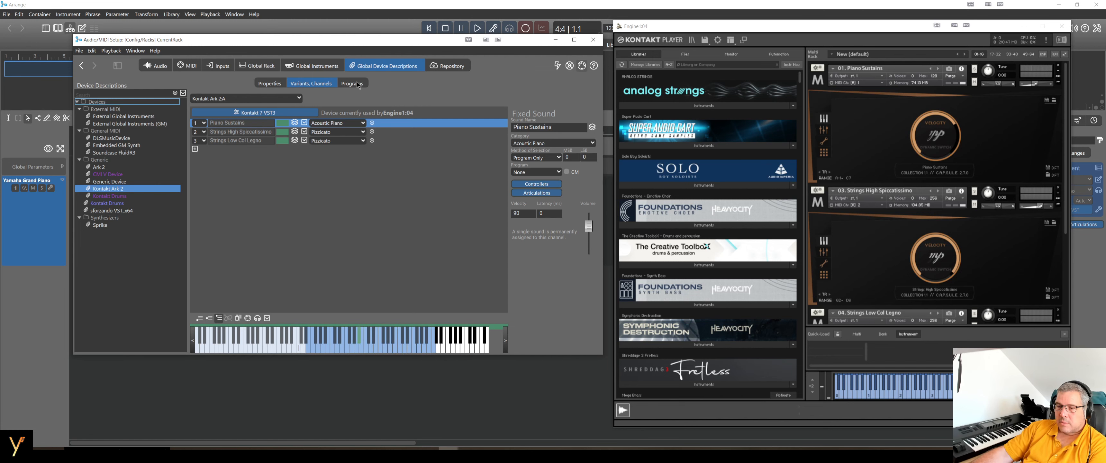
pyautogui.click(351, 84)
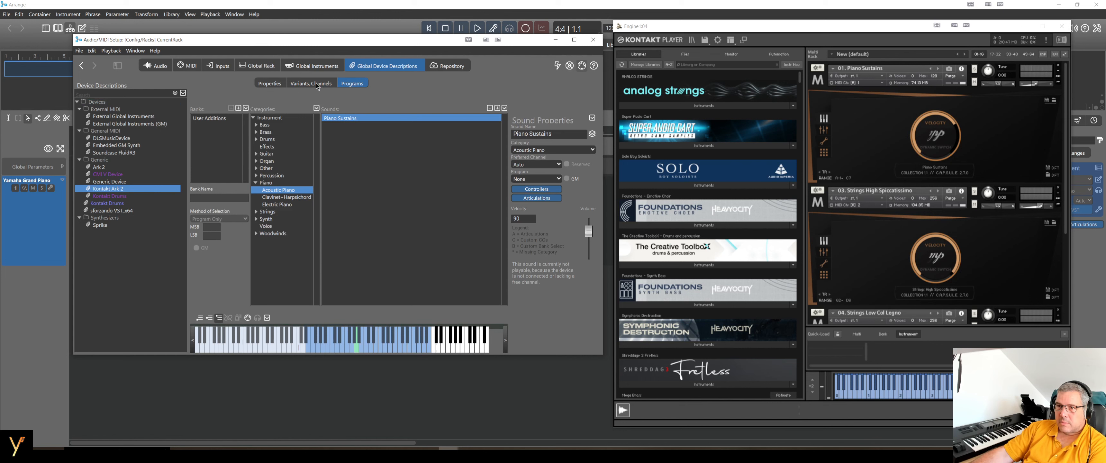
pyautogui.moveTo(435, 355)
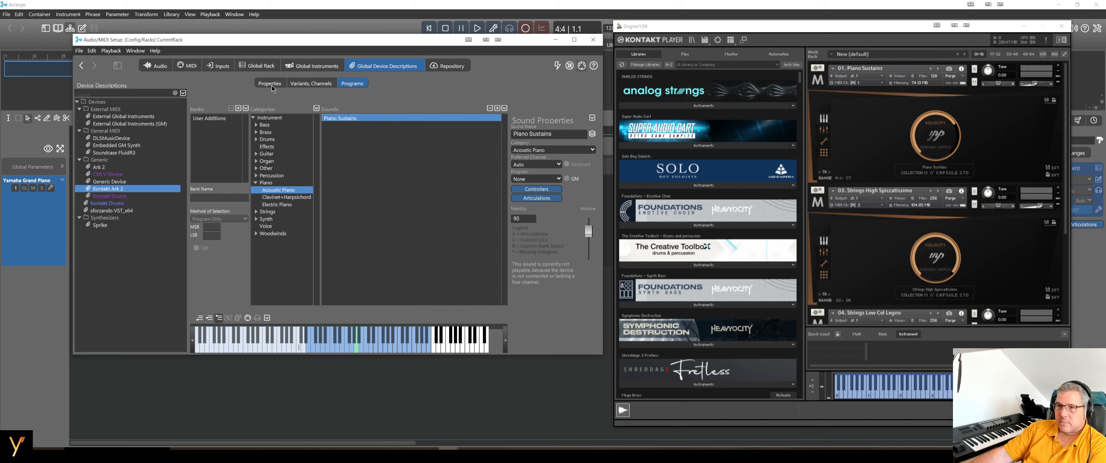
pyautogui.click(311, 83)
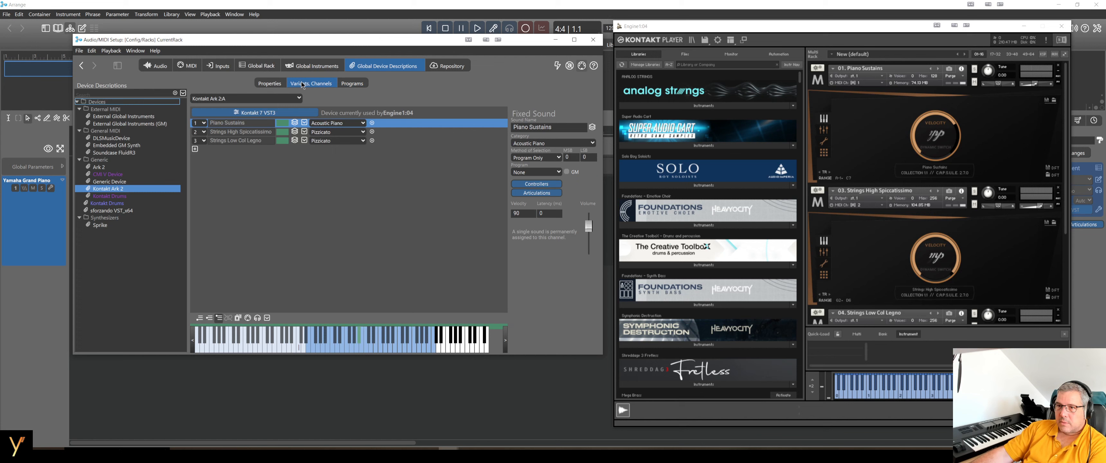
# Check context options on two program entries, then return to the Variants, Channels list
pyautogui.click(351, 84)
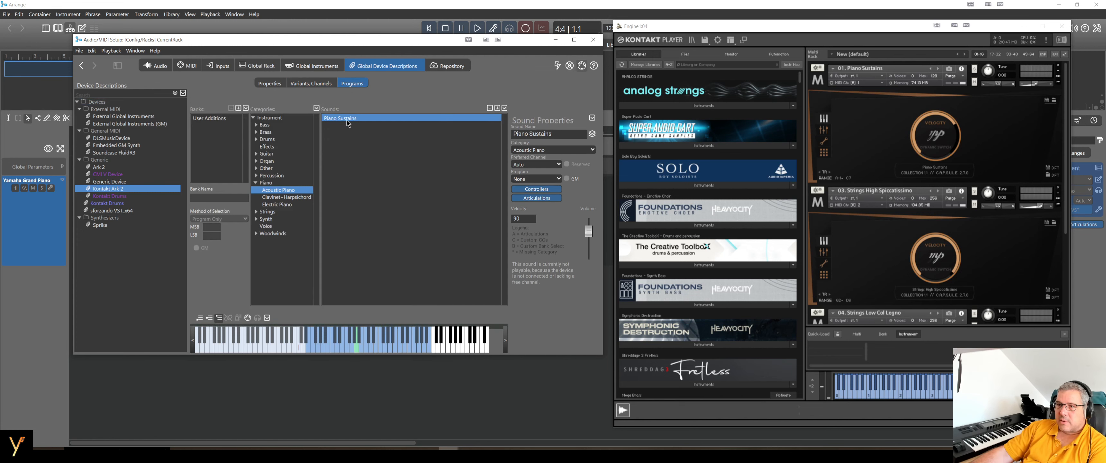
pyautogui.rightClick(341, 118)
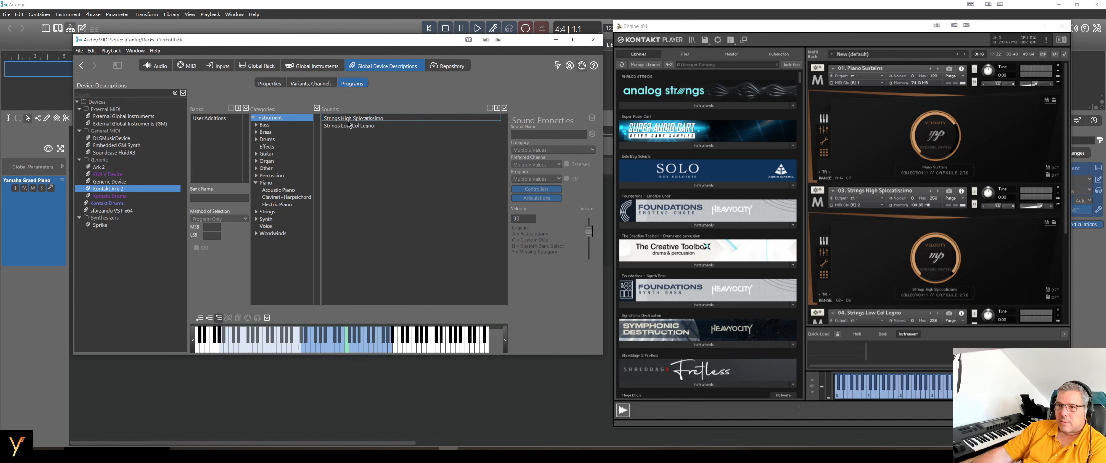
pyautogui.rightClick(348, 125)
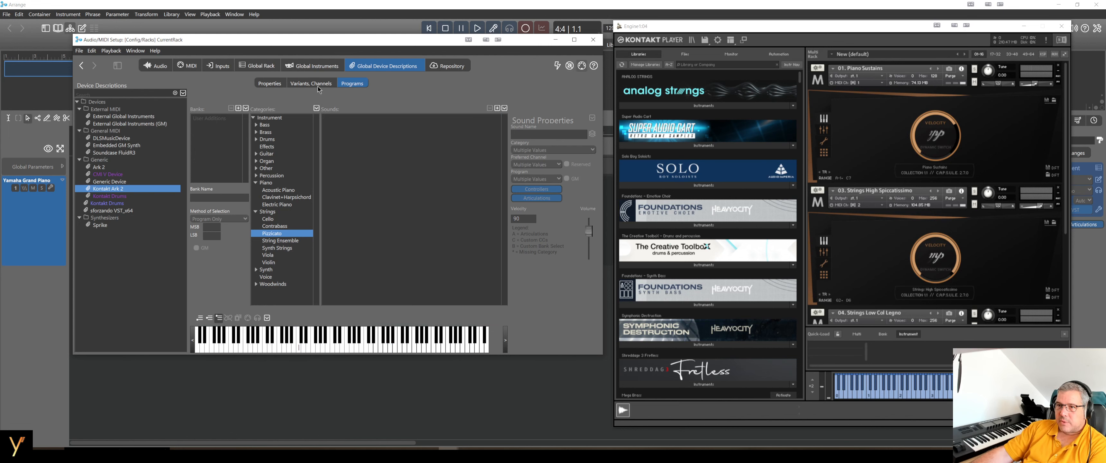
pyautogui.click(311, 84)
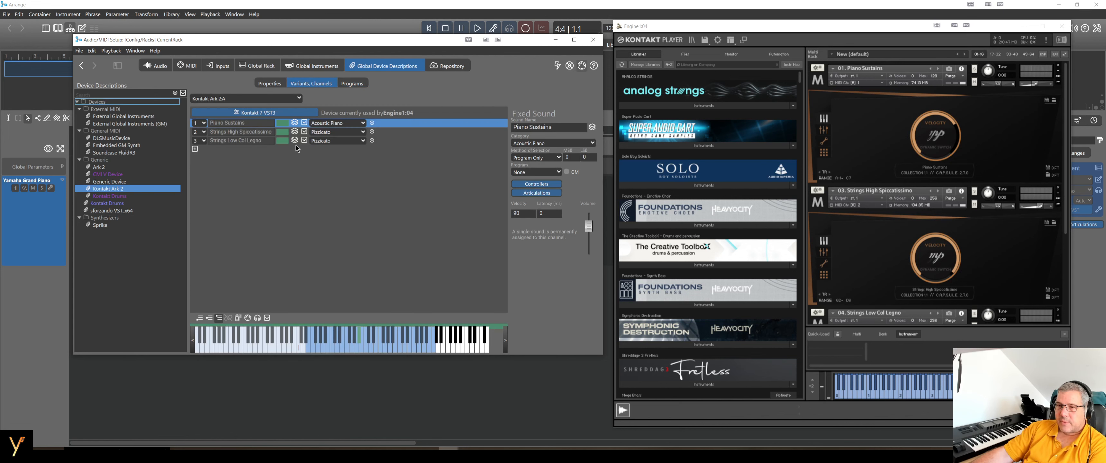
# Inspect the Strings Low Col Legno and Piano Sustains channel settings, then list all three sounds among the programs
pyautogui.rightClick(240, 131)
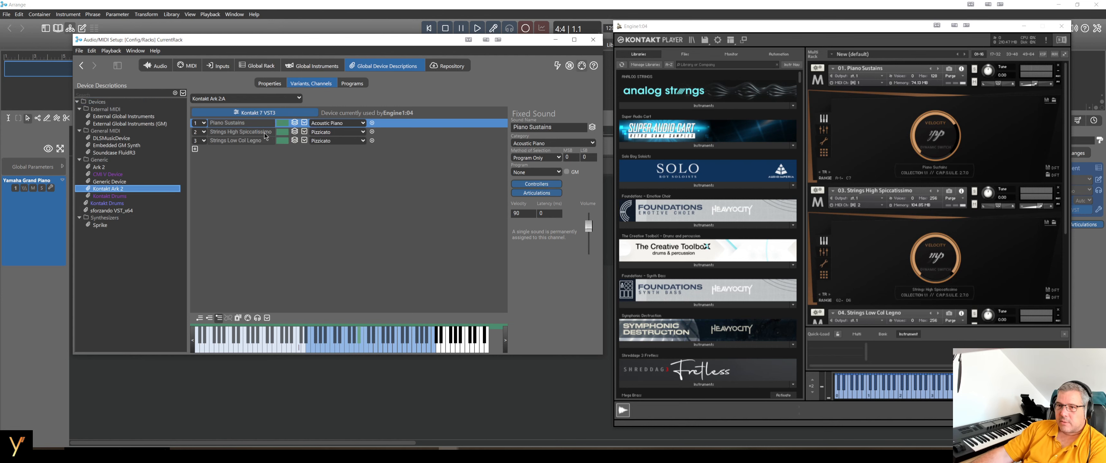
pyautogui.click(240, 140)
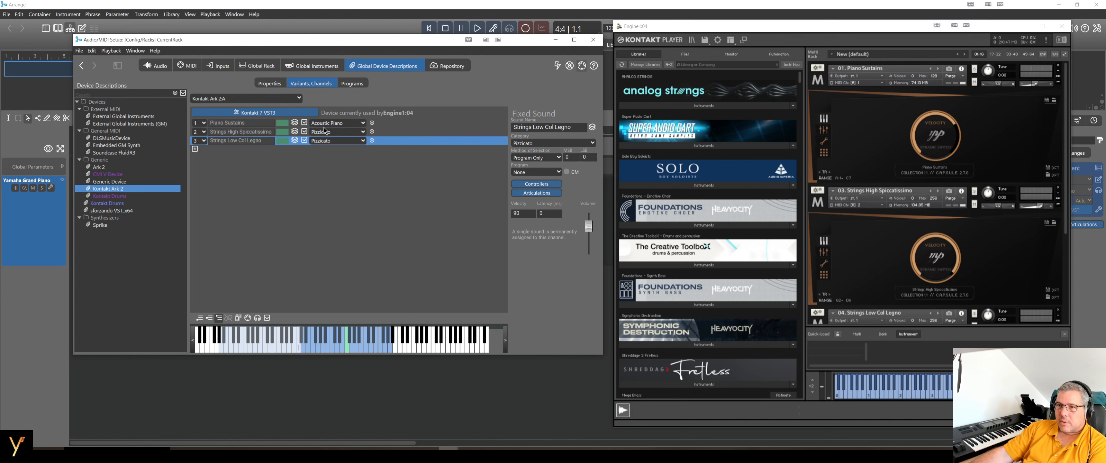
pyautogui.moveTo(269, 172)
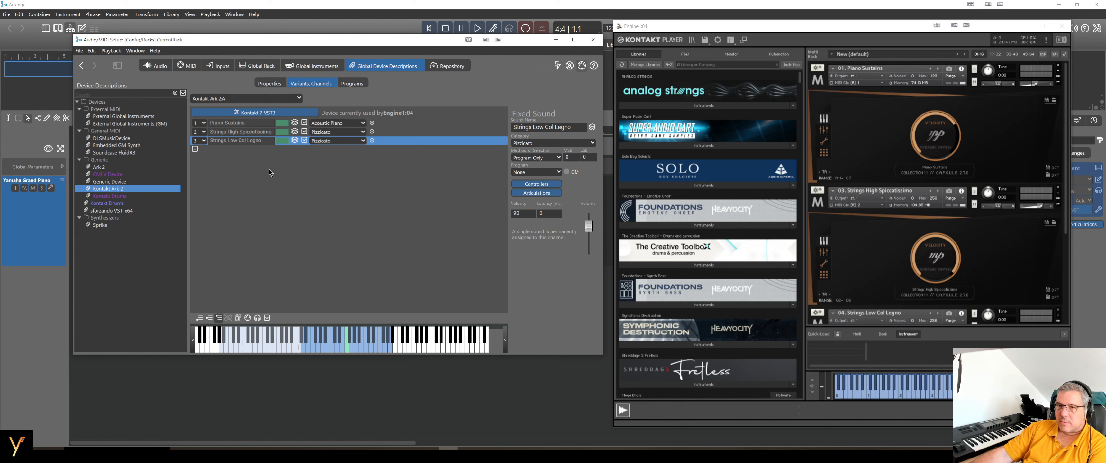
pyautogui.click(227, 123)
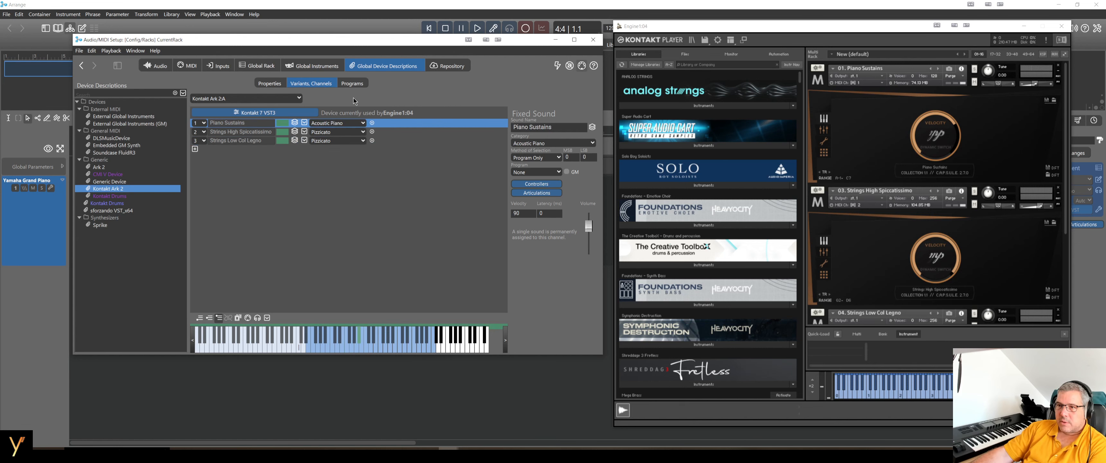
pyautogui.click(443, 344)
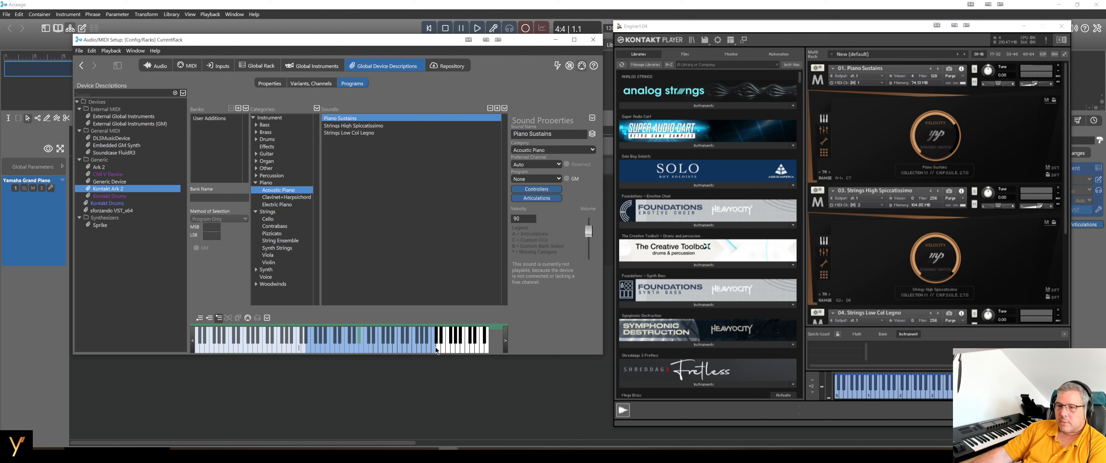
pyautogui.moveTo(206, 325)
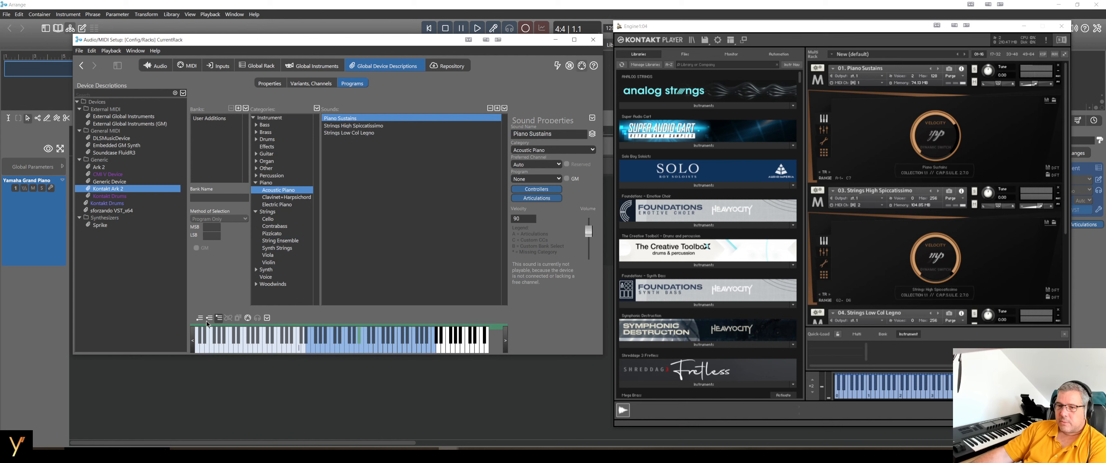
# Show the Global Rack with the Soundcase FluidR3 and Kontakt Ark 2 modules
pyautogui.click(295, 344)
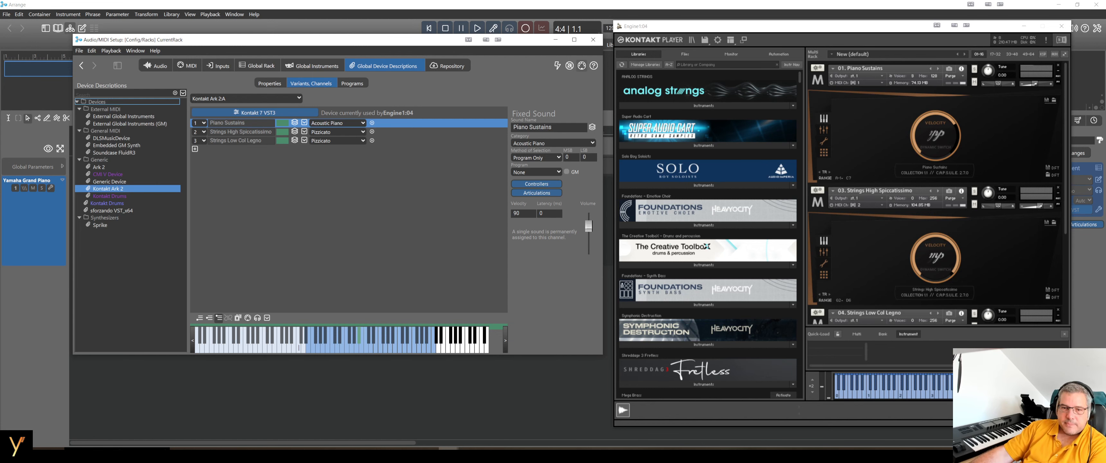
pyautogui.click(261, 66)
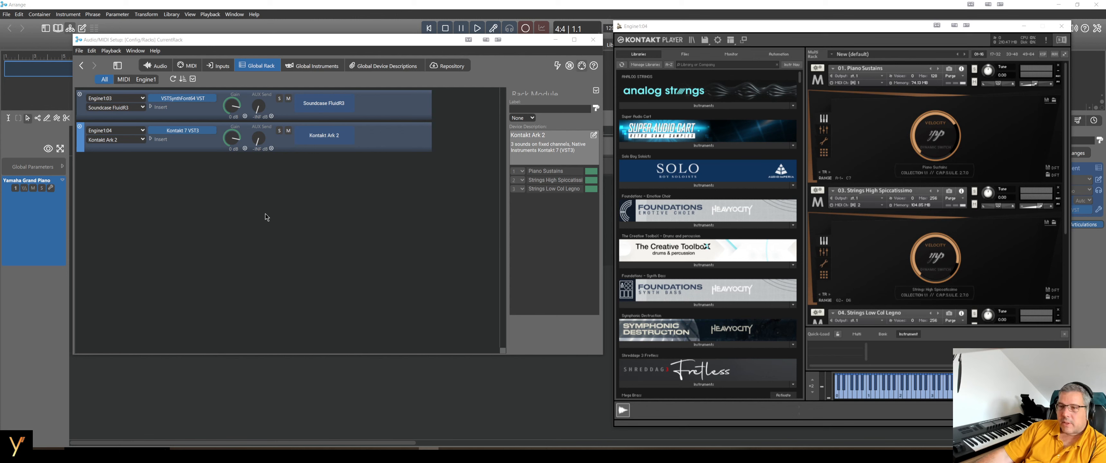
pyautogui.moveTo(214, 150)
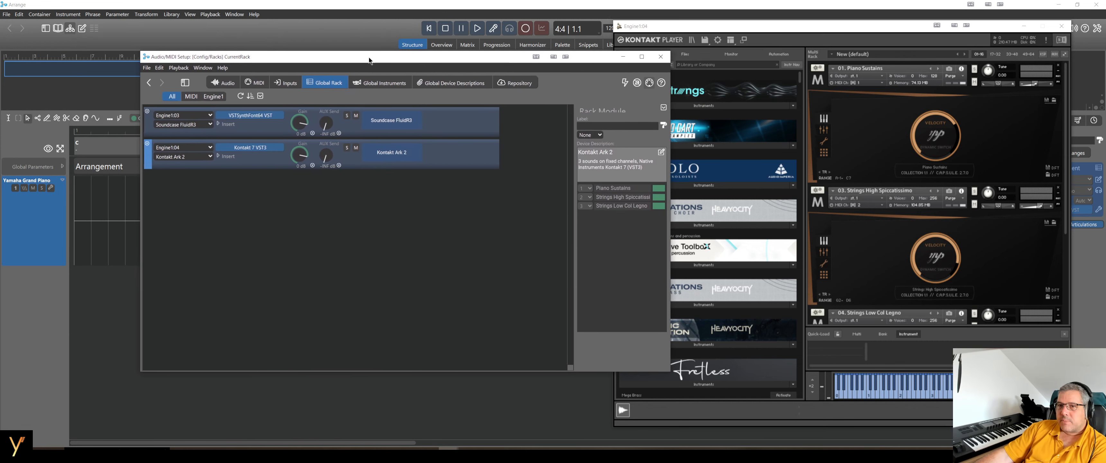
pyautogui.moveTo(368, 56); pyautogui.dragTo(343, 61)
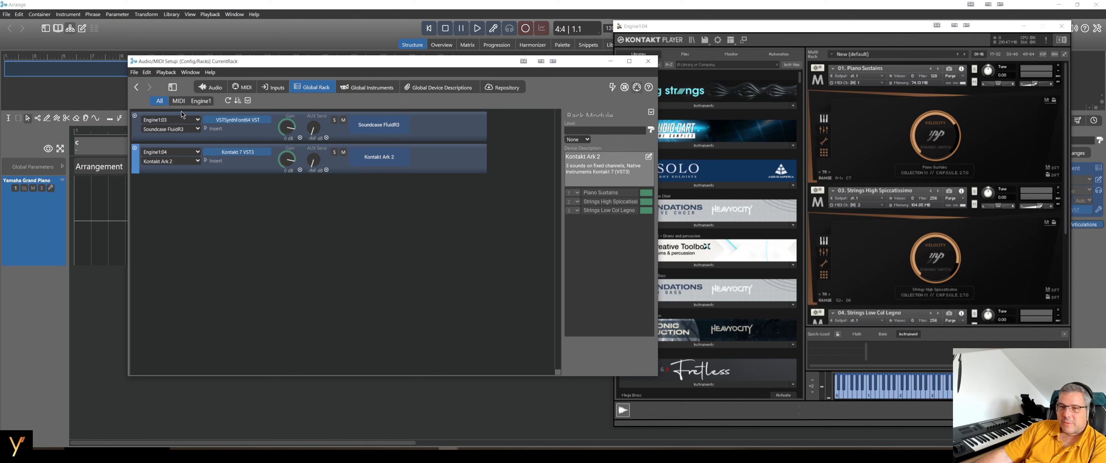
pyautogui.moveTo(212, 151)
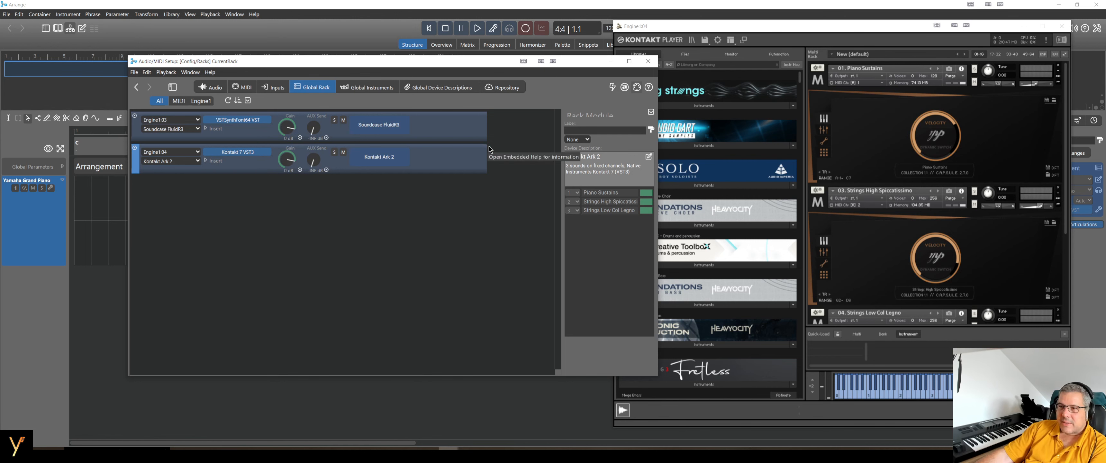
pyautogui.moveTo(209, 156)
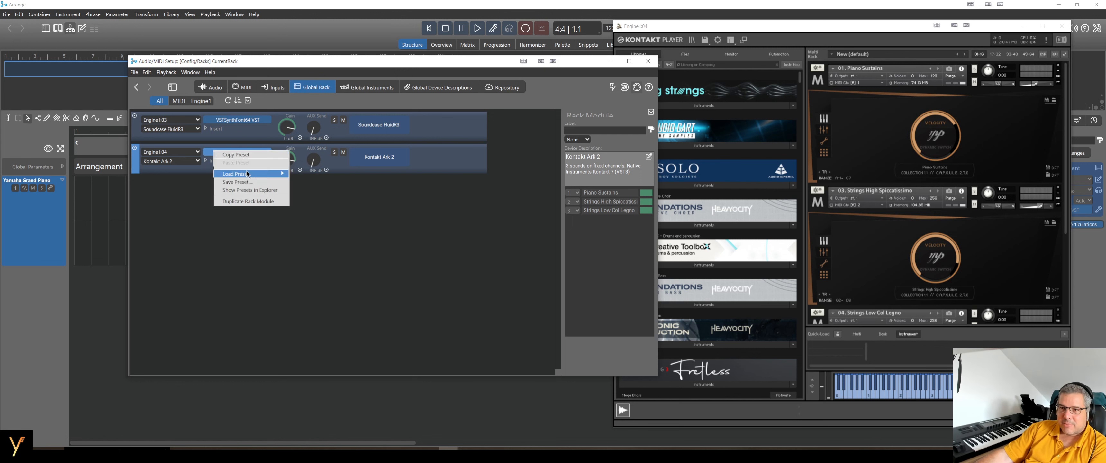
pyautogui.moveTo(235, 174)
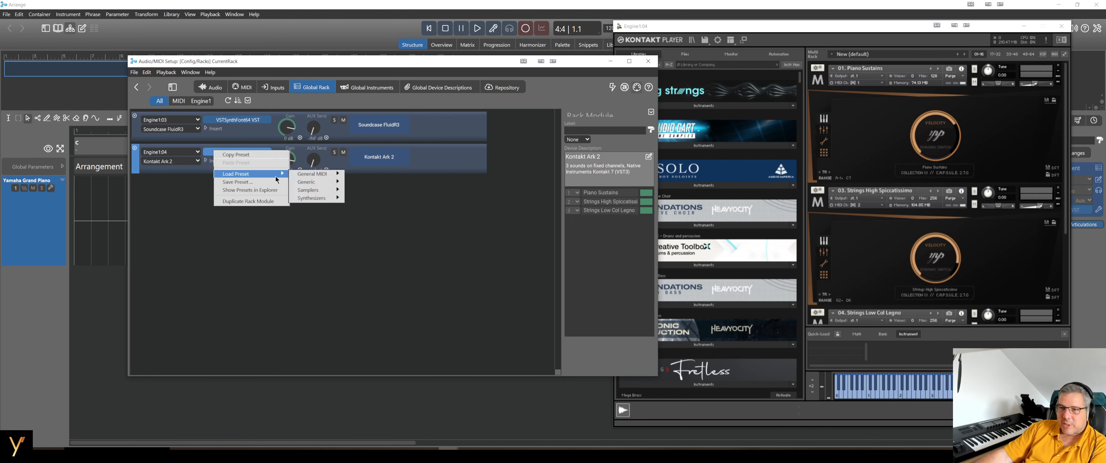
pyautogui.click(238, 181)
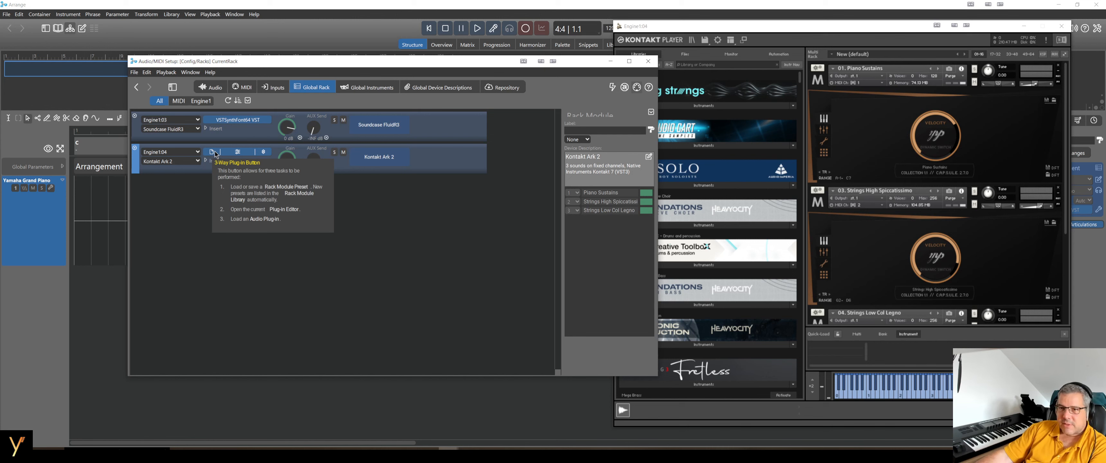
pyautogui.click(213, 151)
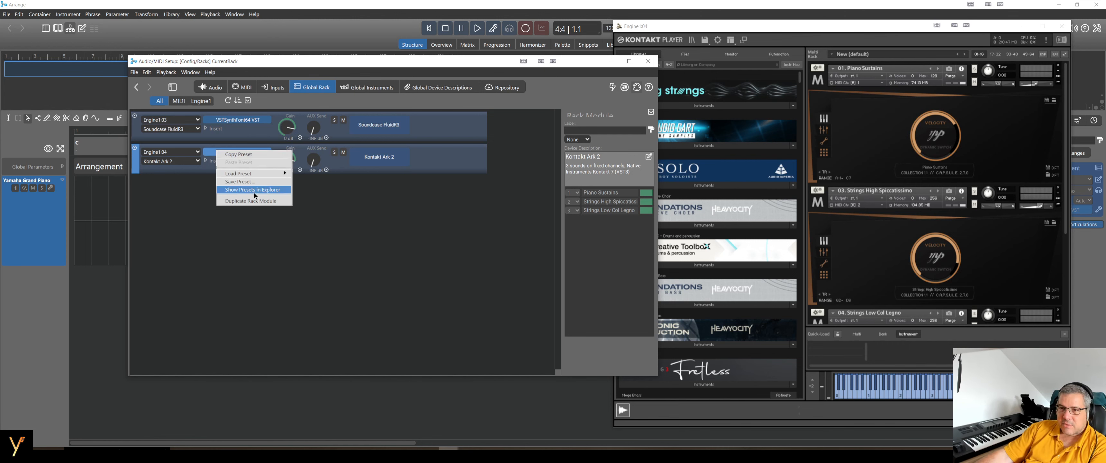
pyautogui.moveTo(385, 185)
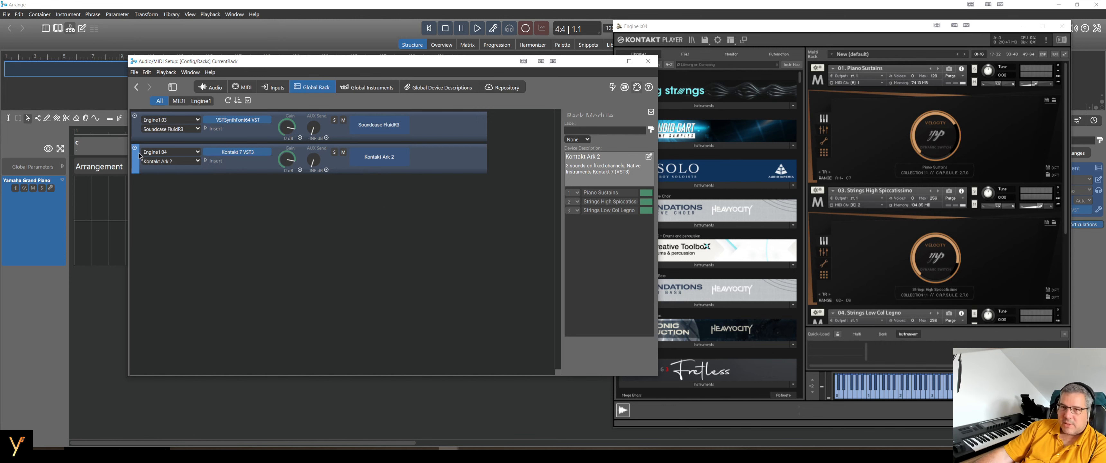
pyautogui.moveTo(140, 187)
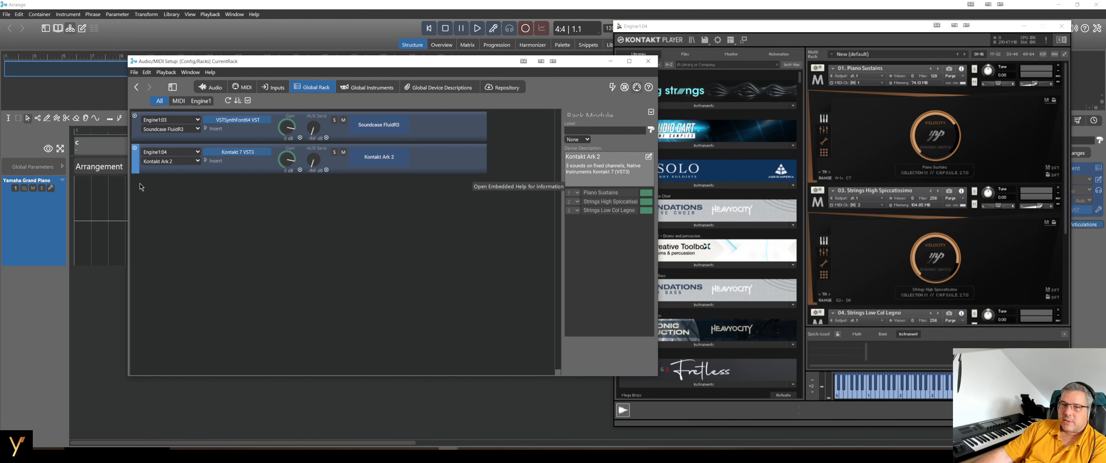
pyautogui.moveTo(174, 87)
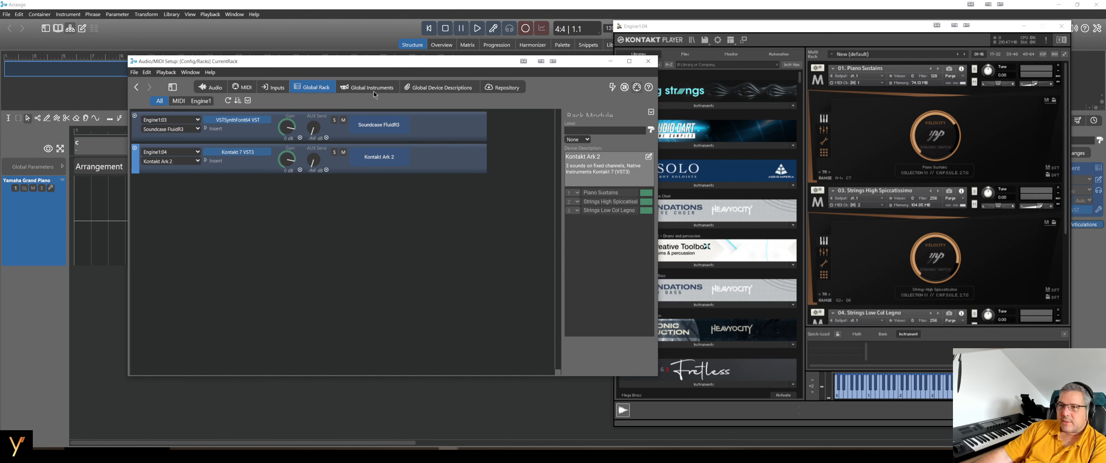
pyautogui.moveTo(424, 94)
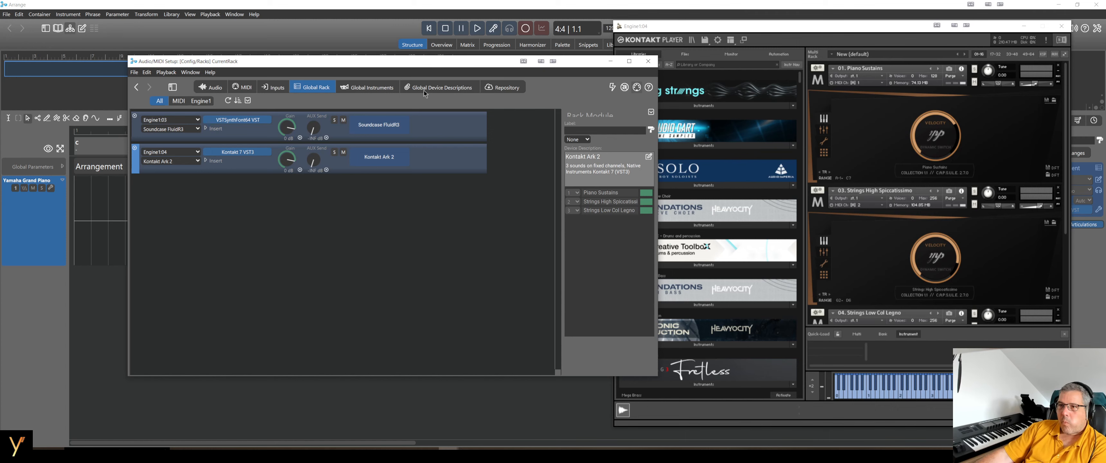
# Bring up save options for the Kontakt Ark 2 entry in Global Device Descriptions
pyautogui.click(439, 86)
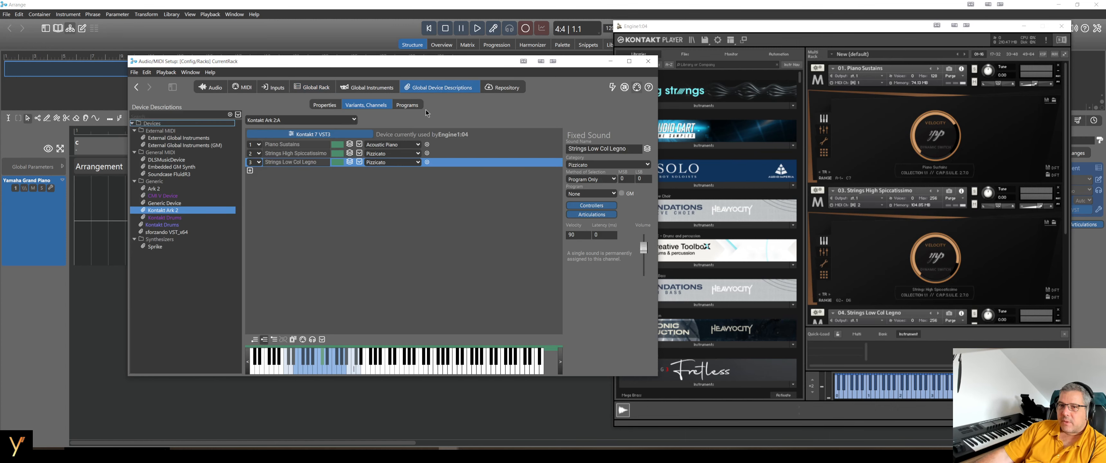
pyautogui.rightClick(160, 211)
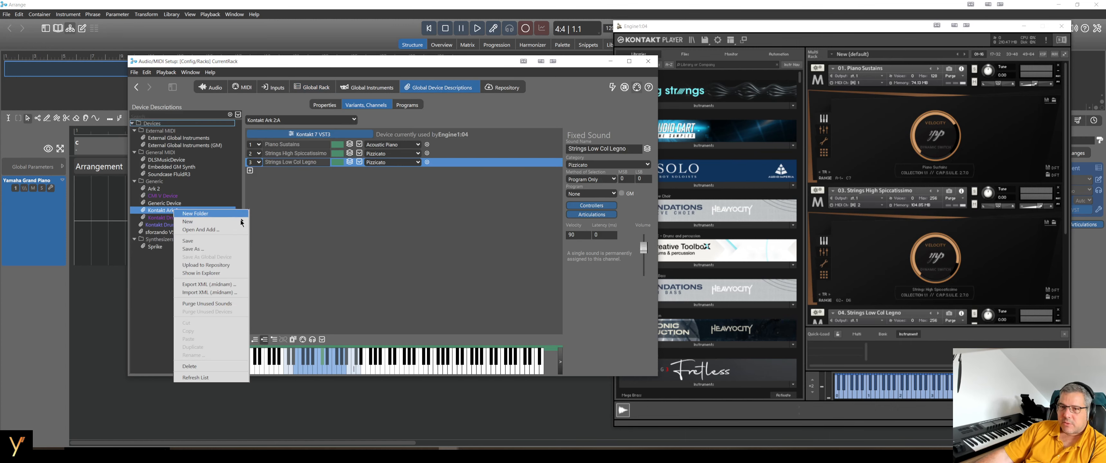
pyautogui.moveTo(204, 248)
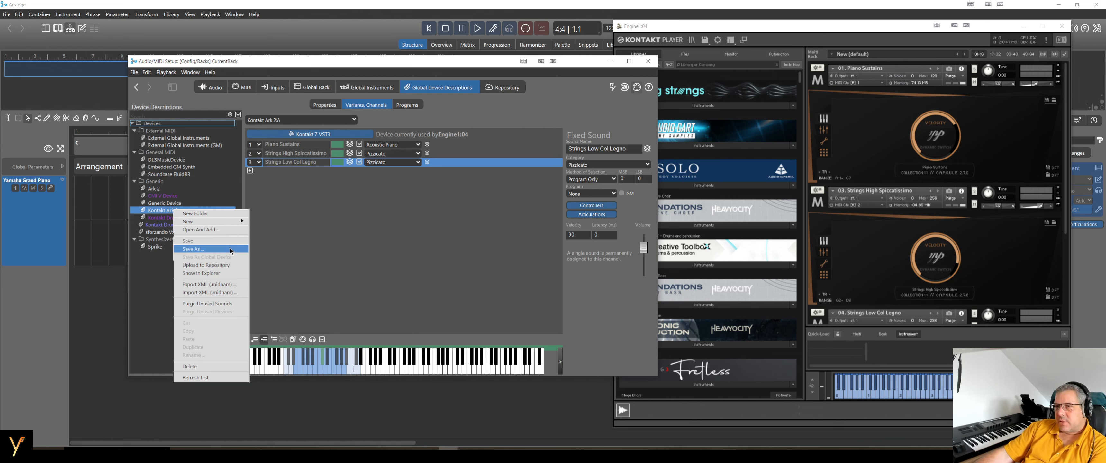
pyautogui.moveTo(325, 217)
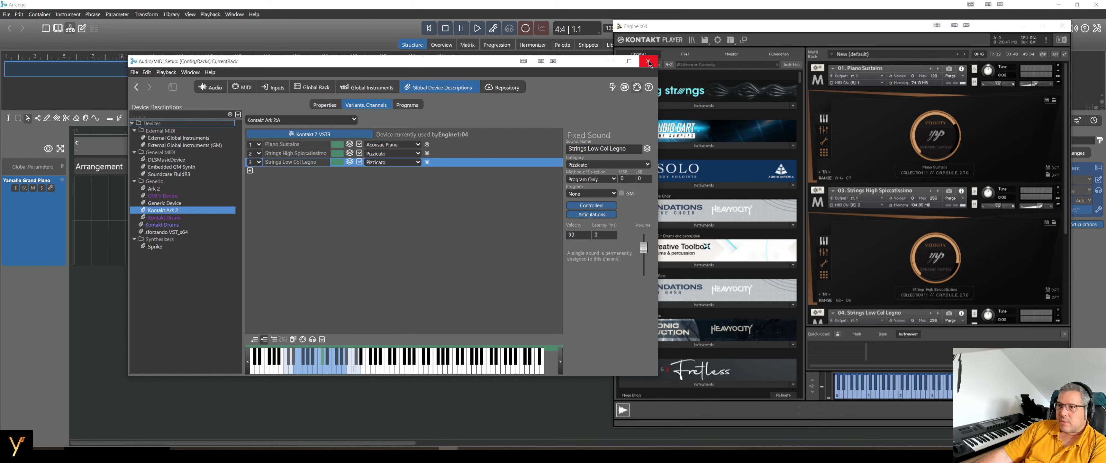
# Close the setup window and choose Remove on the Yamaha Grand Piano track
pyautogui.click(647, 61)
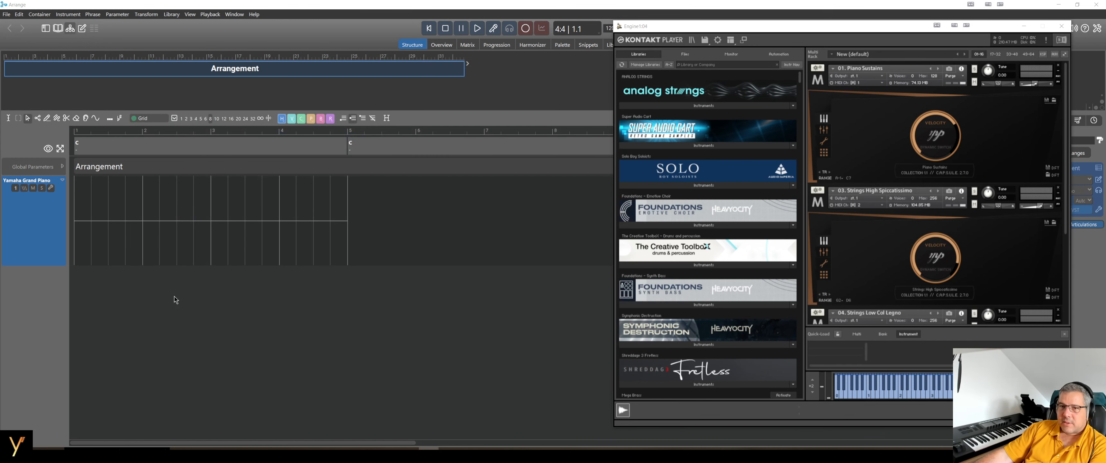
pyautogui.rightClick(28, 180)
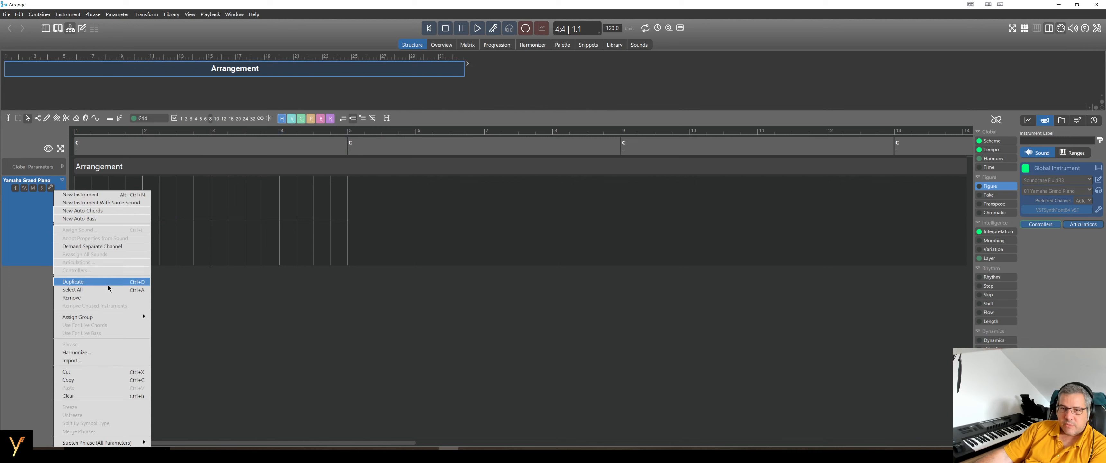
pyautogui.moveTo(116, 236)
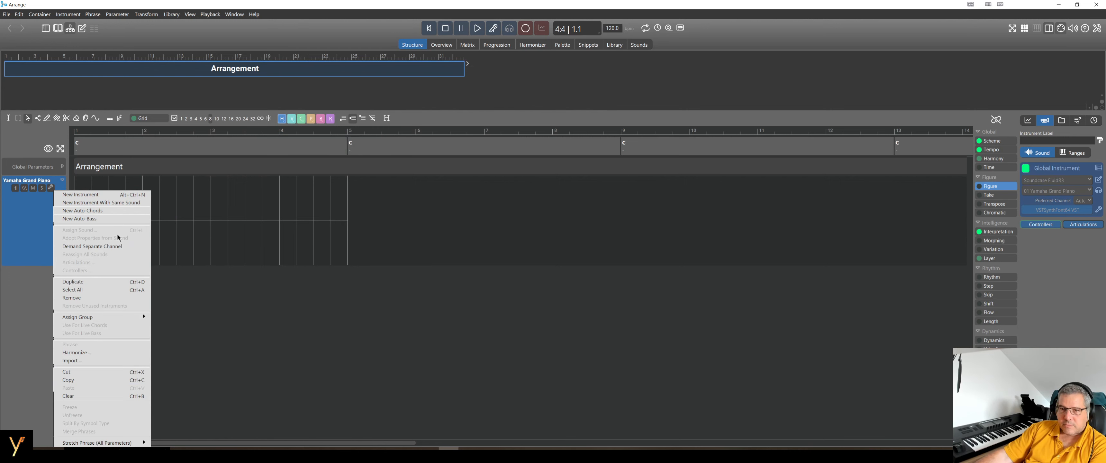
pyautogui.click(72, 298)
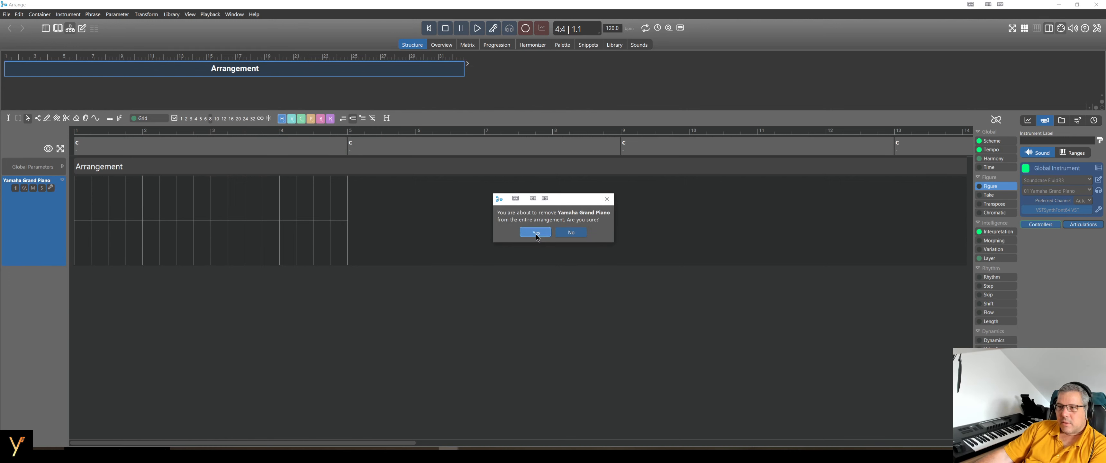
# Confirm the piano's removal and add a Kontakt Ark 2 instrument with Piano Sustains
pyautogui.click(534, 232)
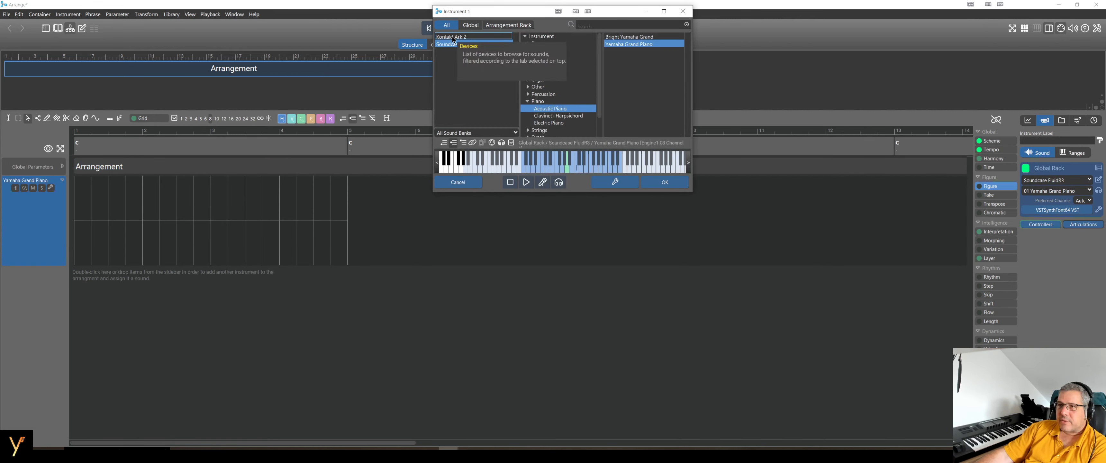
pyautogui.click(457, 36)
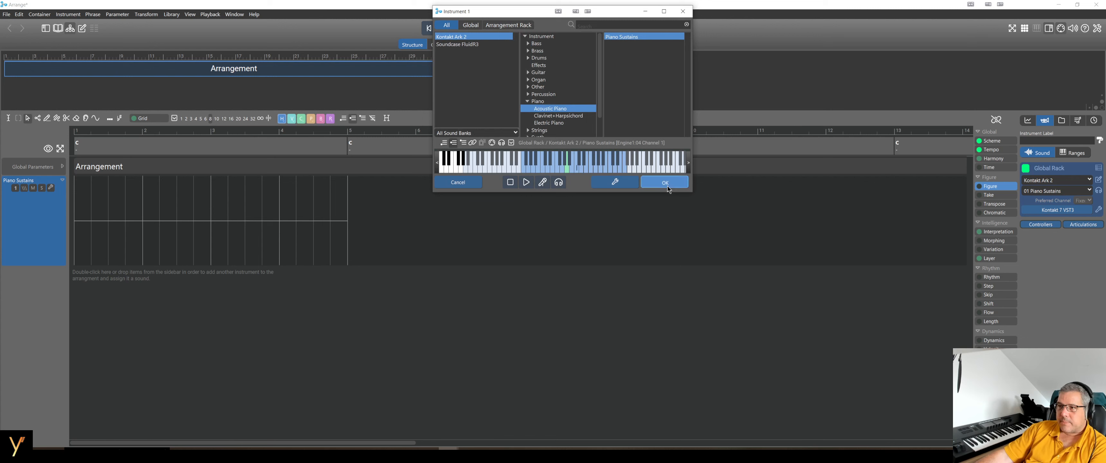
pyautogui.click(664, 182)
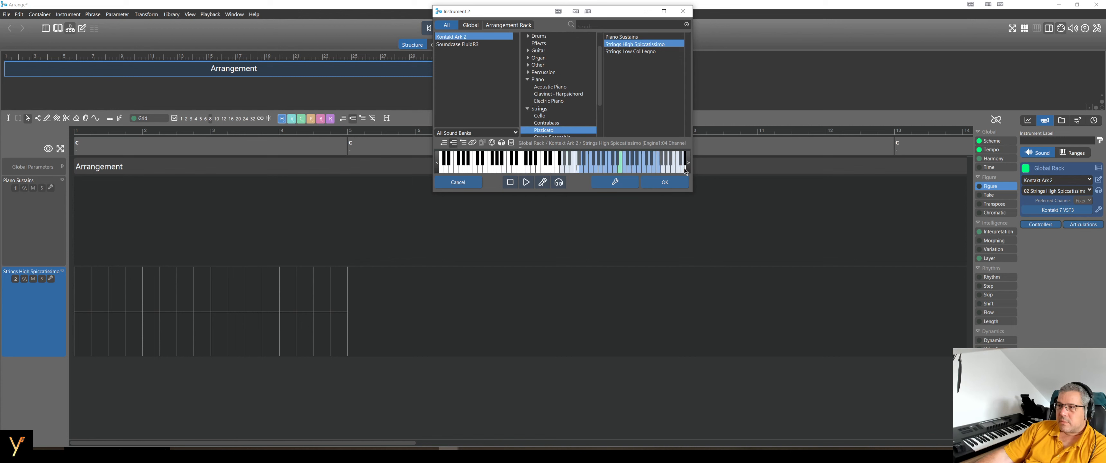
# Add two more Kontakt Ark 2 instruments: Strings High Spiccatissimo and Strings Low Col Legno
pyautogui.click(663, 182)
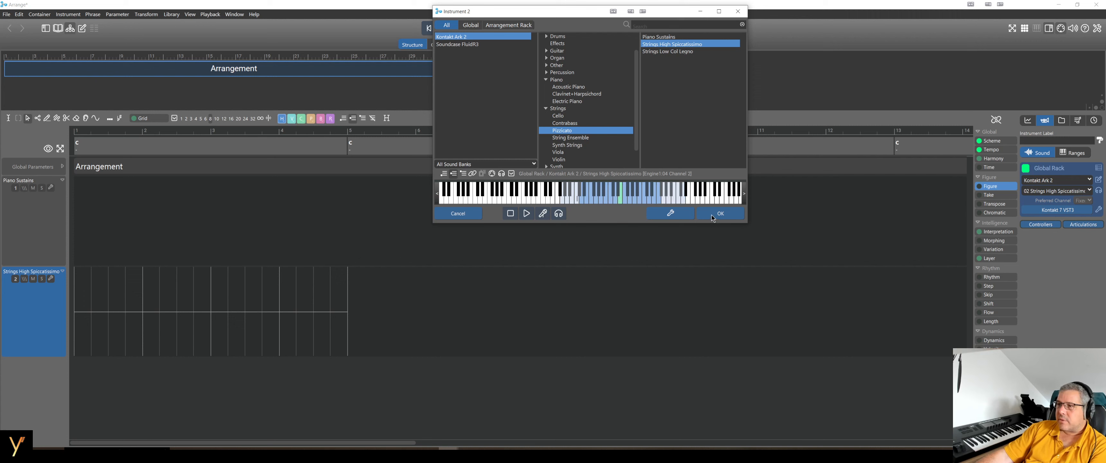
pyautogui.click(720, 213)
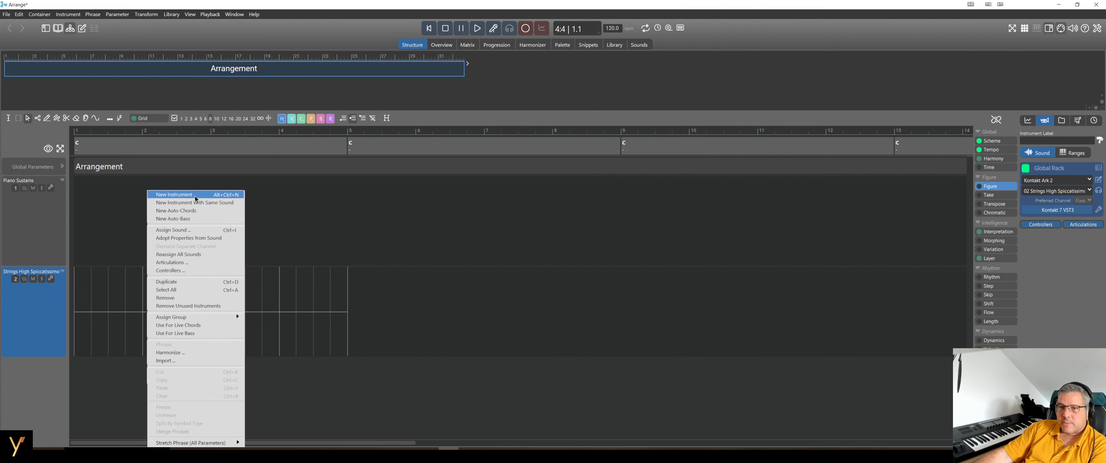
pyautogui.click(173, 195)
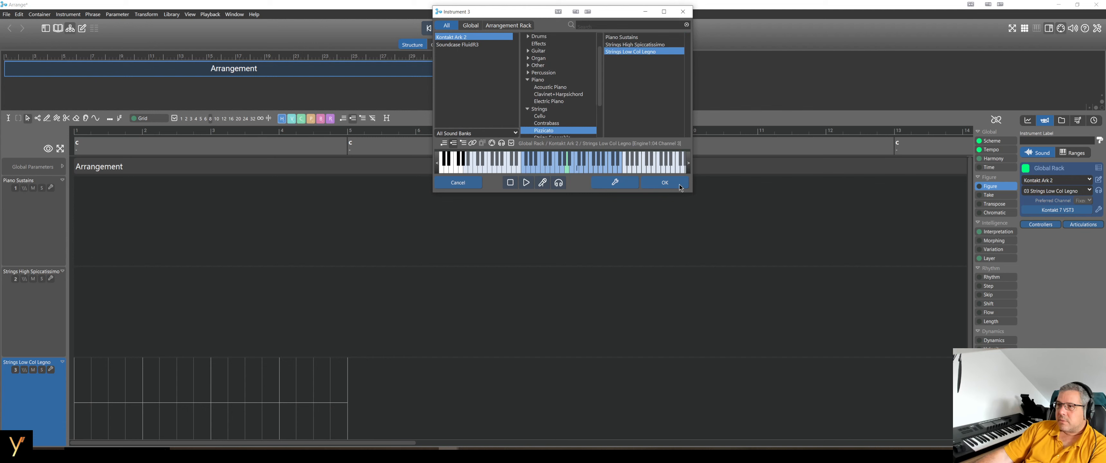
pyautogui.click(663, 182)
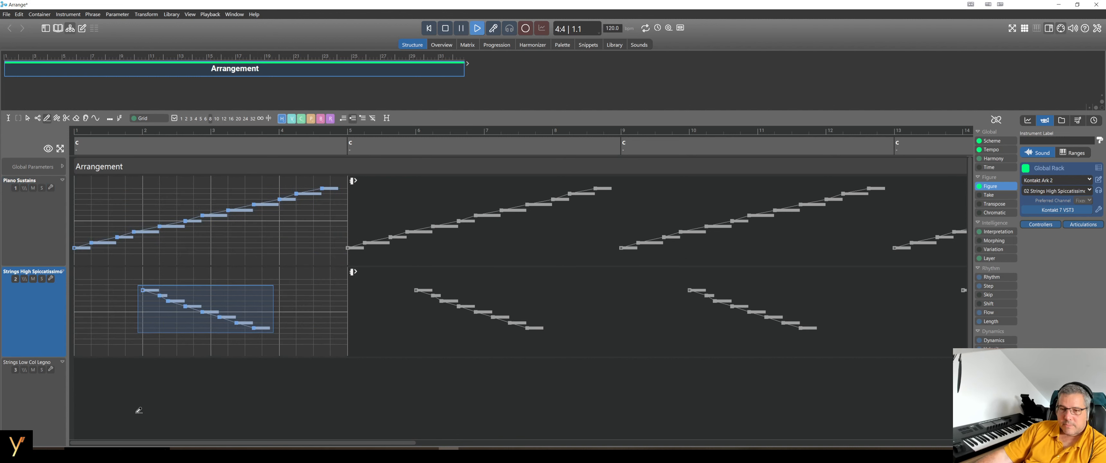
pyautogui.moveTo(91, 411)
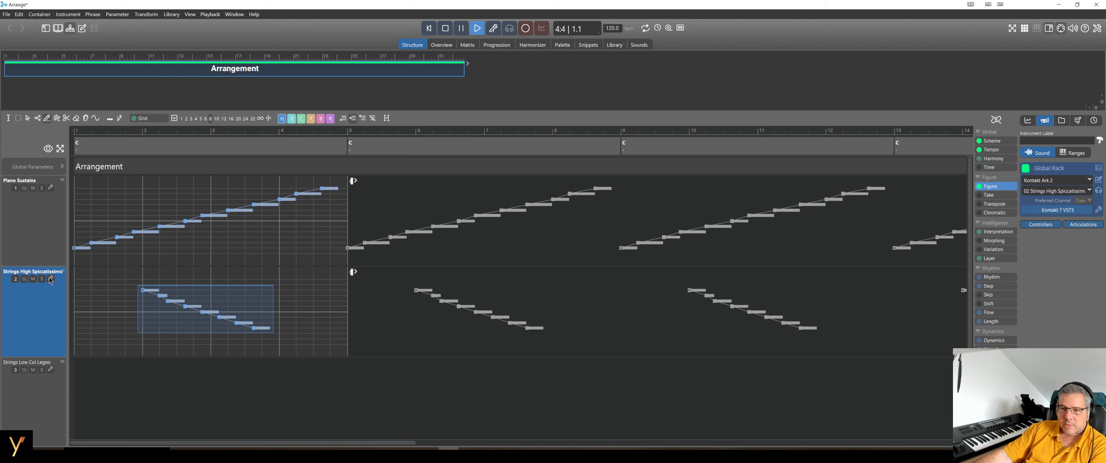
# Preview the Strings High Spiccatissimo sound from its instrument dialog and stop playback
pyautogui.click(50, 278)
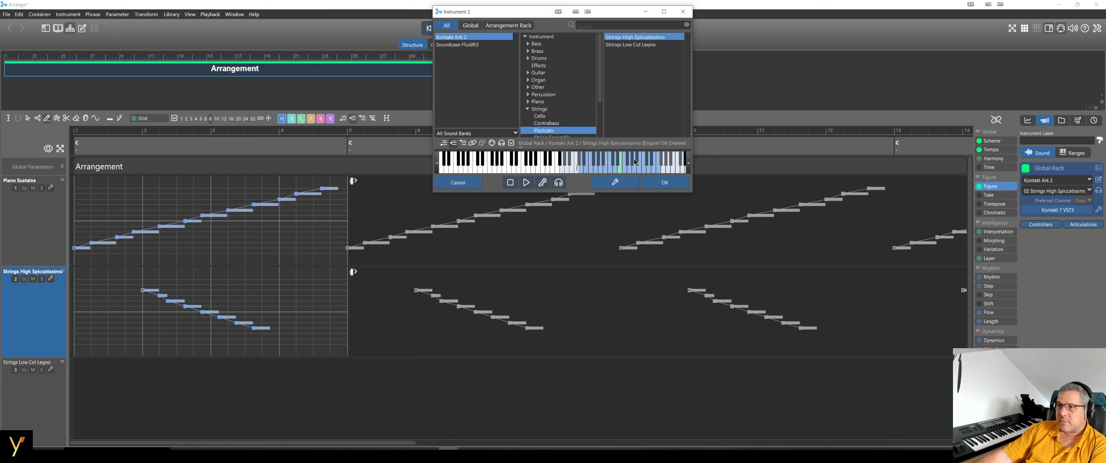
pyautogui.click(663, 182)
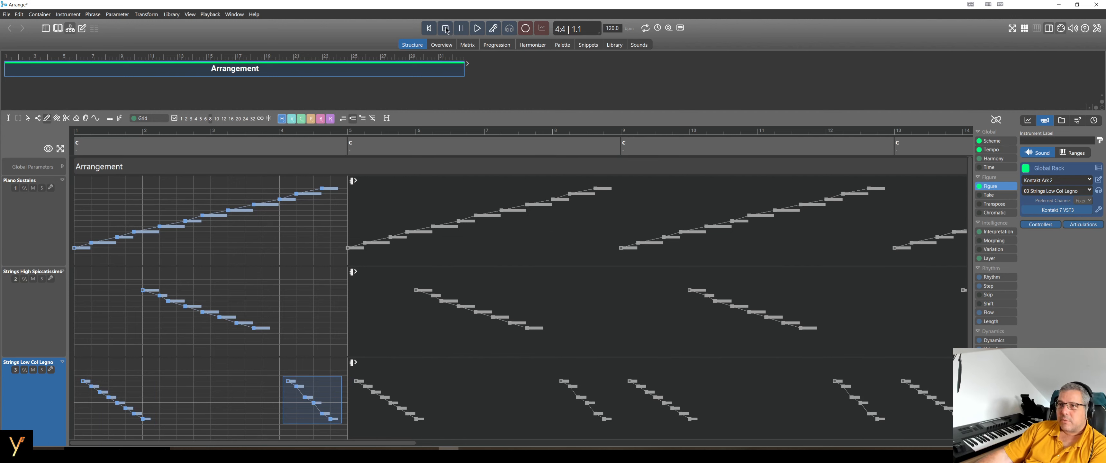
pyautogui.moveTo(445, 27)
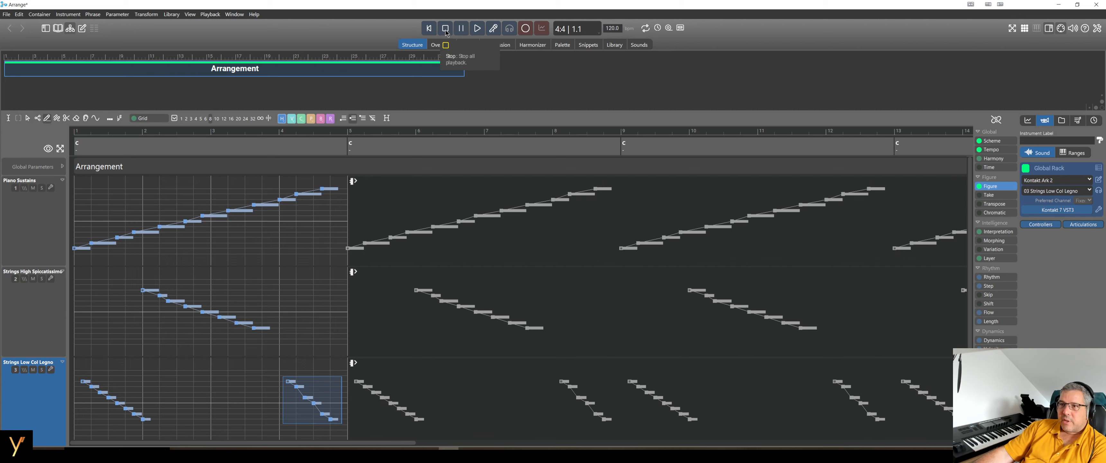
pyautogui.click(477, 28)
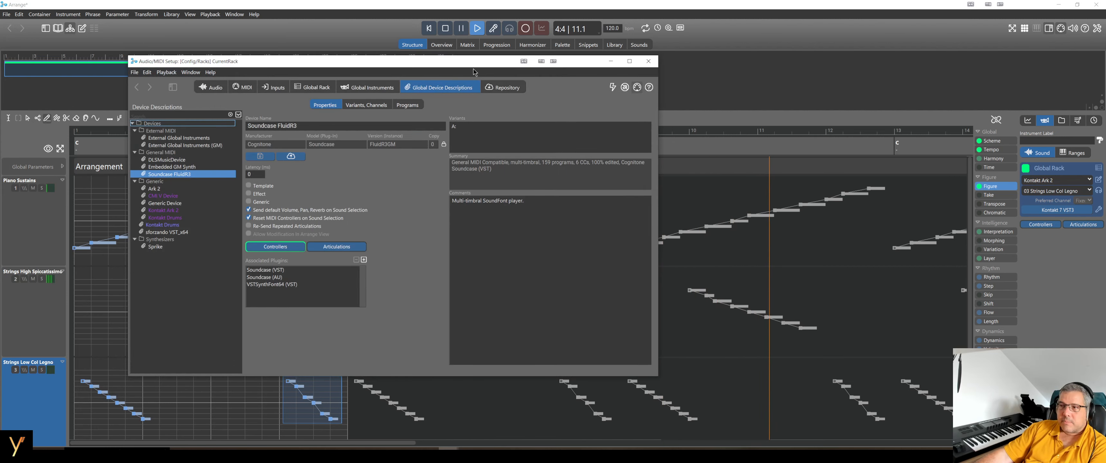
# Close Audio/MIDI Setup, play the arrangement and bring up the Kontakt 7 player with its three instruments
pyautogui.click(647, 61)
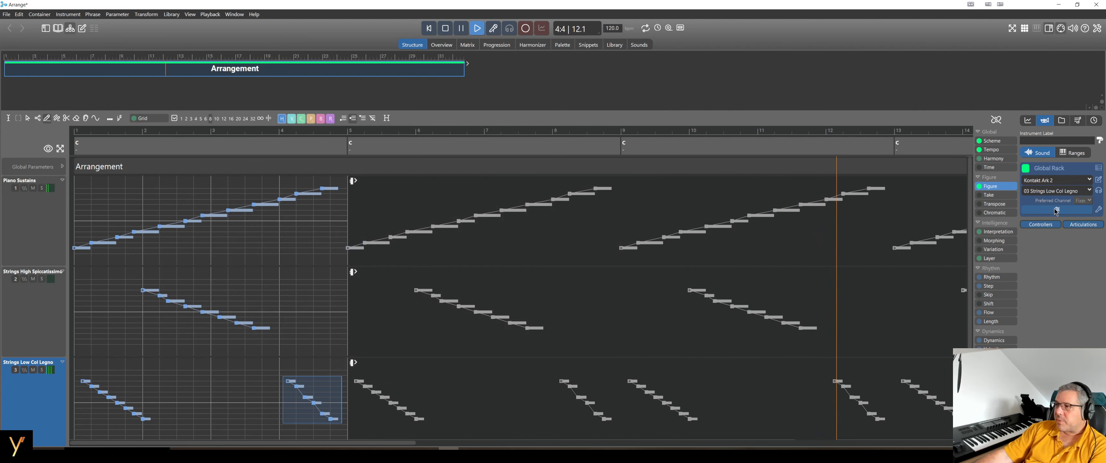
pyautogui.click(1051, 210)
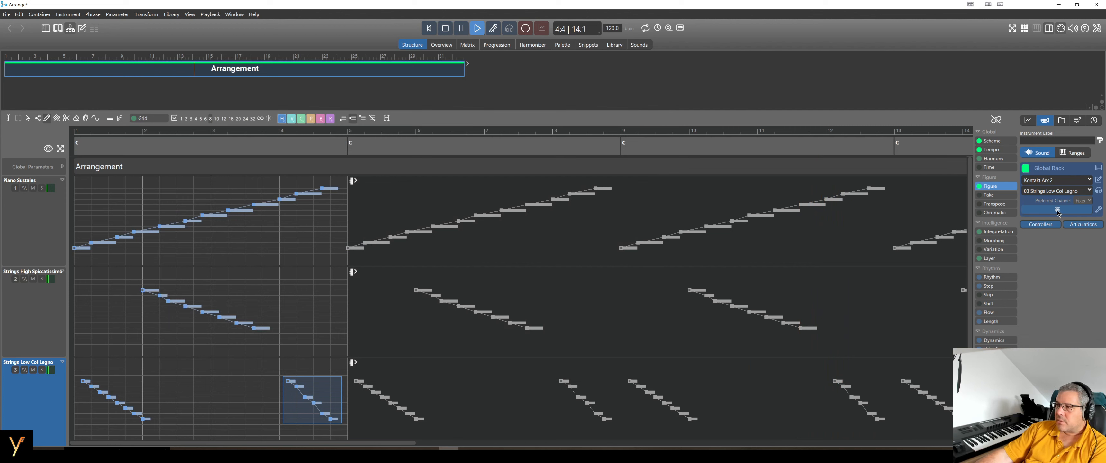
pyautogui.moveTo(1058, 211)
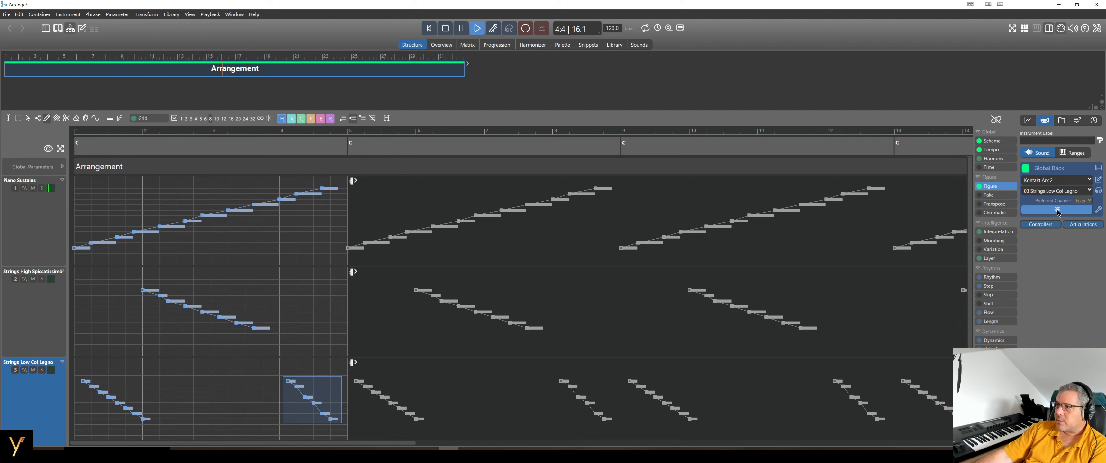
pyautogui.click(1056, 211)
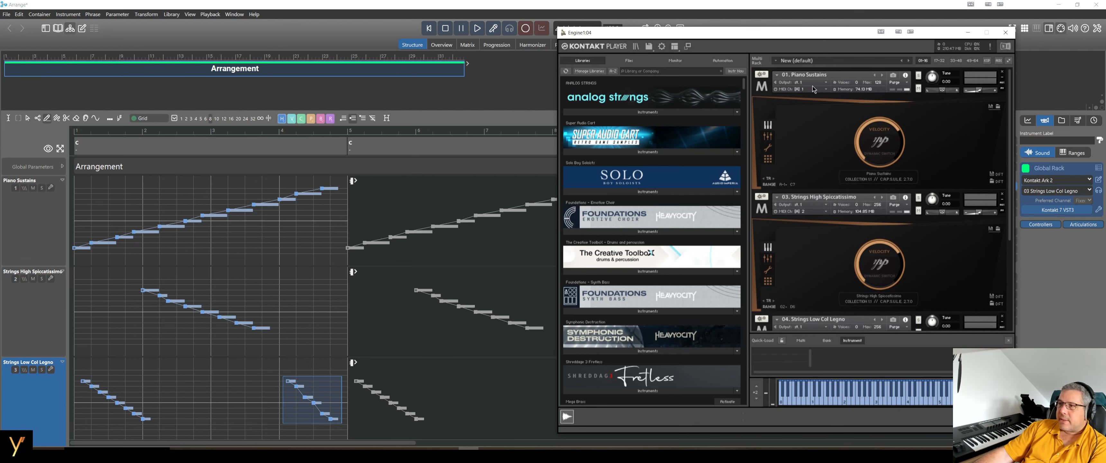
pyautogui.moveTo(811, 216)
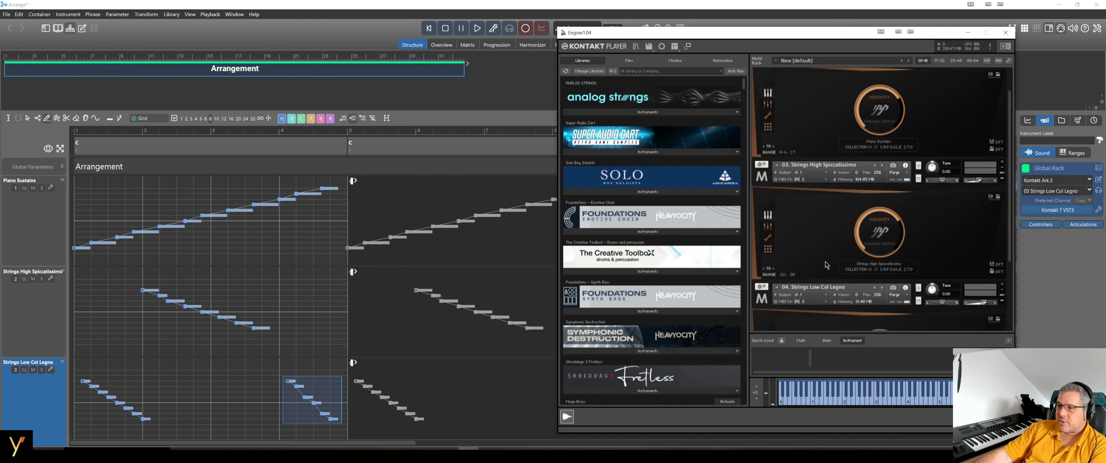
pyautogui.moveTo(814, 222)
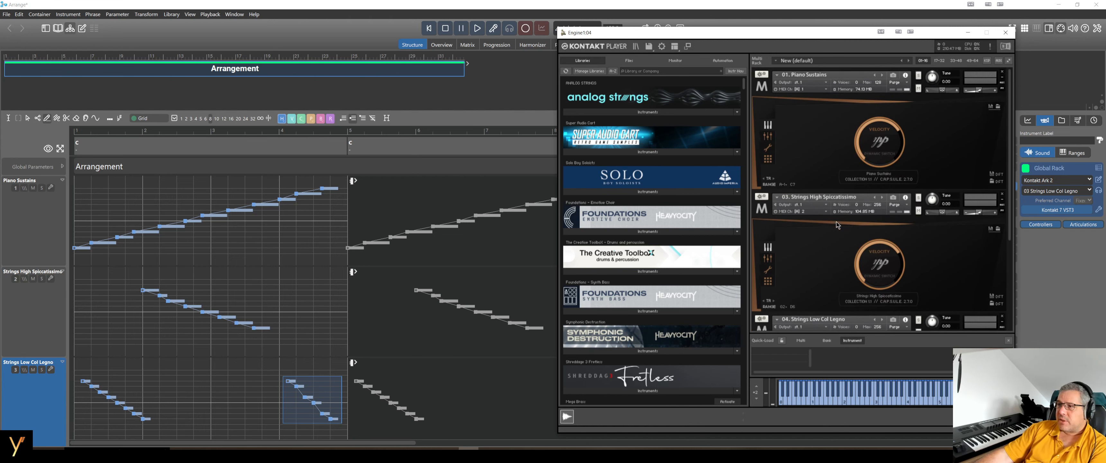
pyautogui.moveTo(865, 158)
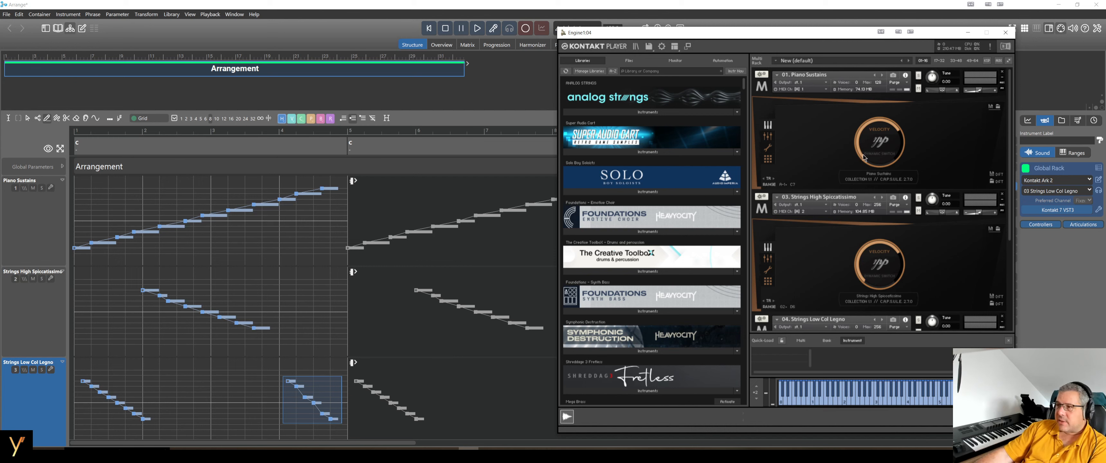
pyautogui.moveTo(838, 130)
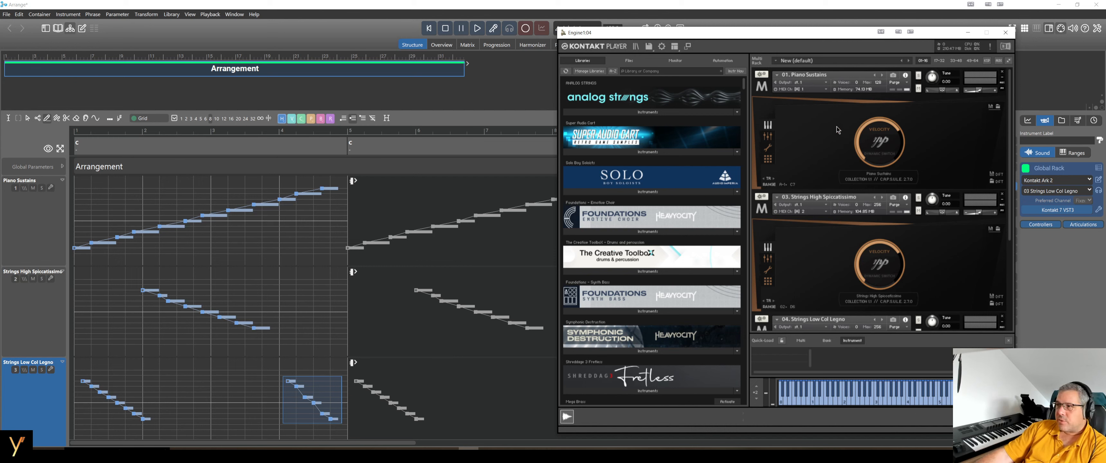
pyautogui.moveTo(833, 123)
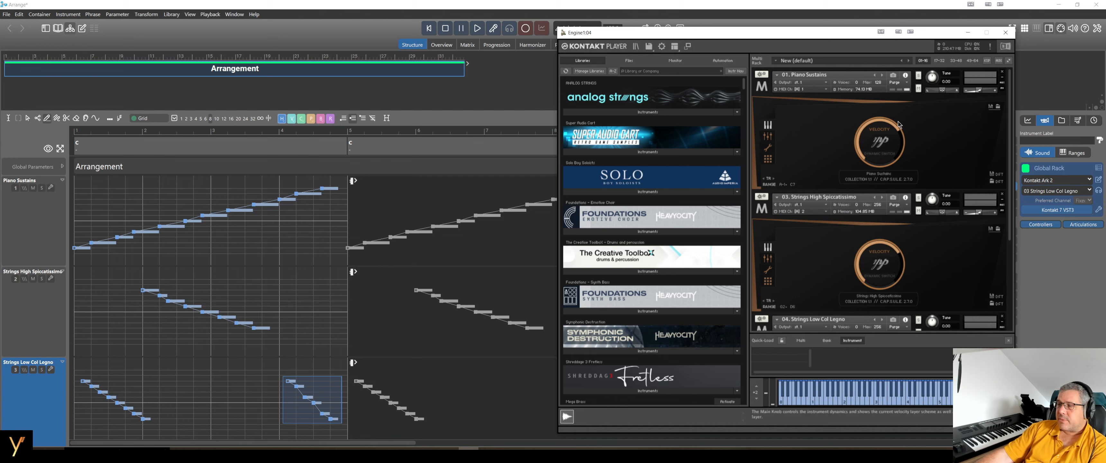
pyautogui.moveTo(866, 125)
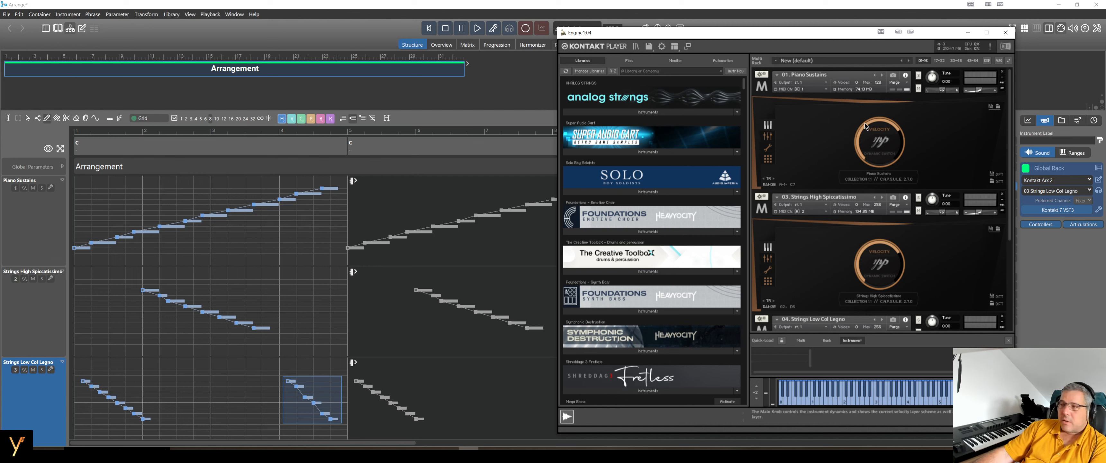